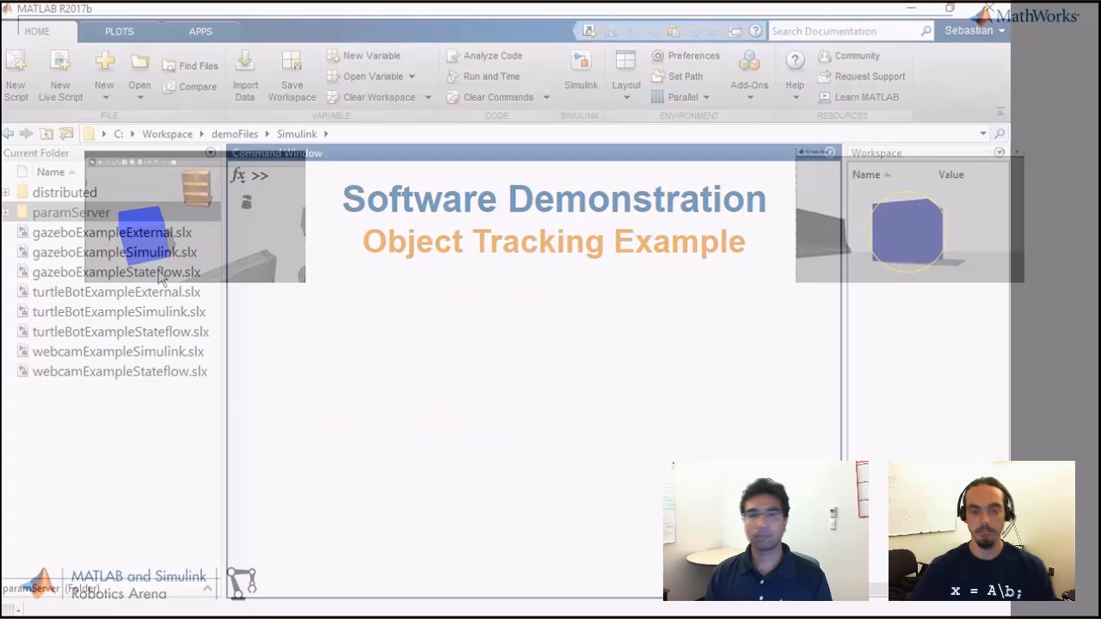
Step: Open gazeboExampleStateflow.slx from the Current Folder panel into Simulink
click(117, 272)
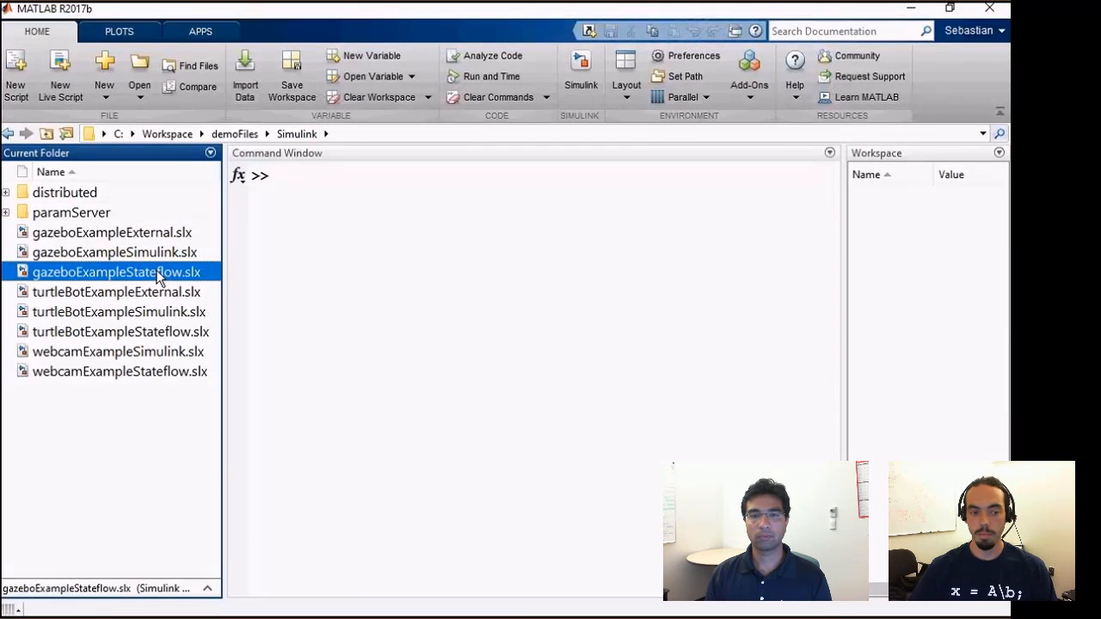
double_click(116, 272)
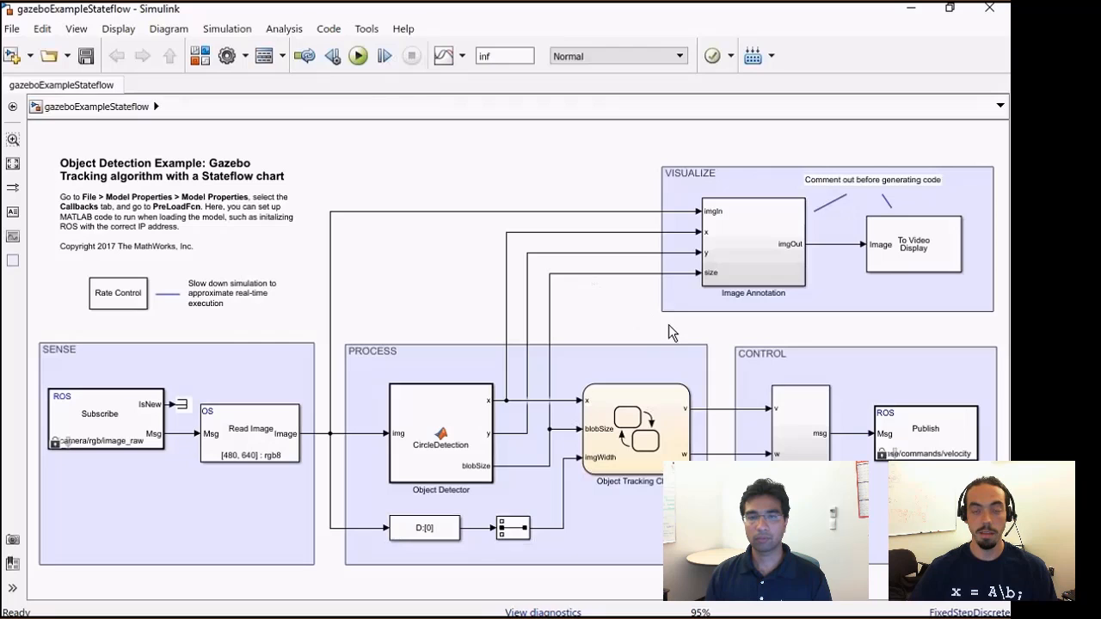
mouse_move(680, 327)
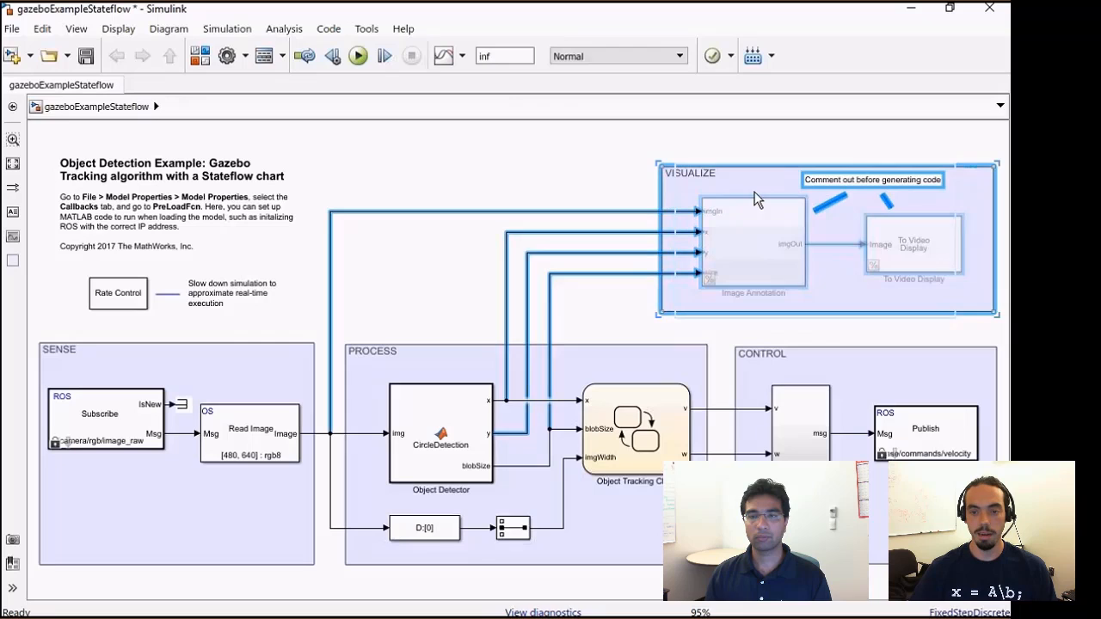
Step: Comment out the image annotation and video display blocks in the VISUALIZE area
click(617, 183)
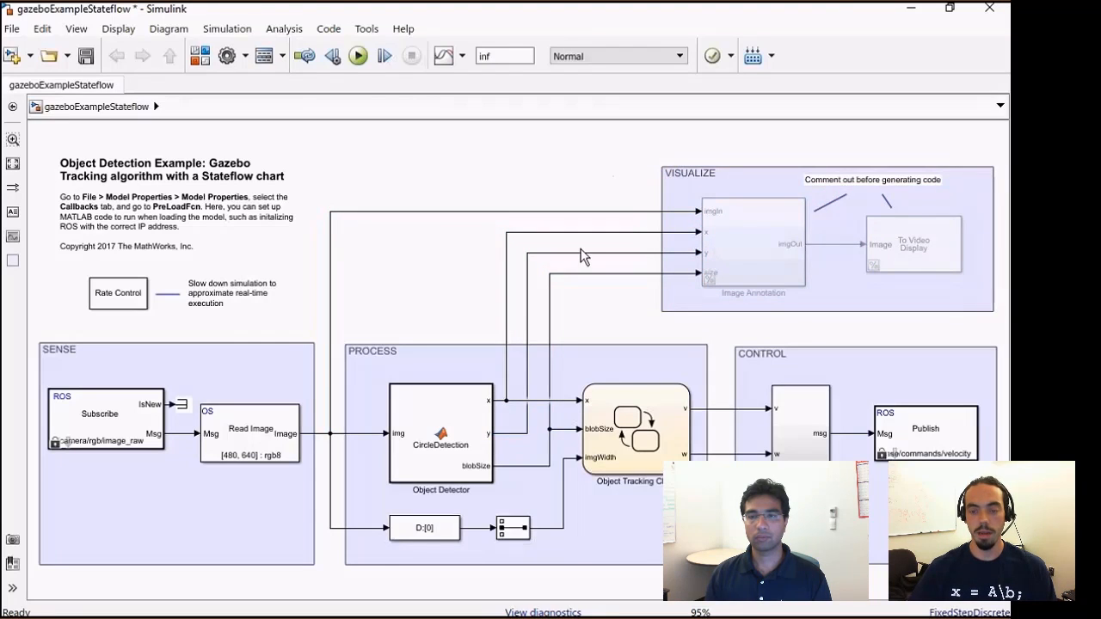
click(826, 239)
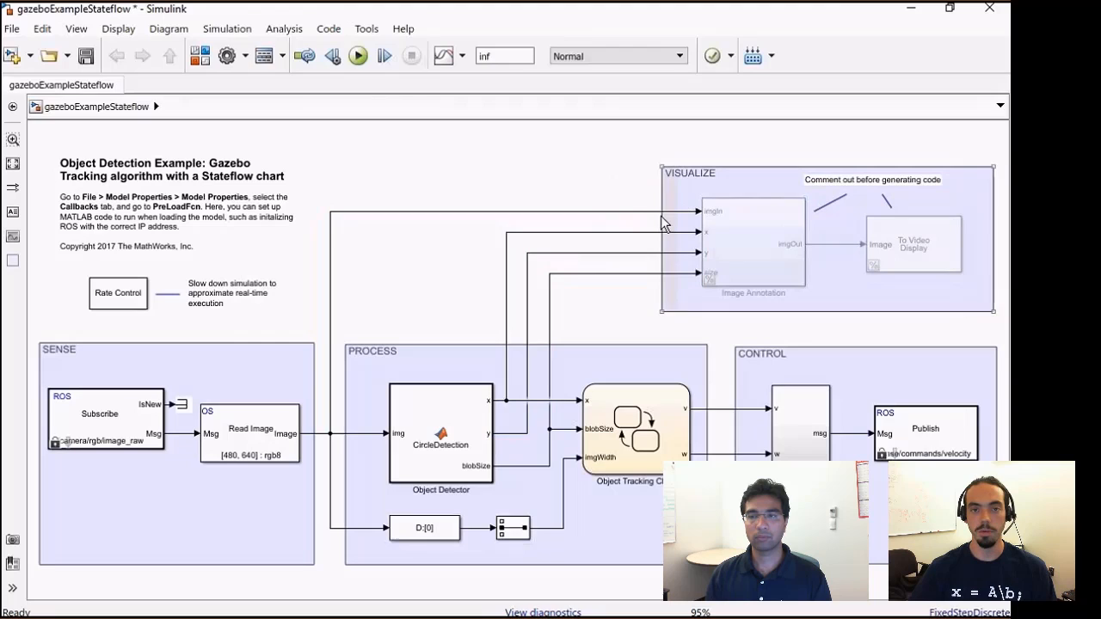
mouse_move(600, 191)
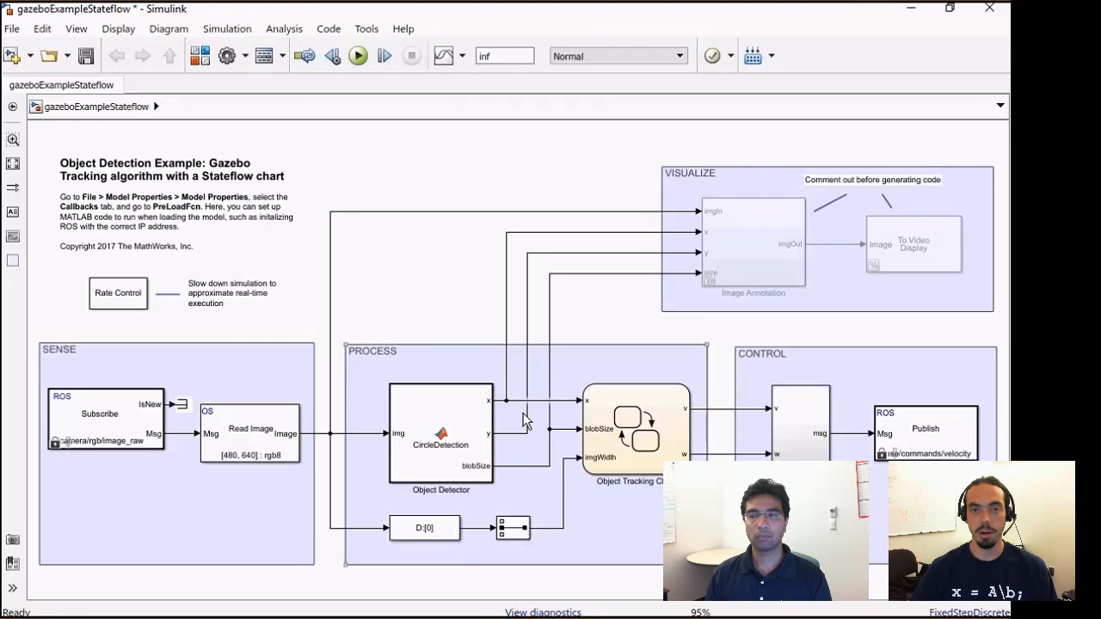
mouse_move(514, 408)
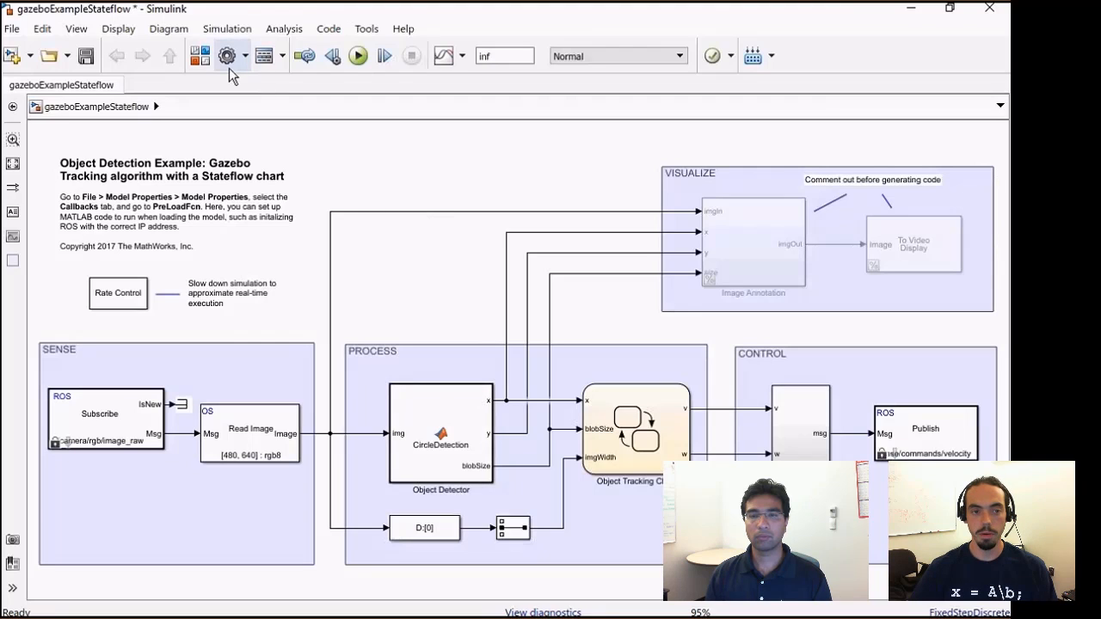
mouse_move(226, 56)
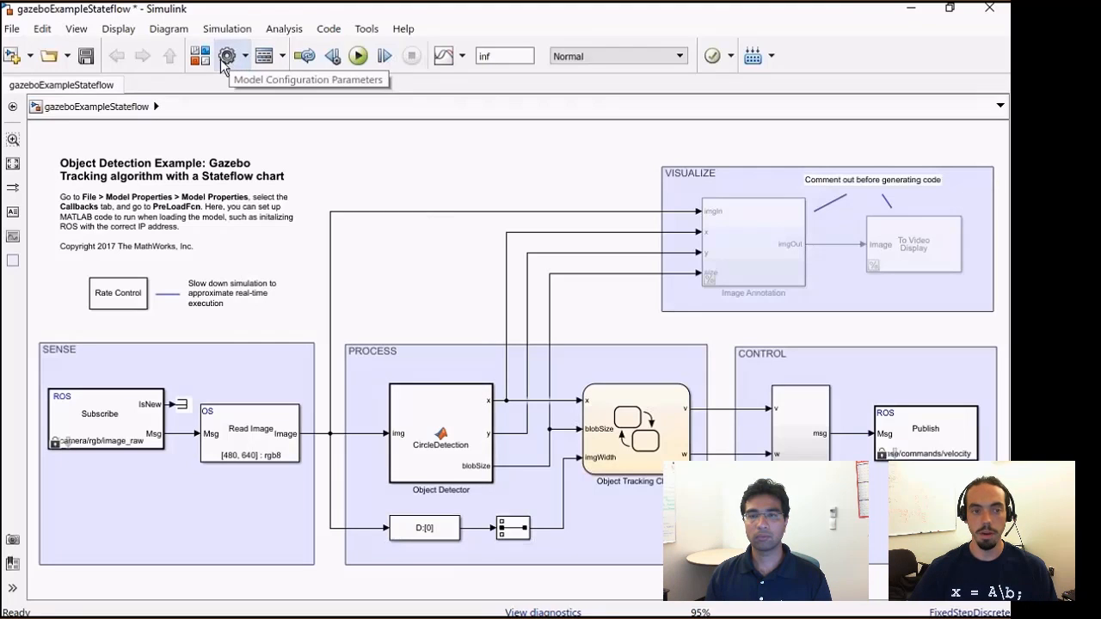
Step: Set the model's Hardware Implementation board to Robot Operating System (ROS) in Configuration Parameters
click(225, 55)
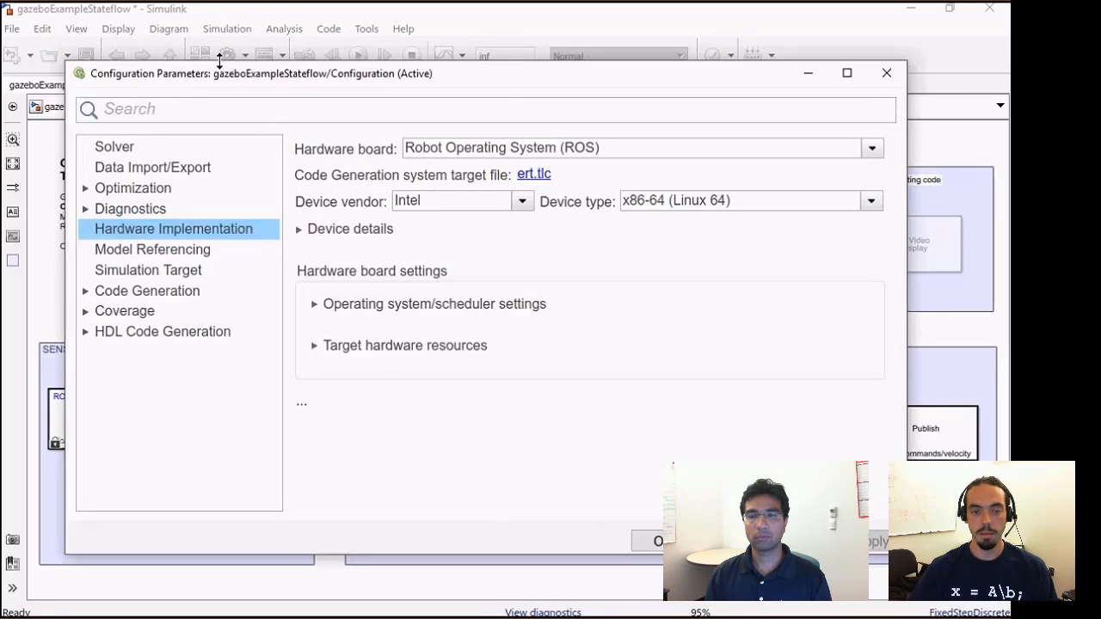
mouse_move(198, 234)
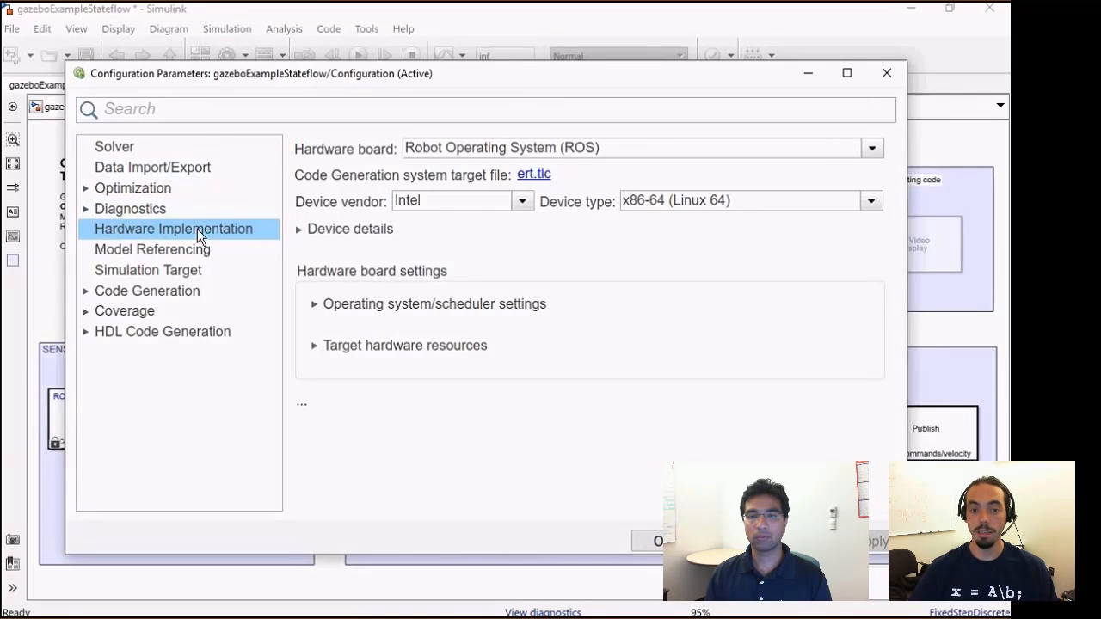
mouse_move(873, 148)
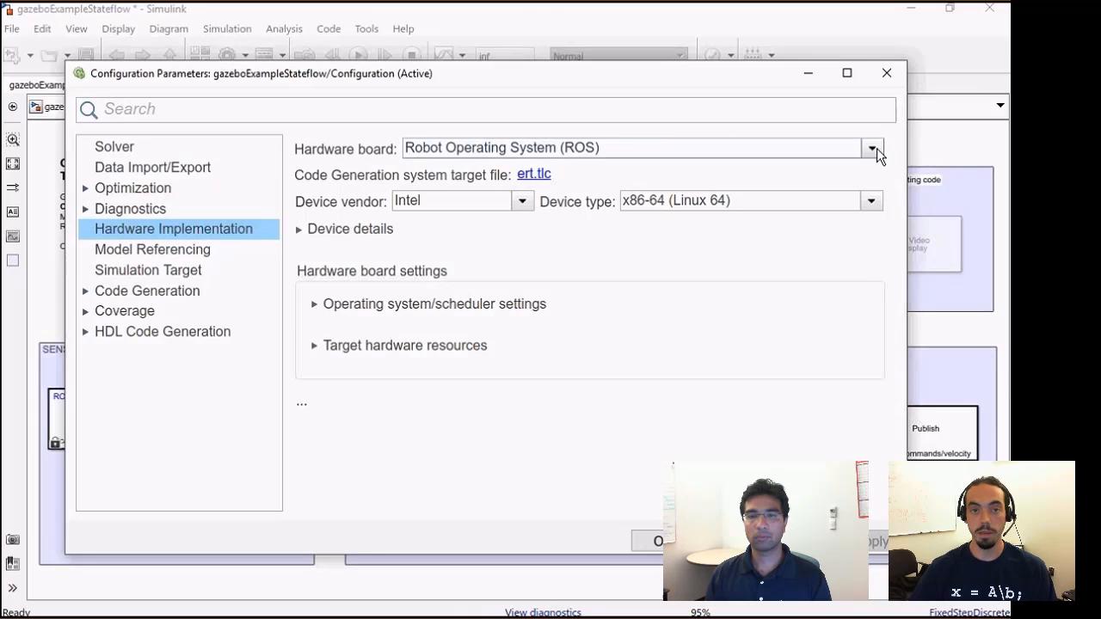
click(871, 147)
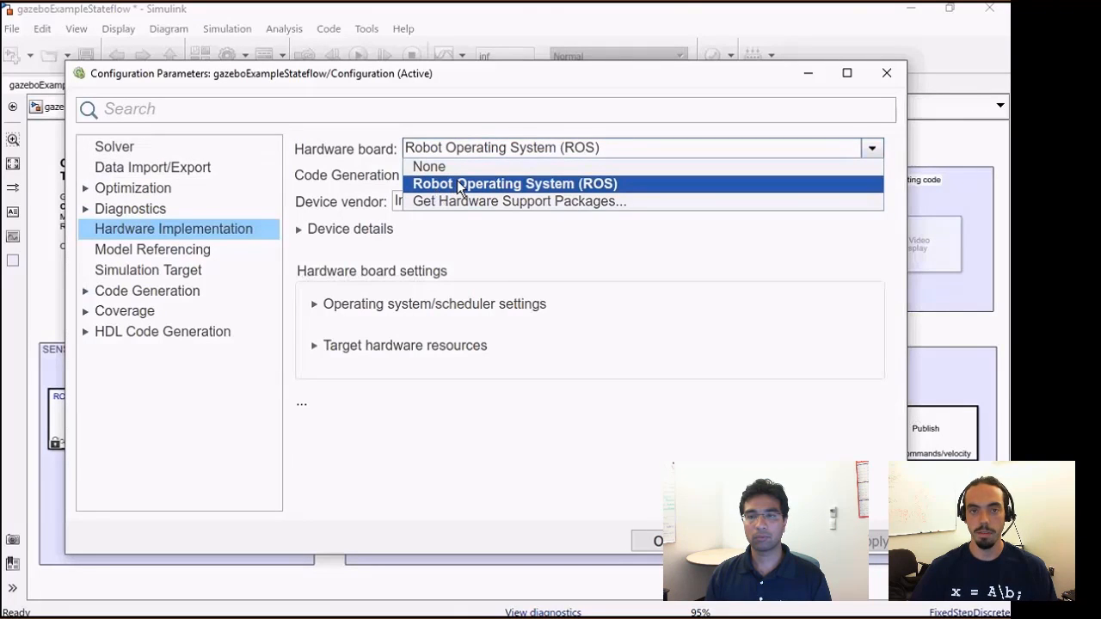
mouse_move(467, 184)
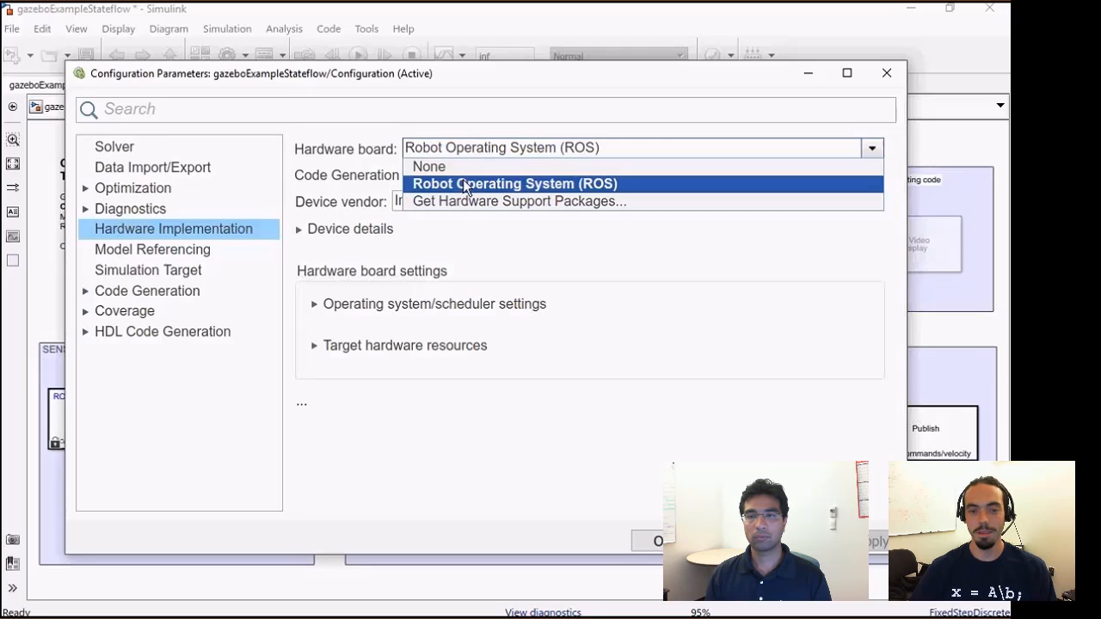
mouse_move(637, 187)
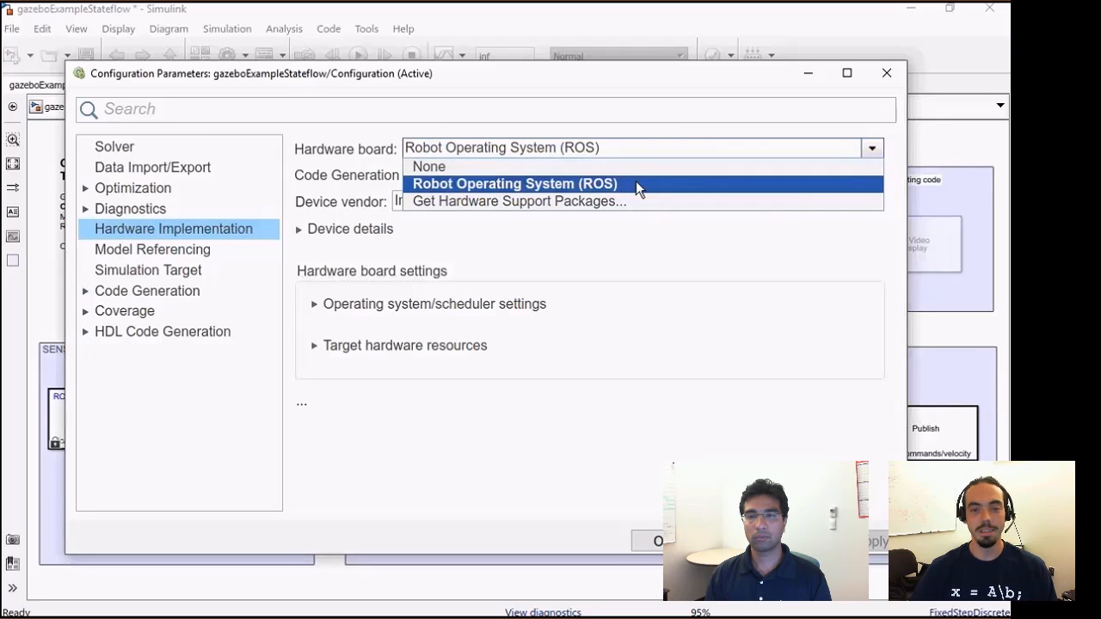
click(514, 183)
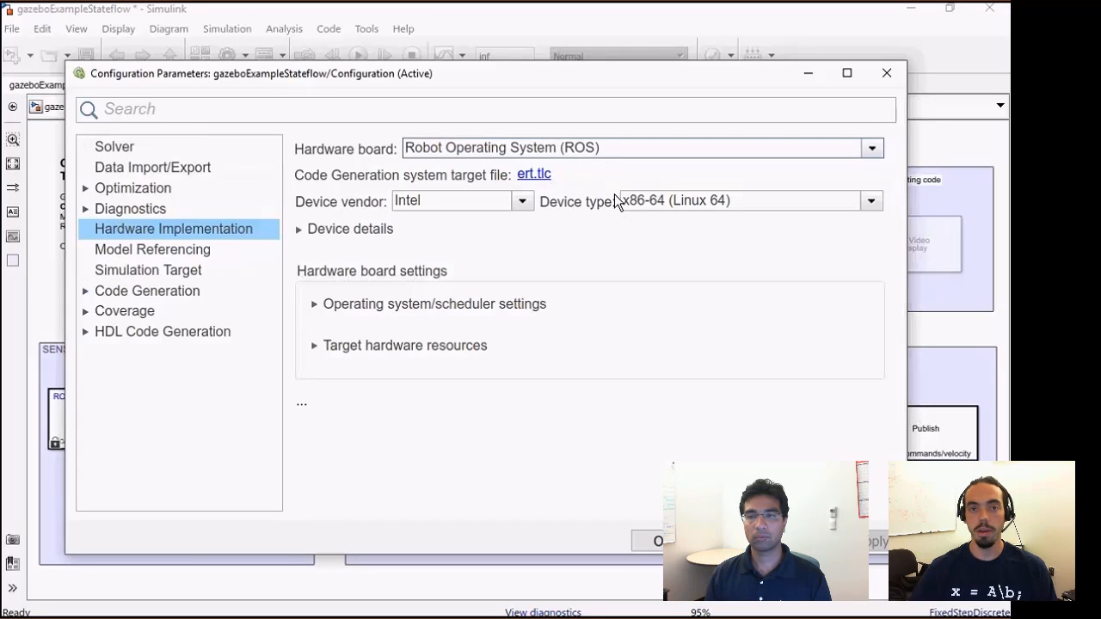
mouse_move(528, 349)
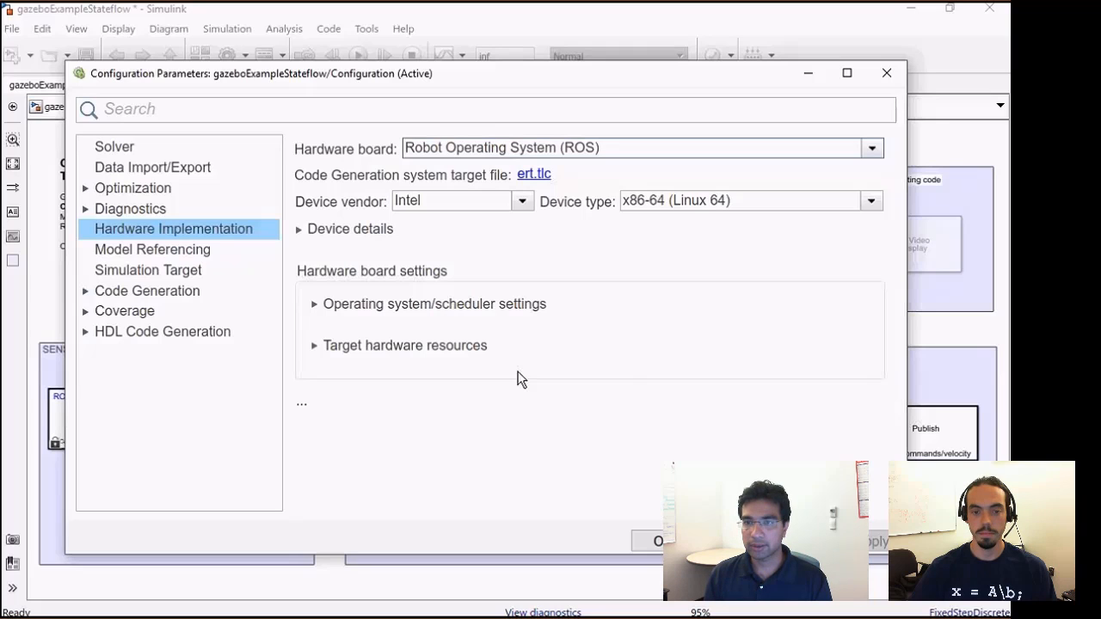
mouse_move(395, 383)
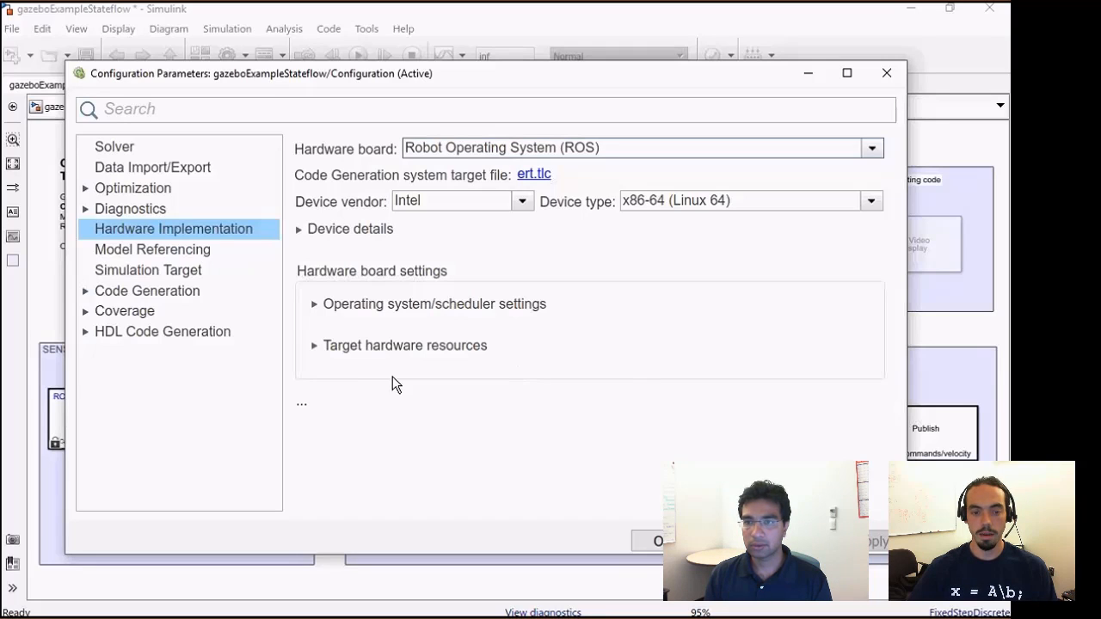
Step: Expand Target hardware resources and show the ROS Device parameters group
click(315, 345)
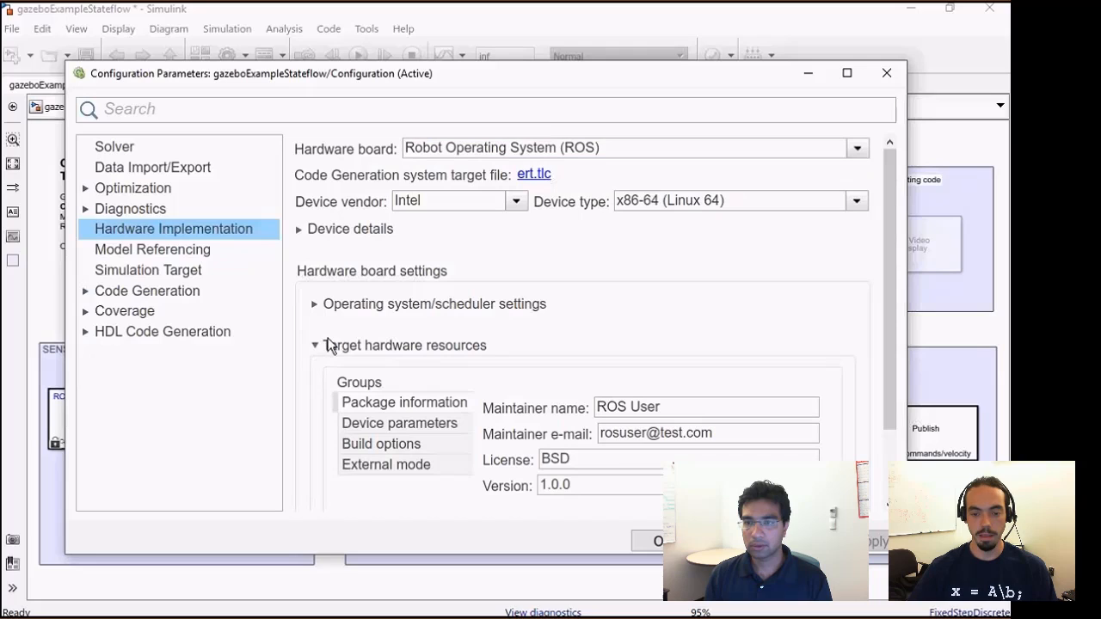
mouse_move(496, 344)
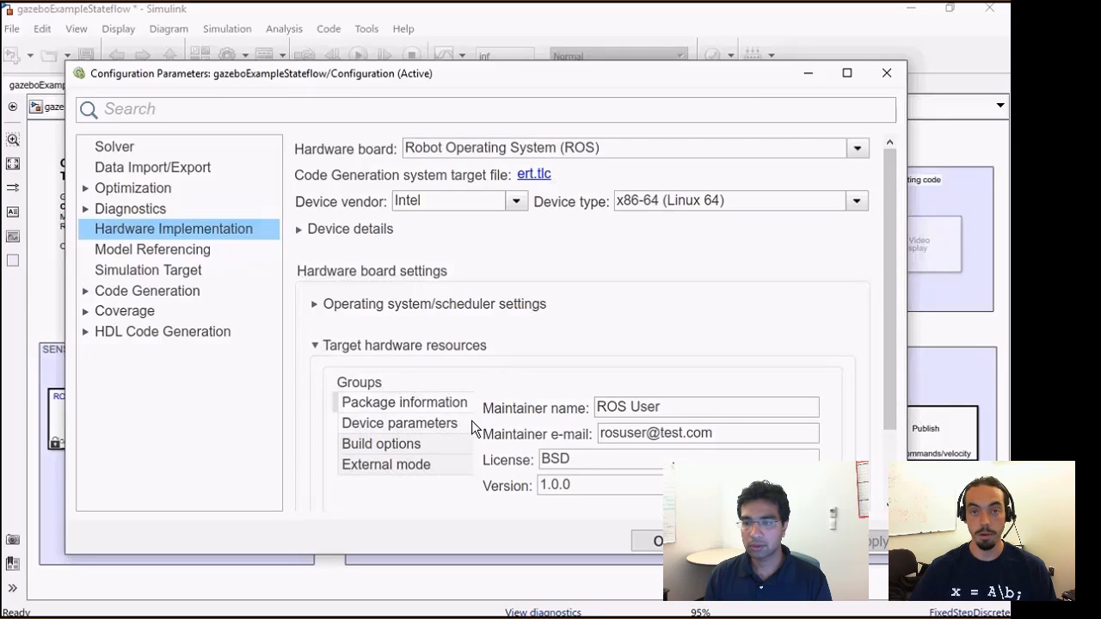
click(399, 423)
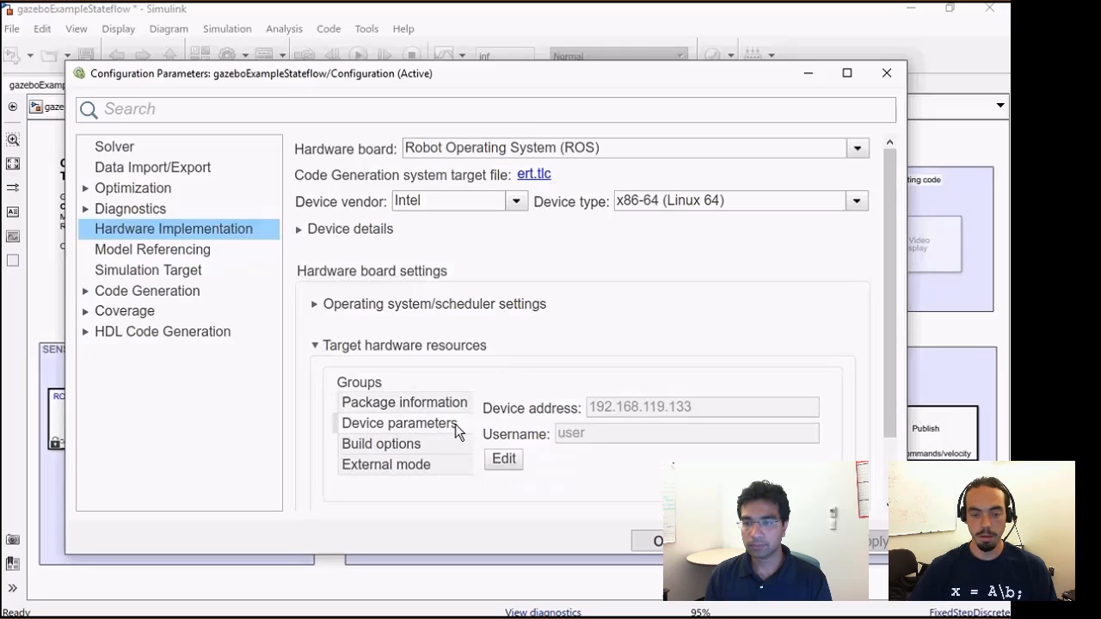
mouse_move(480, 432)
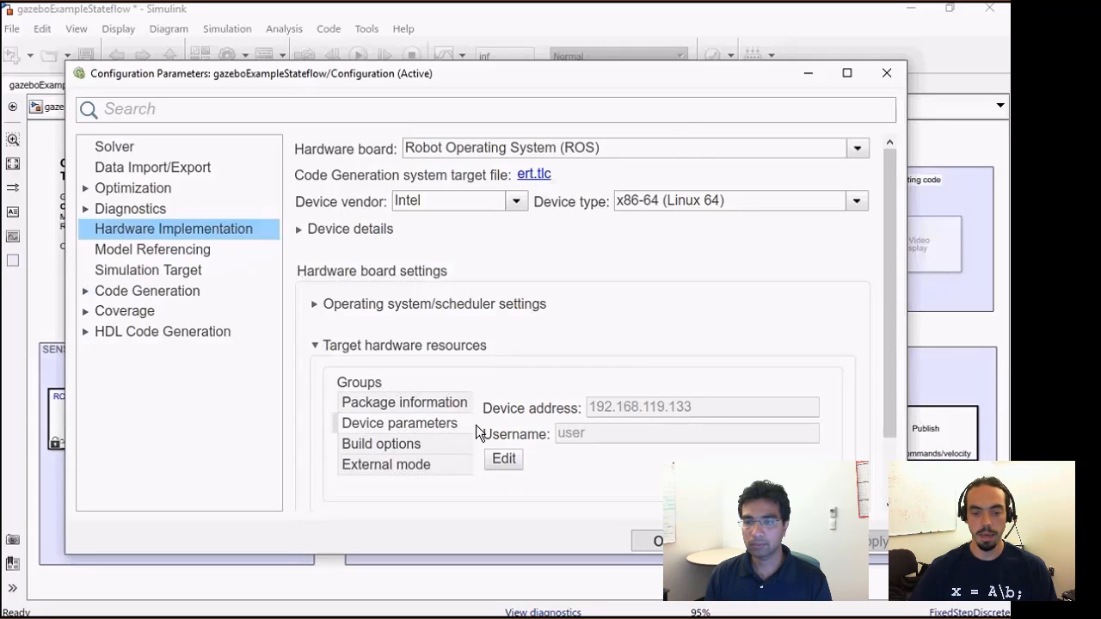
Step: Edit the ROS device connection details with address, password, /opt/ros/indigo and Catkin workspace
click(504, 460)
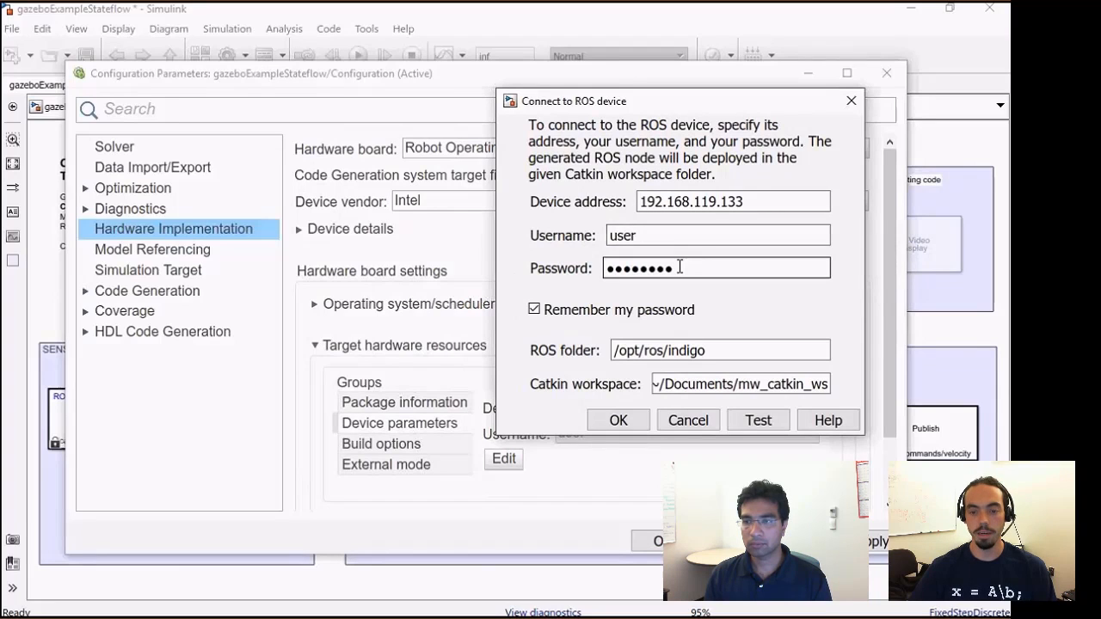
mouse_move(764, 402)
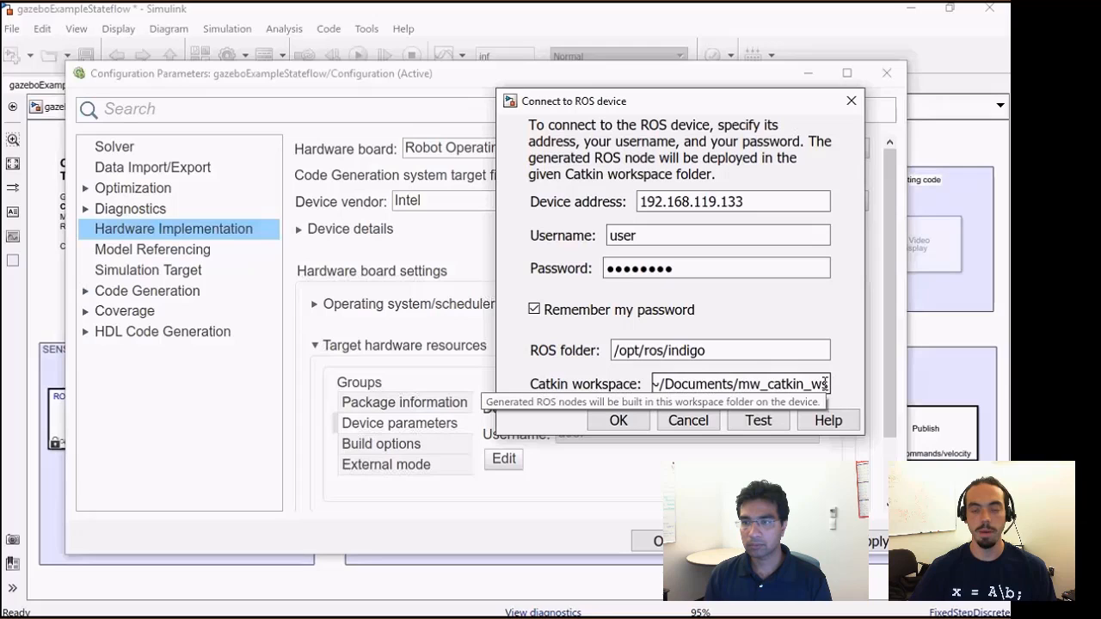
mouse_move(833, 335)
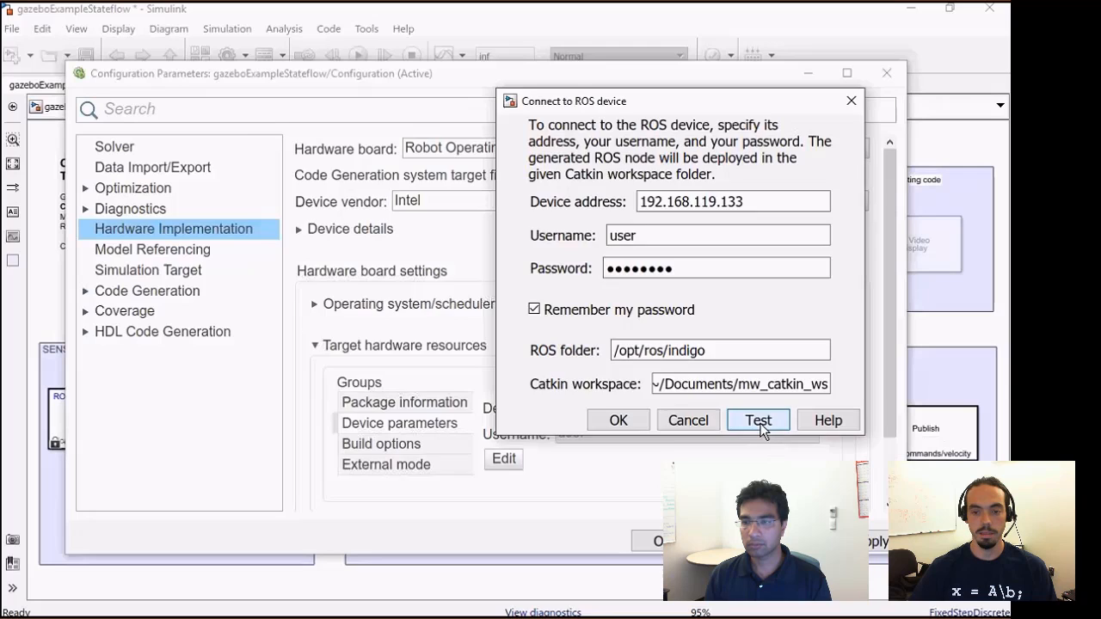
Step: Run Test connection and review the passing checks in the Diagnostic Viewer
click(758, 421)
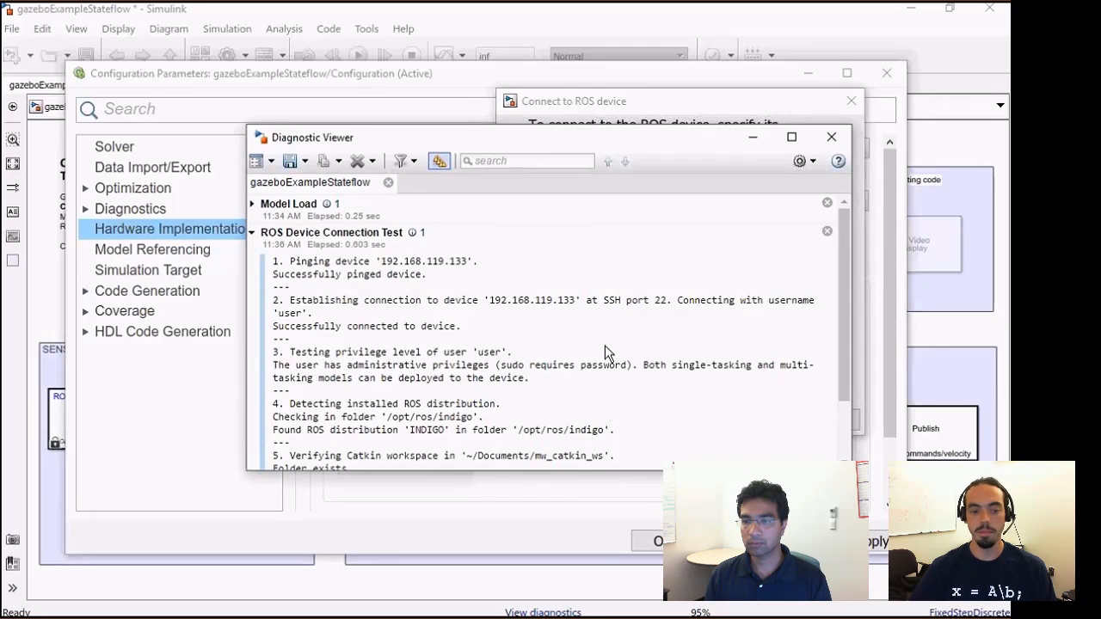
scroll(down, 3)
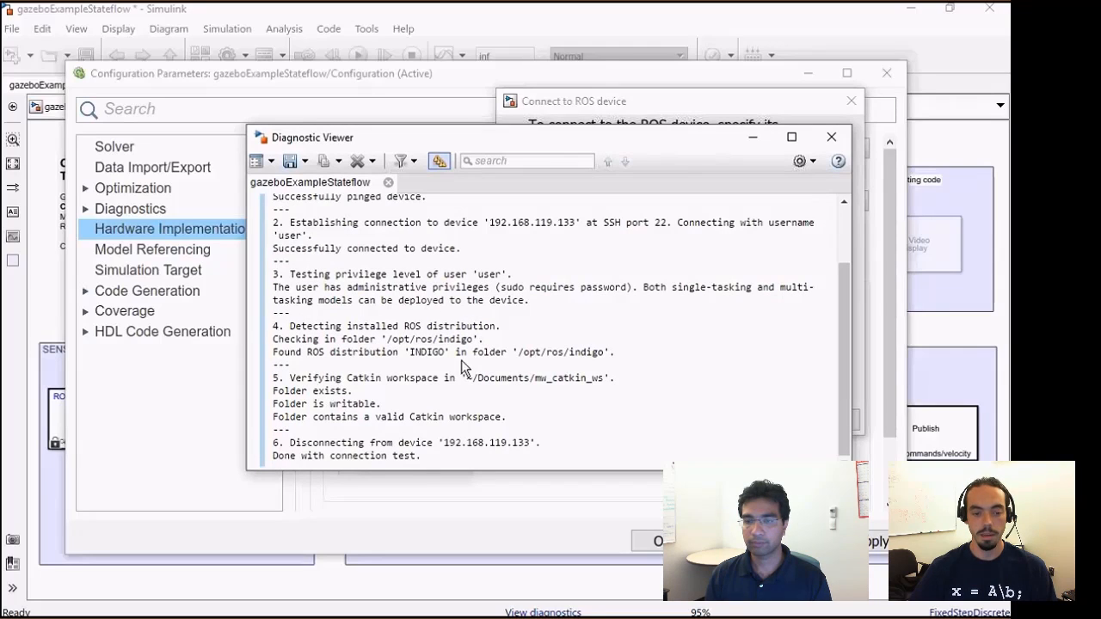
mouse_move(456, 373)
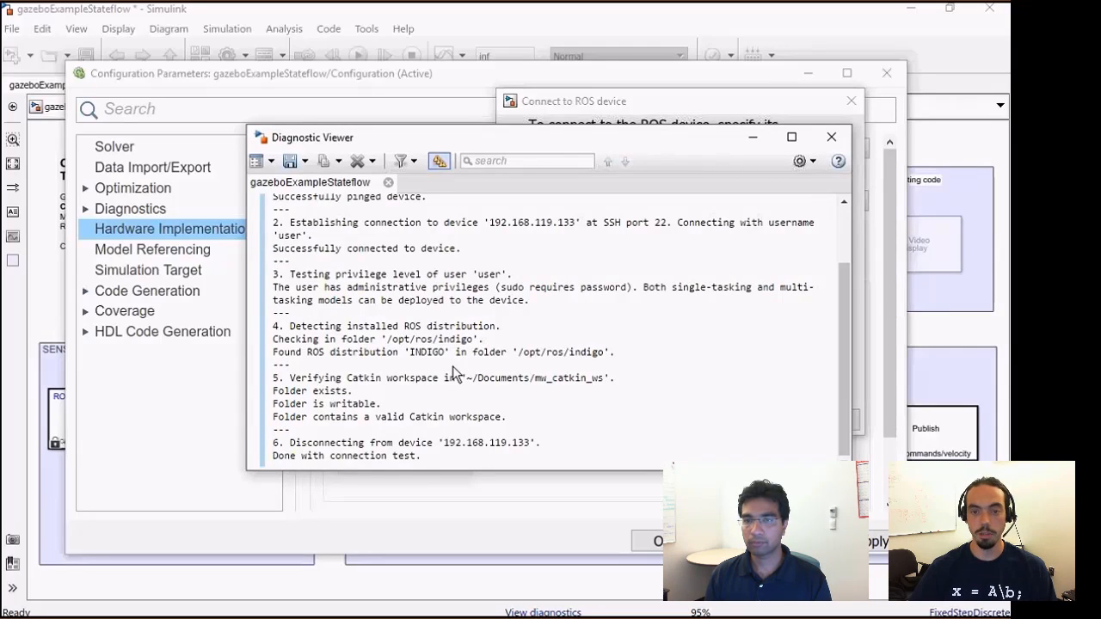
Step: Close the connection test results and return to the ROS device settings
click(831, 137)
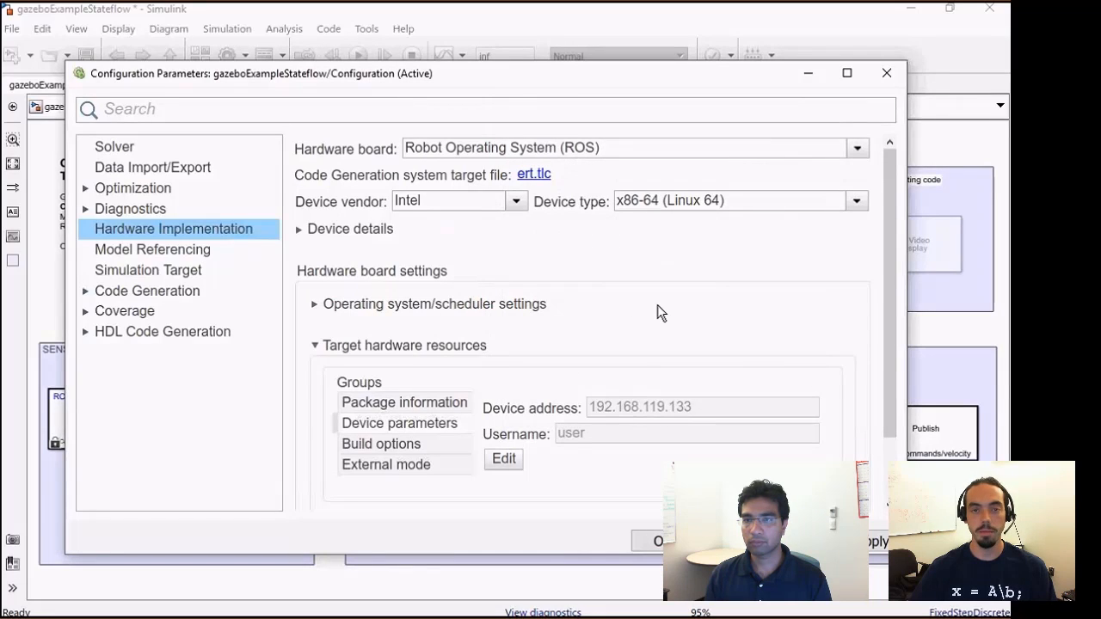
mouse_move(582, 348)
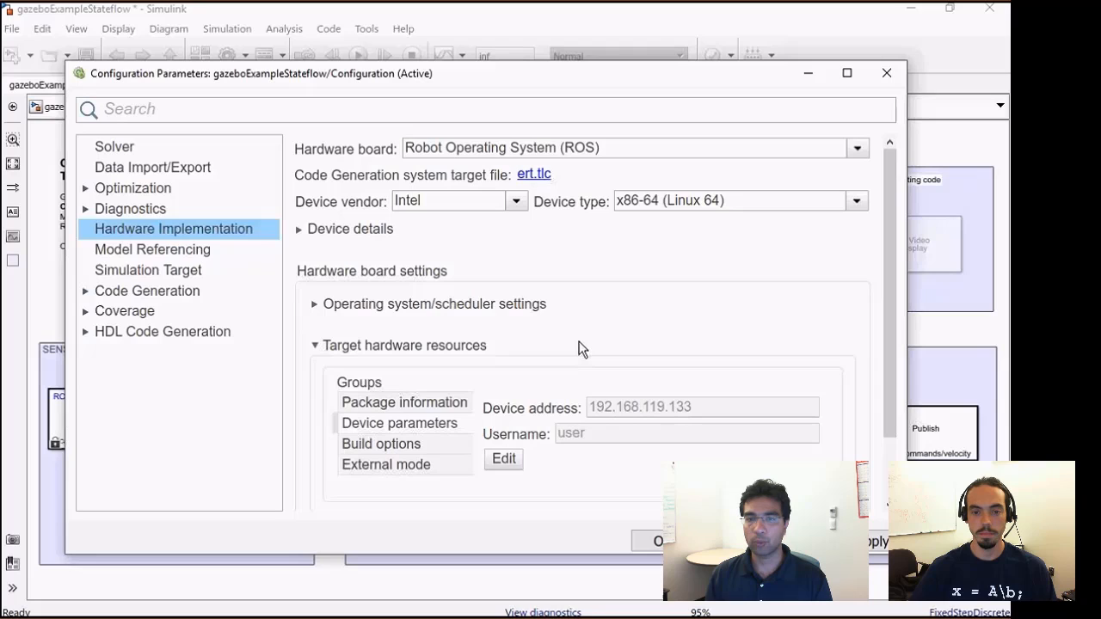
mouse_move(594, 351)
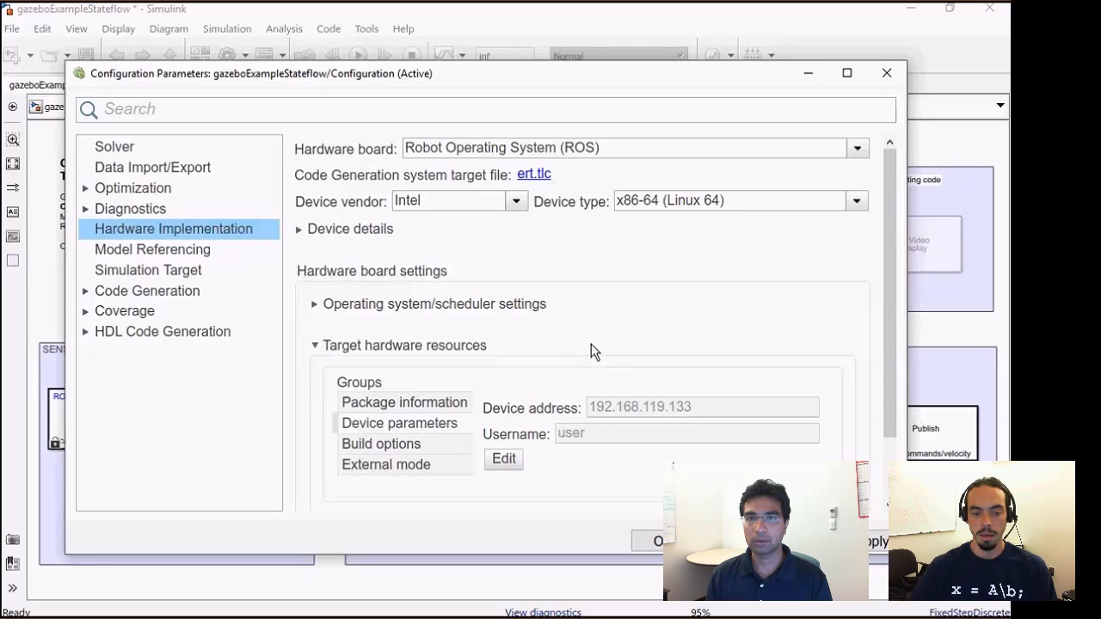
mouse_move(428, 452)
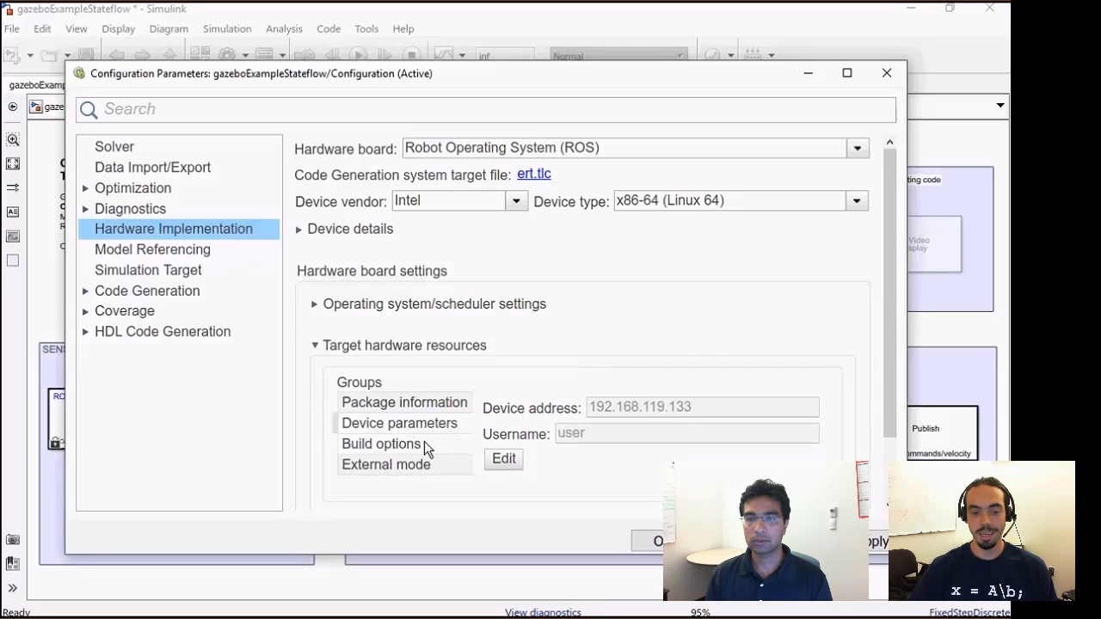
Step: Show the ROS Build options and list the Build action choices: None, Build and load, Build and run
click(380, 444)
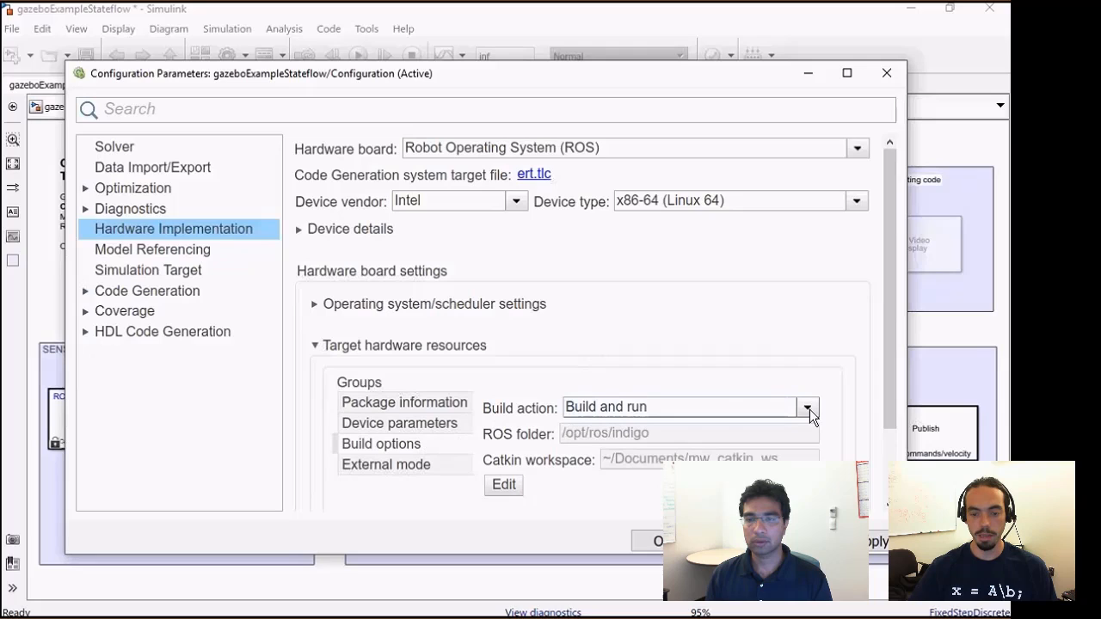
click(809, 407)
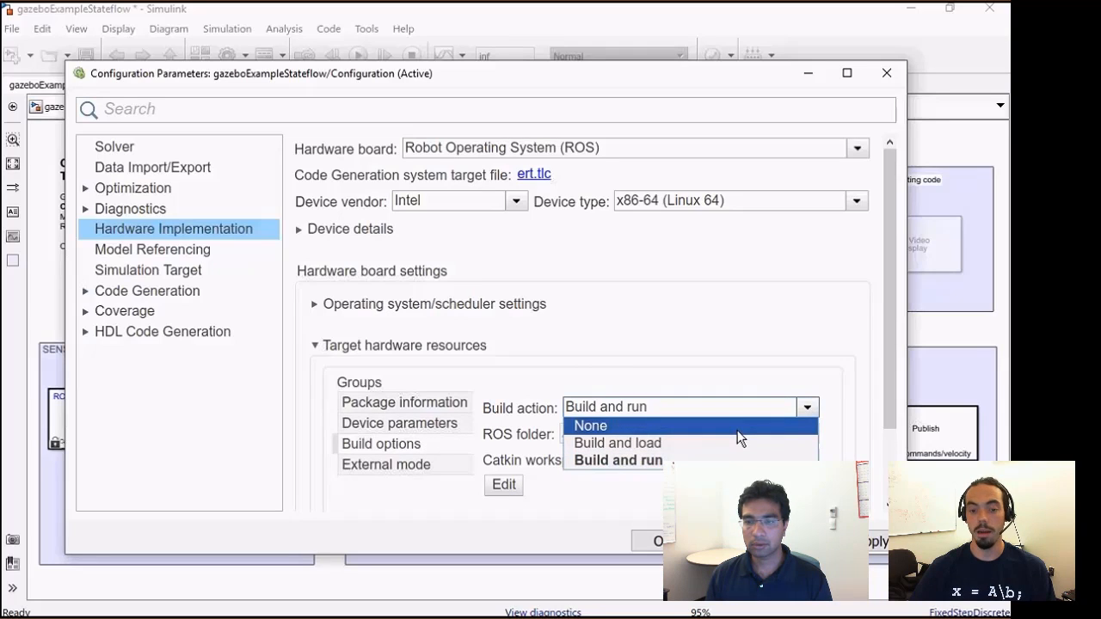
mouse_move(661, 443)
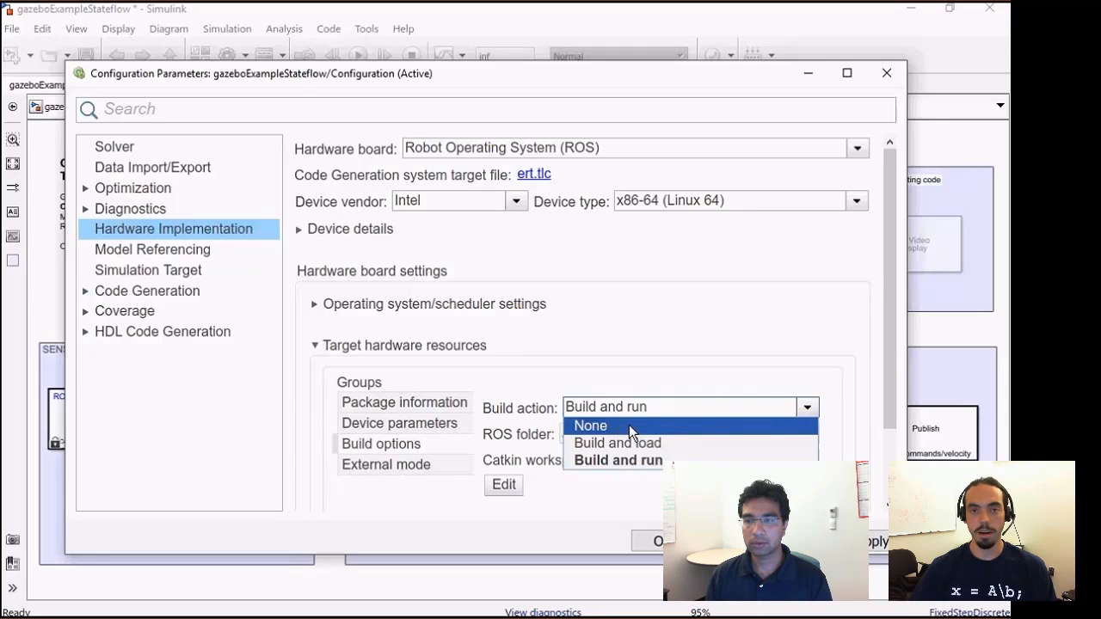
mouse_move(682, 430)
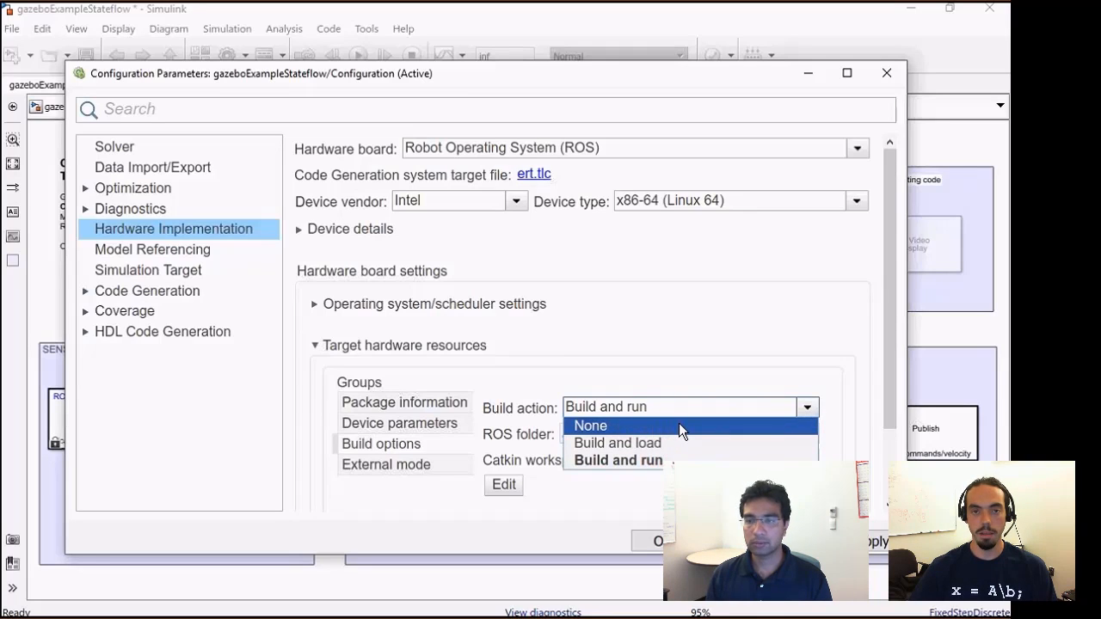
mouse_move(690, 430)
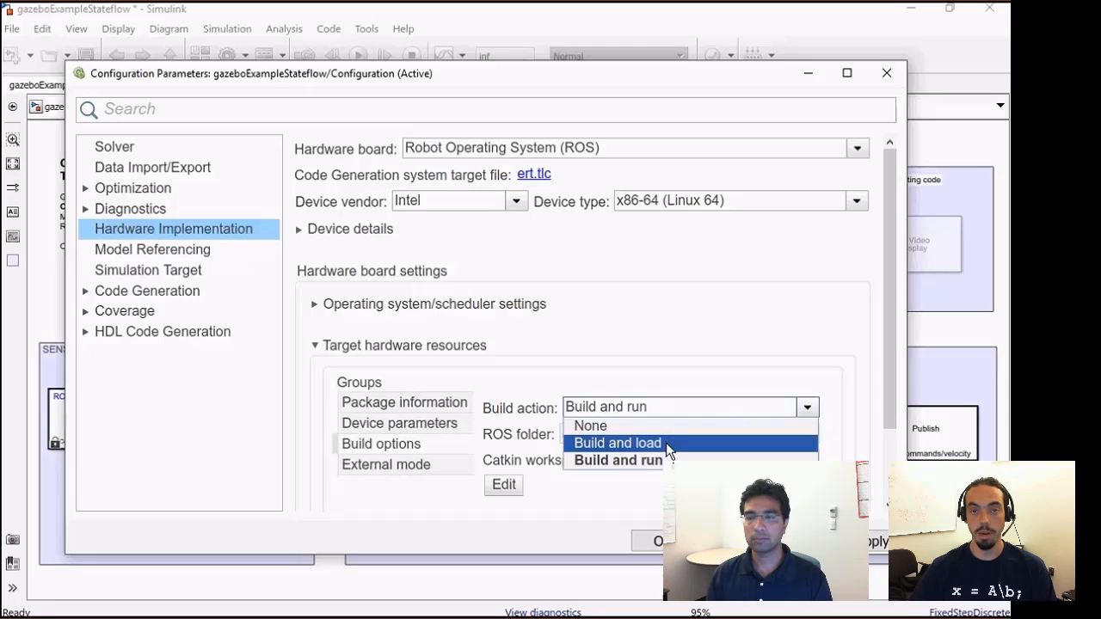
mouse_move(618, 460)
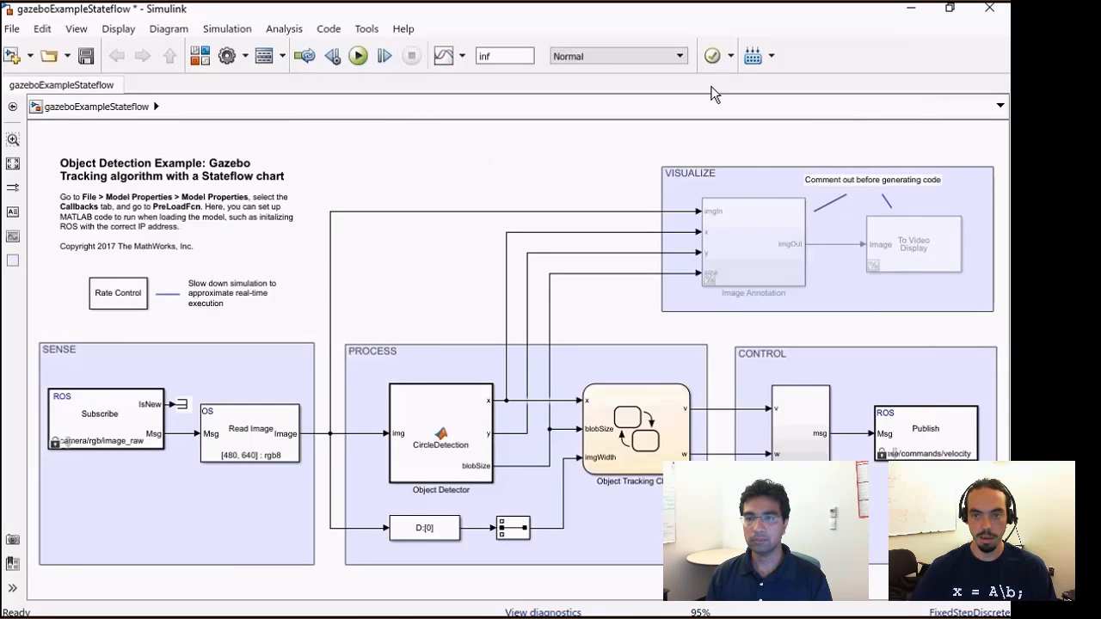
mouse_move(754, 55)
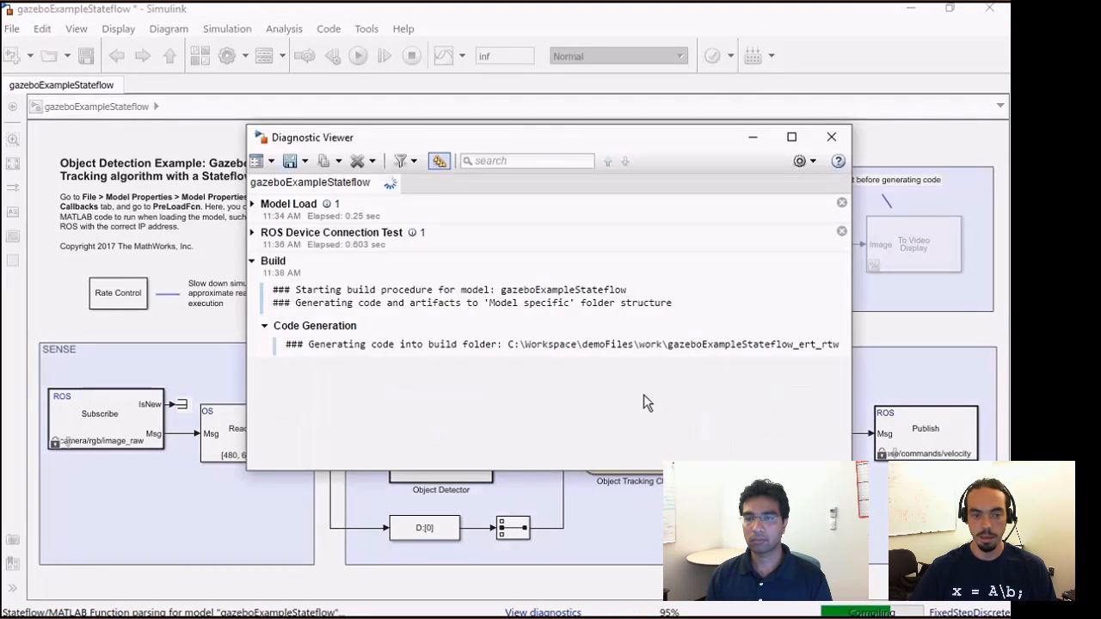
mouse_move(810, 456)
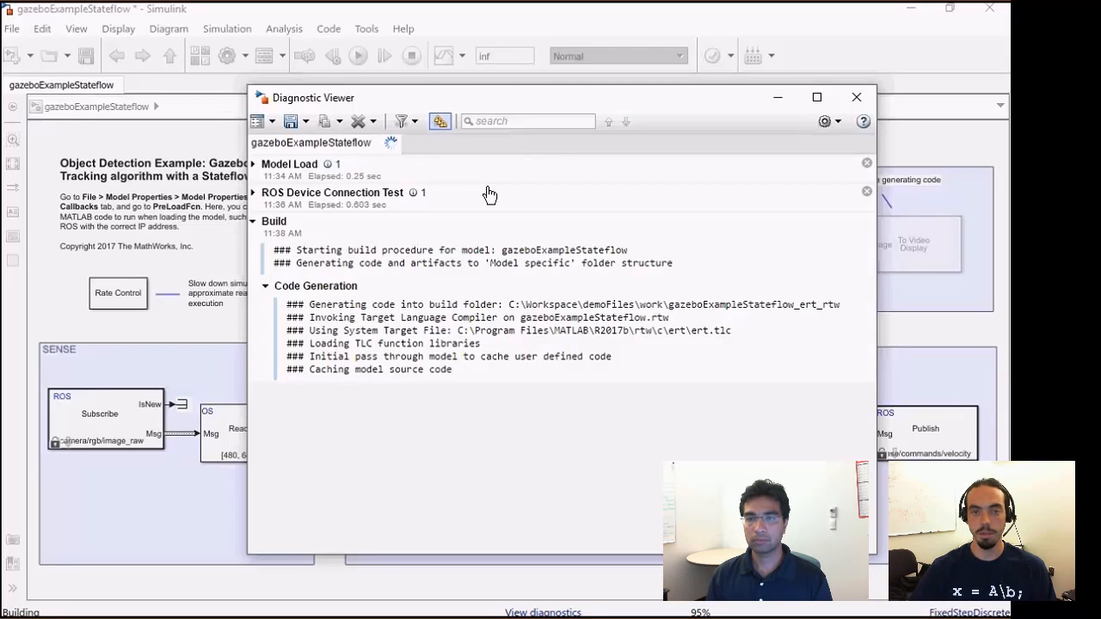
mouse_move(470, 170)
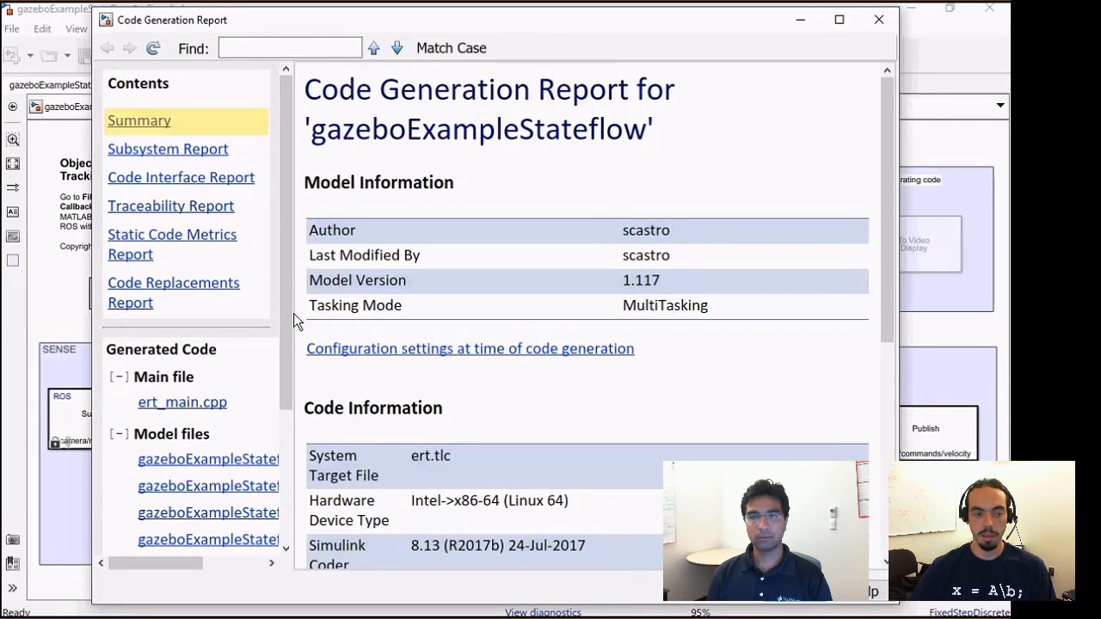
Step: Scroll through the generated gazeboExampleStateflow.cpp source, then return to the top-level model
scroll(down, 3)
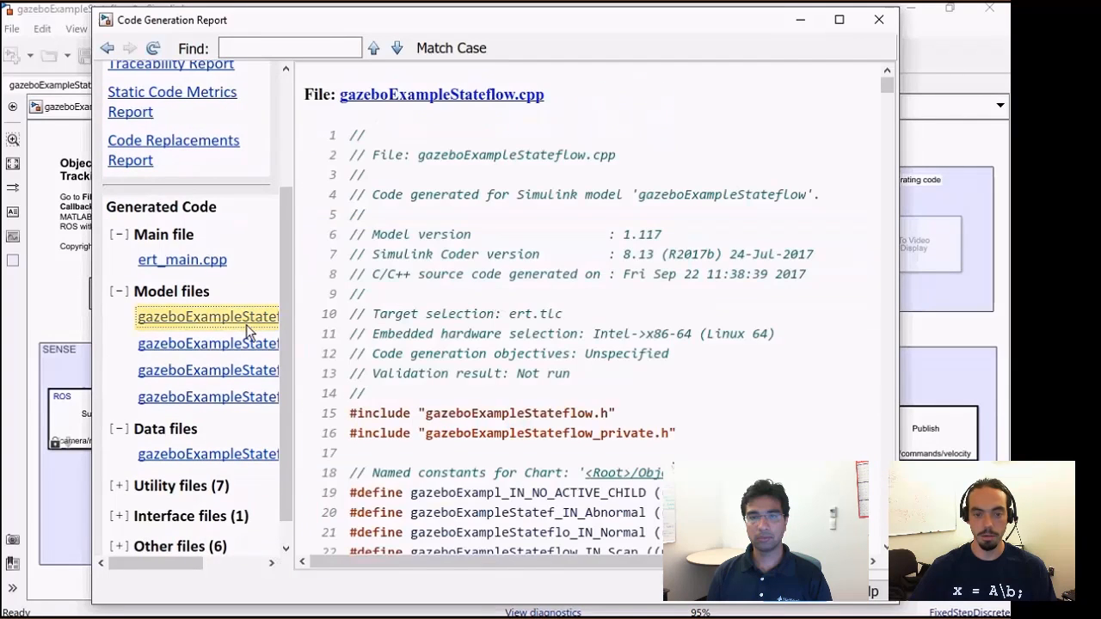
scroll(down, 3)
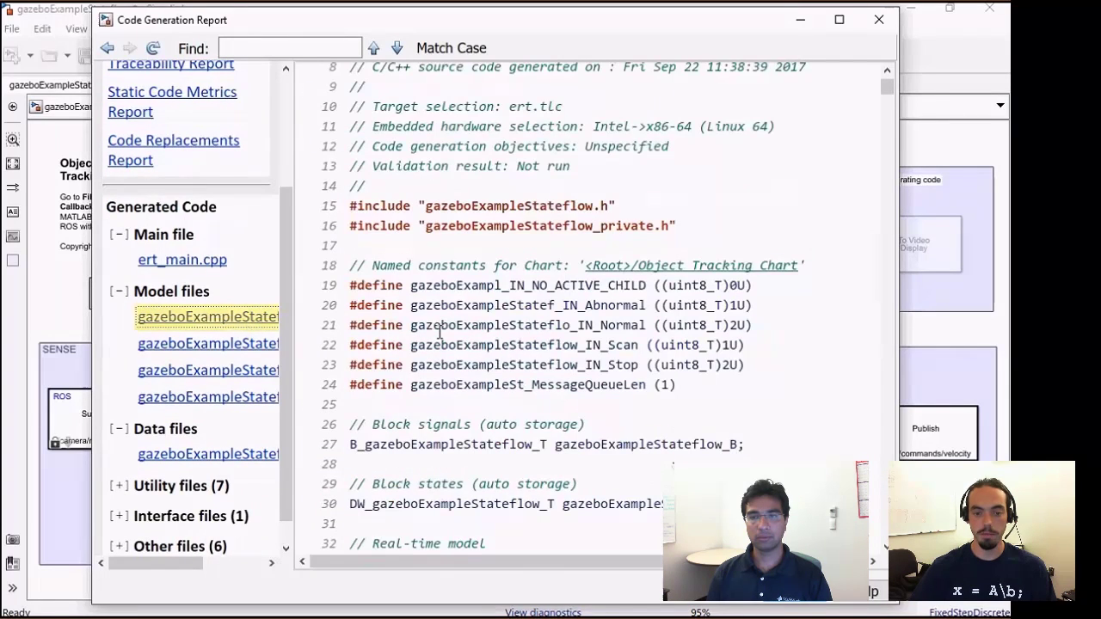
scroll(down, 3)
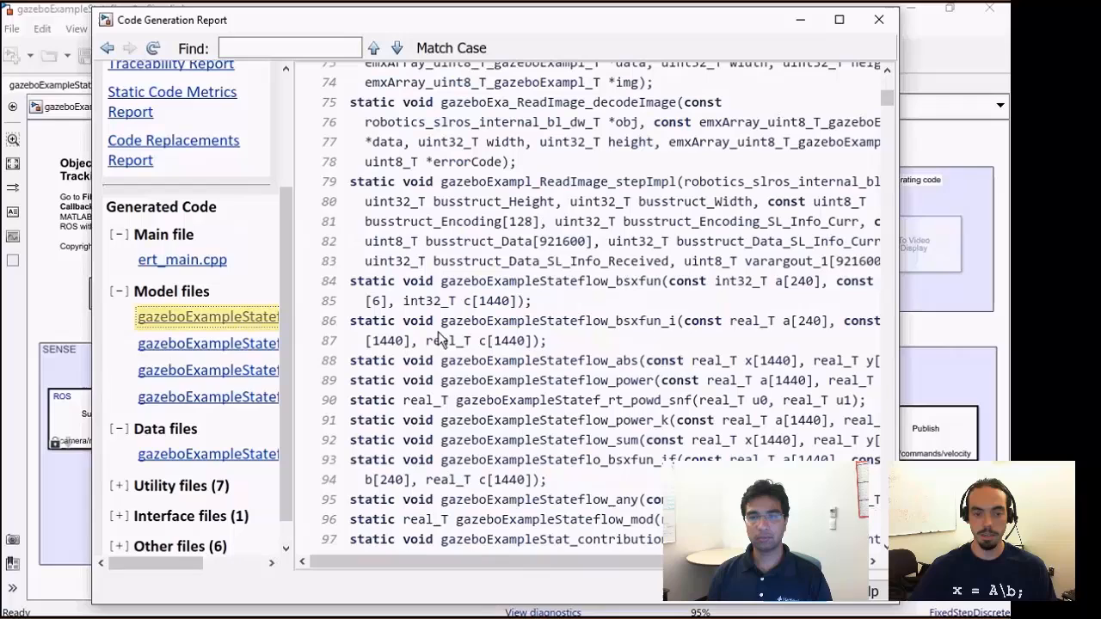
scroll(down, 3)
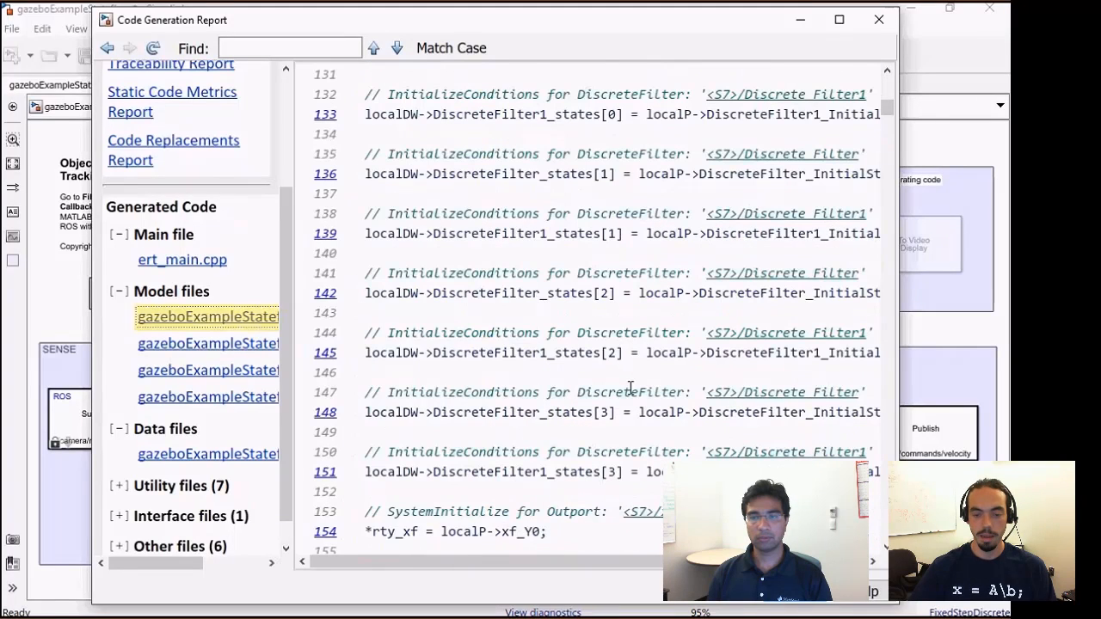
scroll(down, 3)
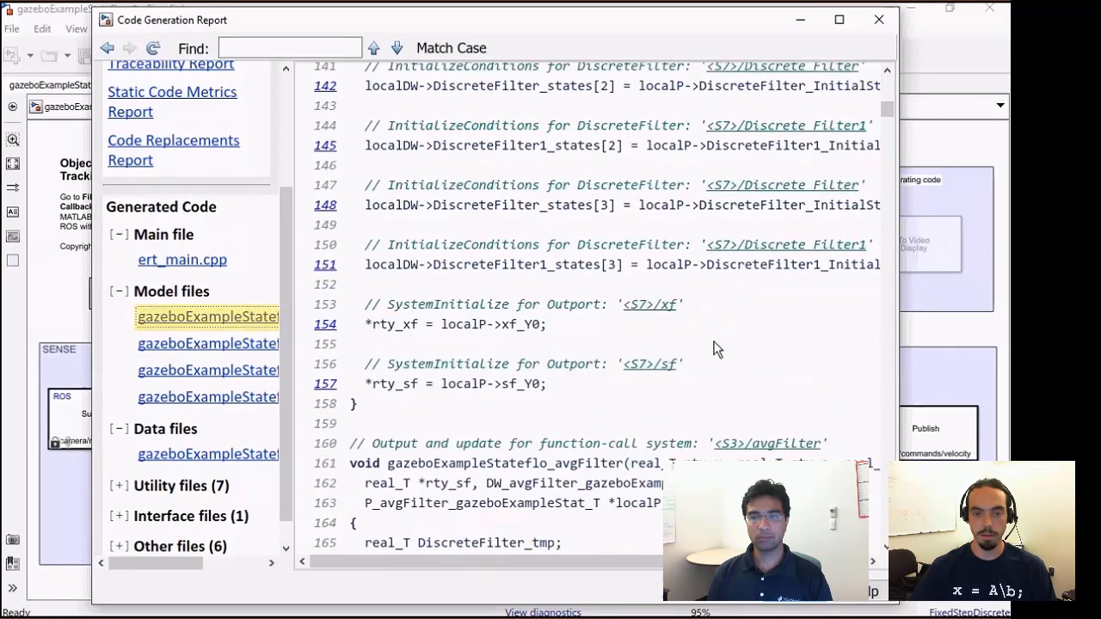
scroll(down, 3)
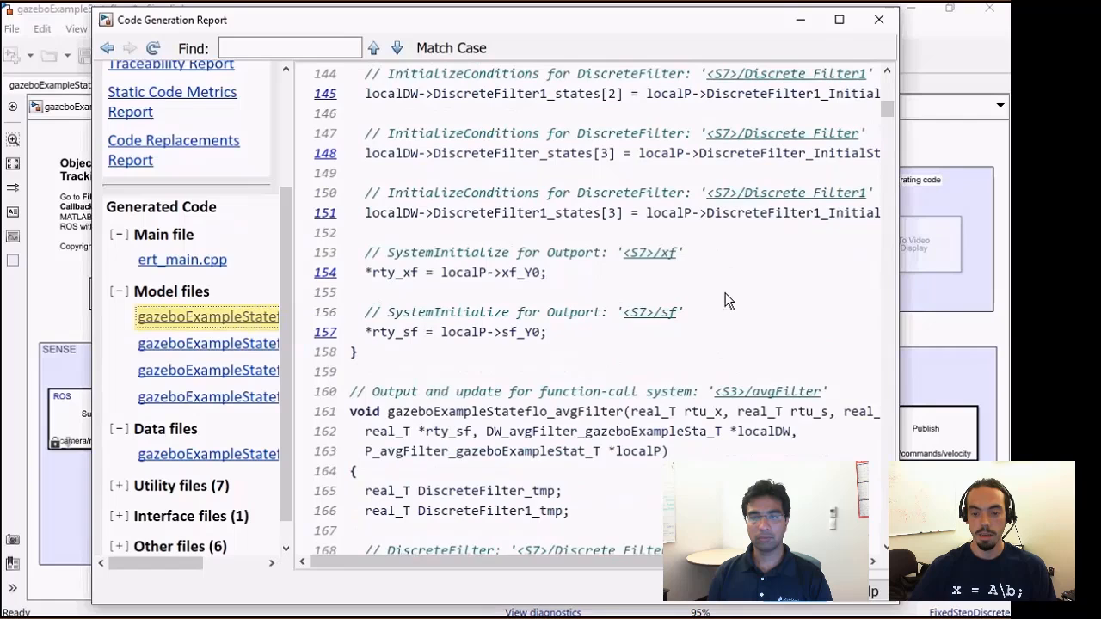
scroll(down, 3)
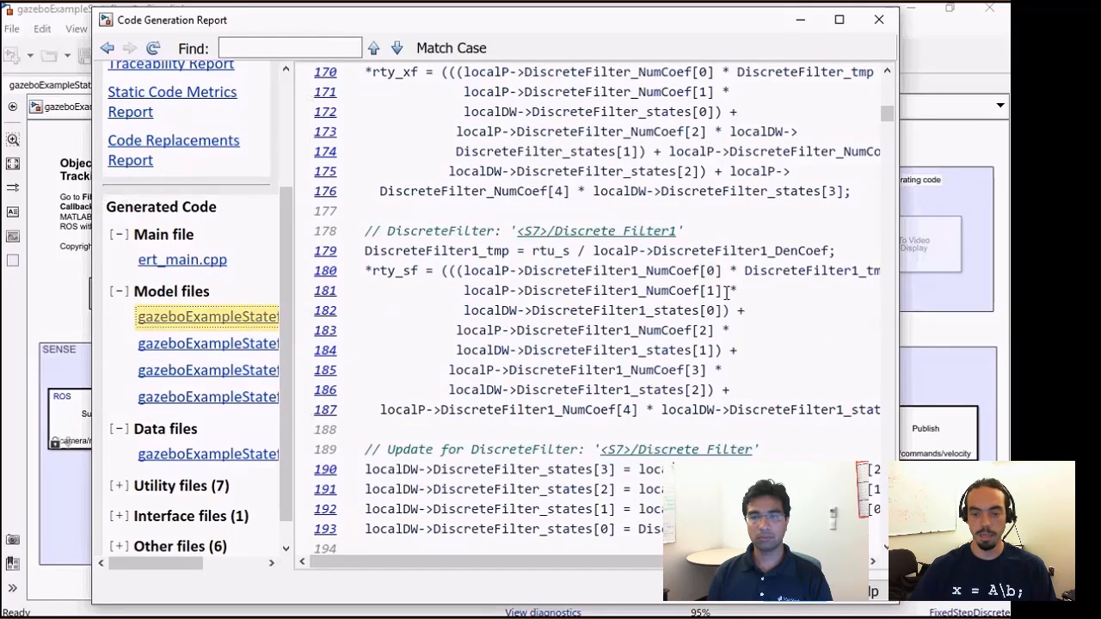
scroll(down, 3)
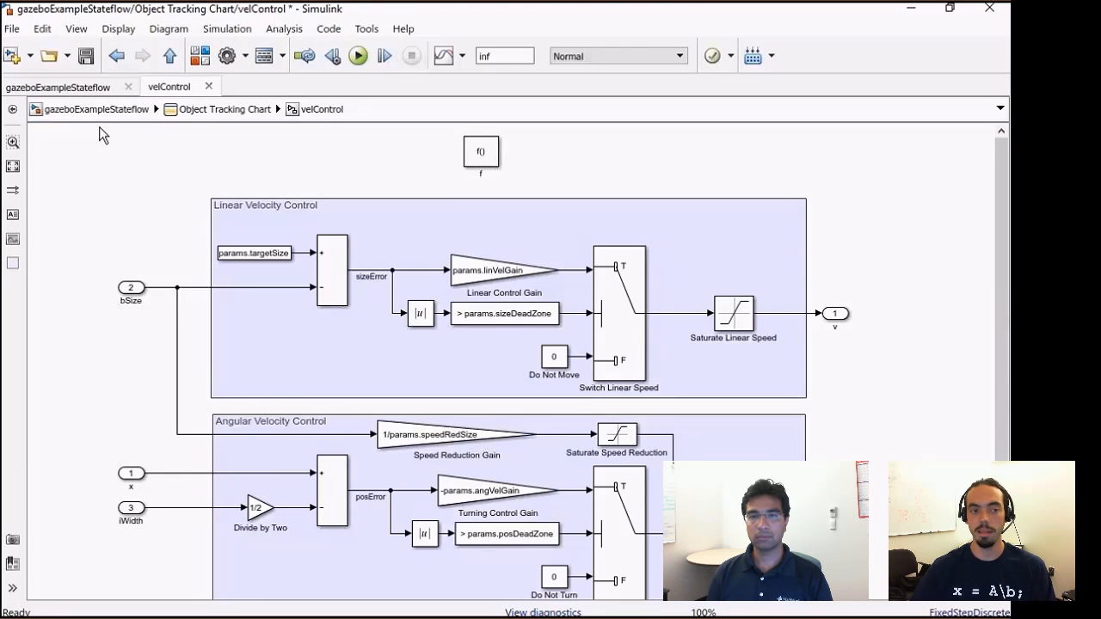
click(65, 86)
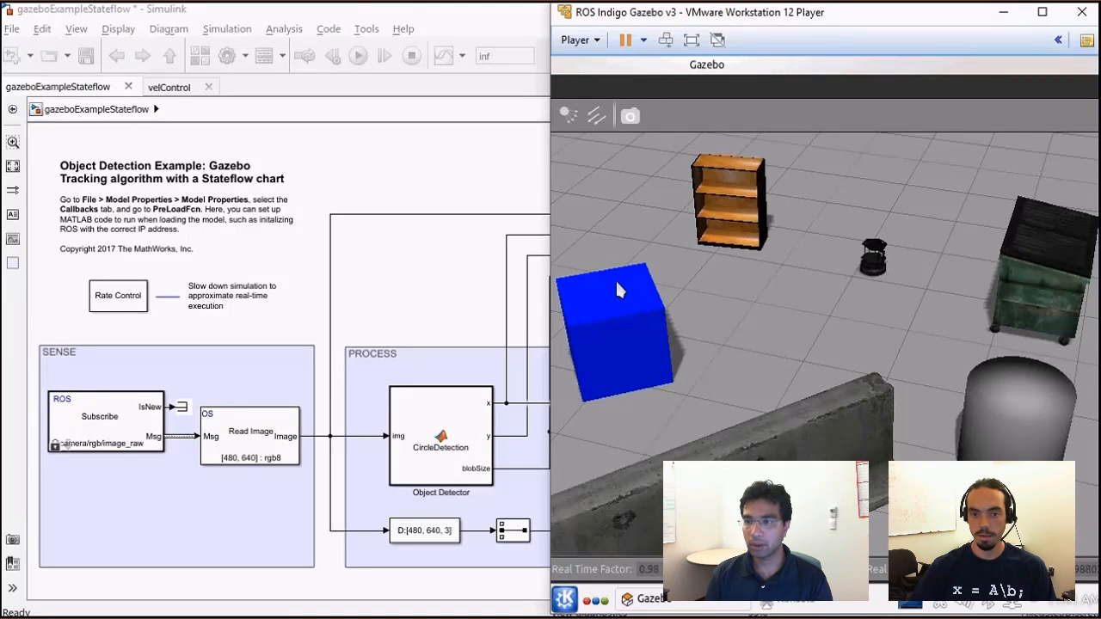
mouse_move(631, 236)
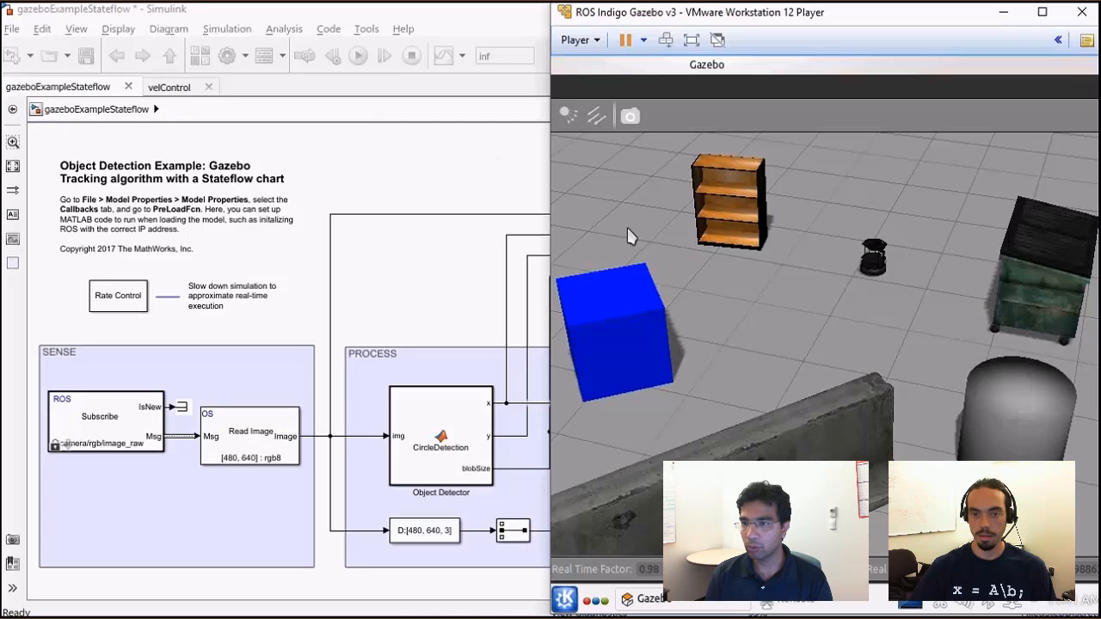
Step: Select the blue cube in the Gazebo world so it can be moved
click(632, 323)
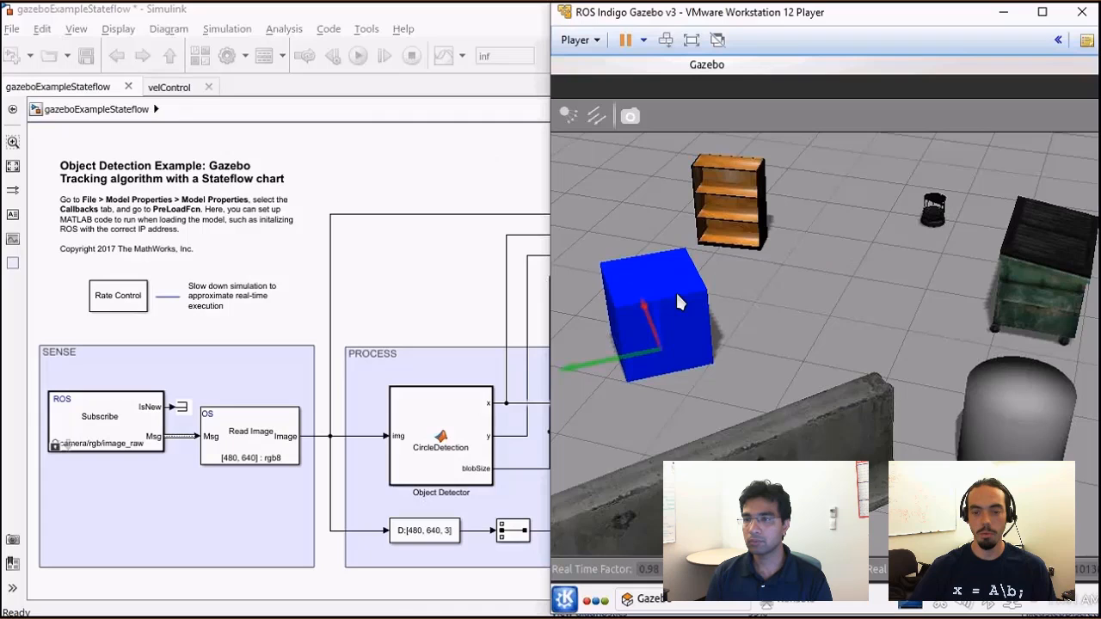
mouse_move(688, 297)
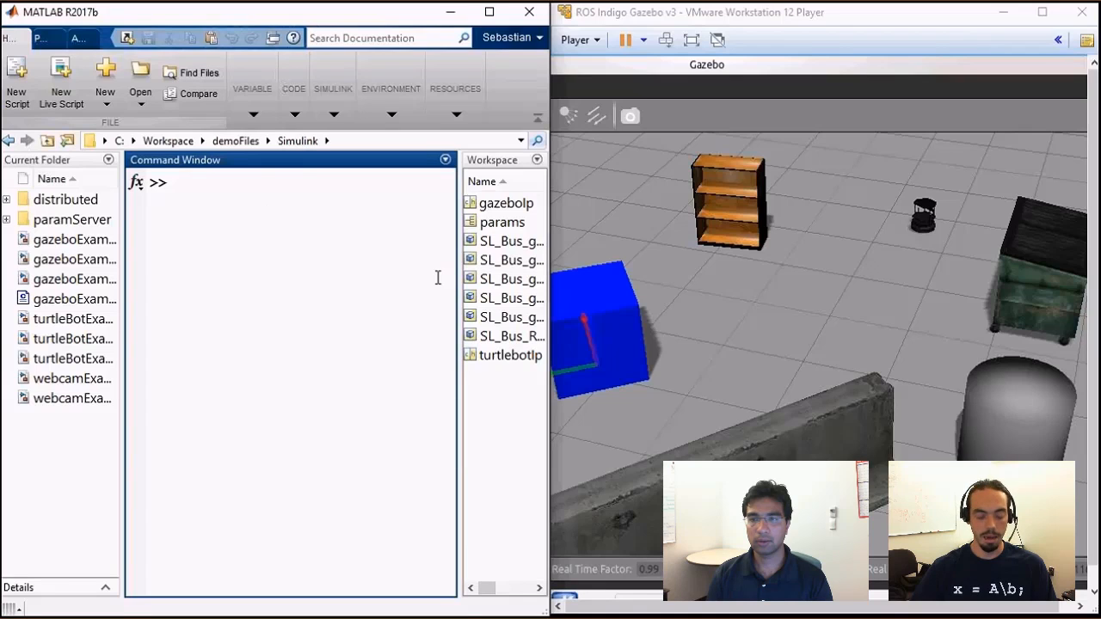
text(r = r)
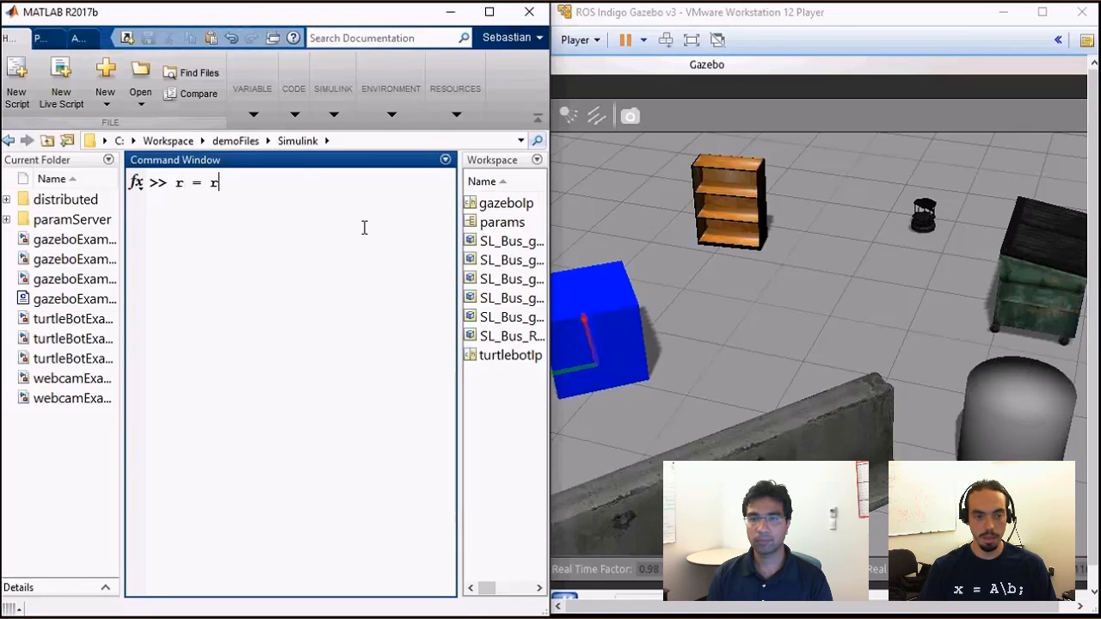
text(osdevice)
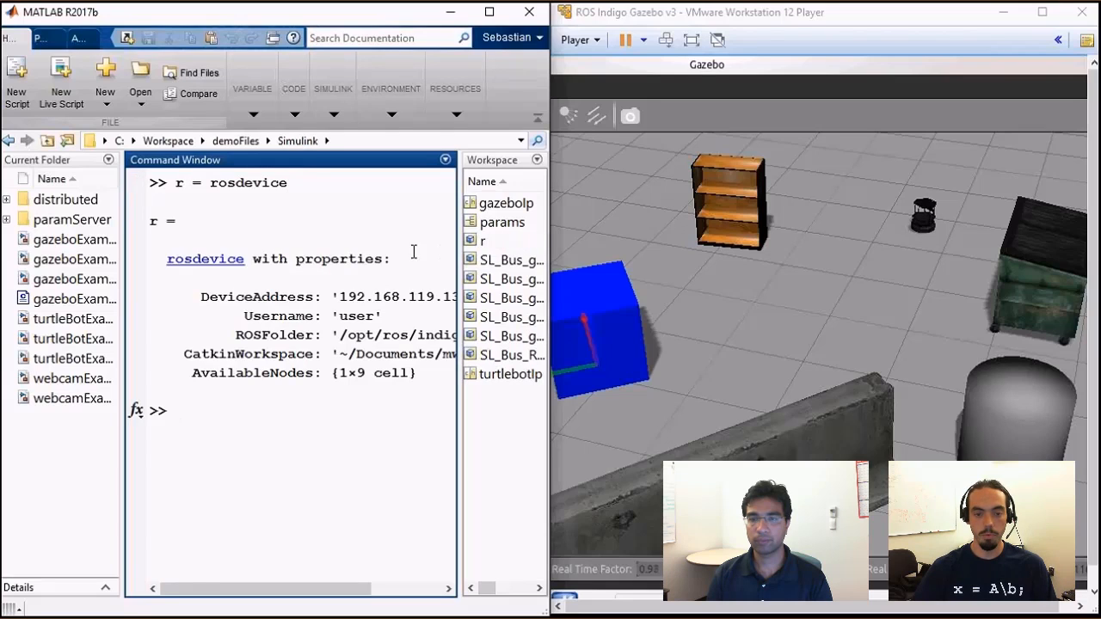
mouse_move(436, 274)
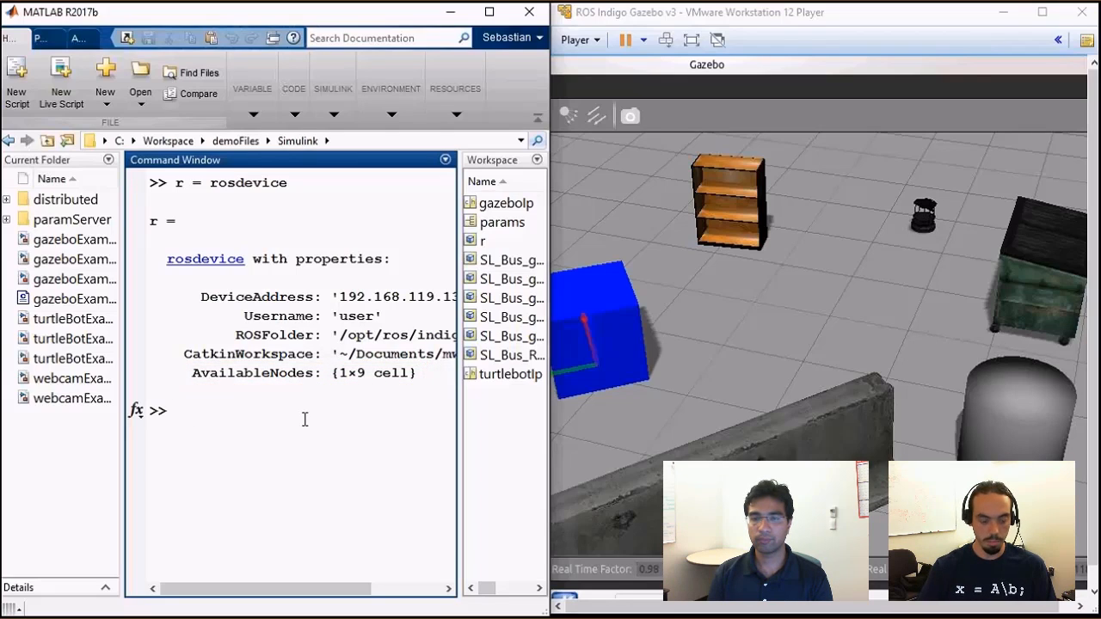
Step: Run r.AvailableNodes and isNodeRunning to confirm gazeboExampleStateflow is running
text(r.Available)
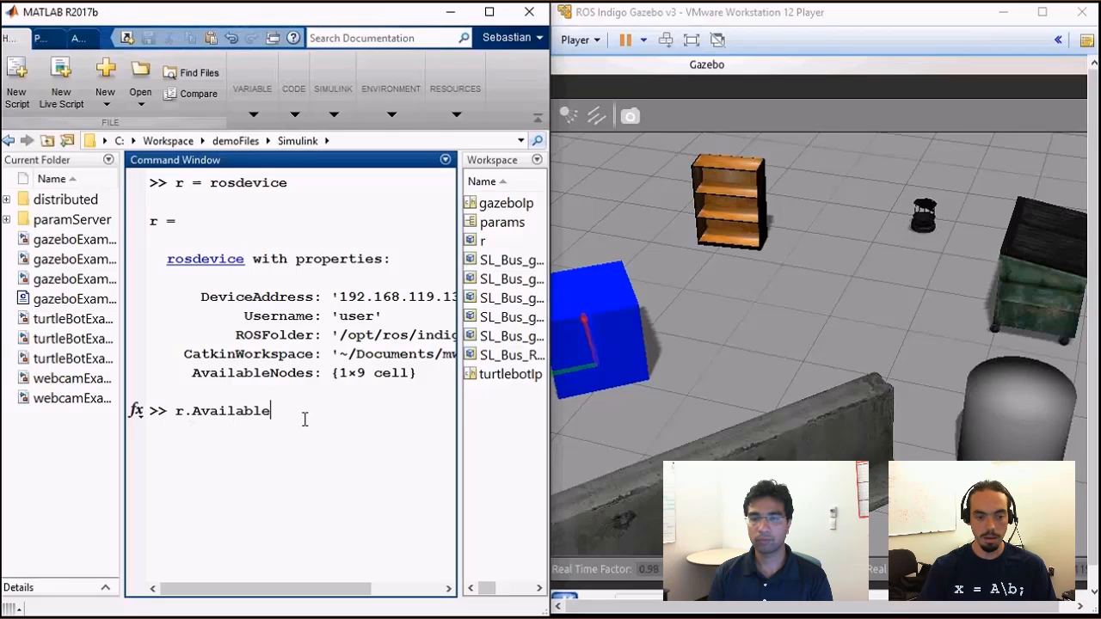
text(Nodes)
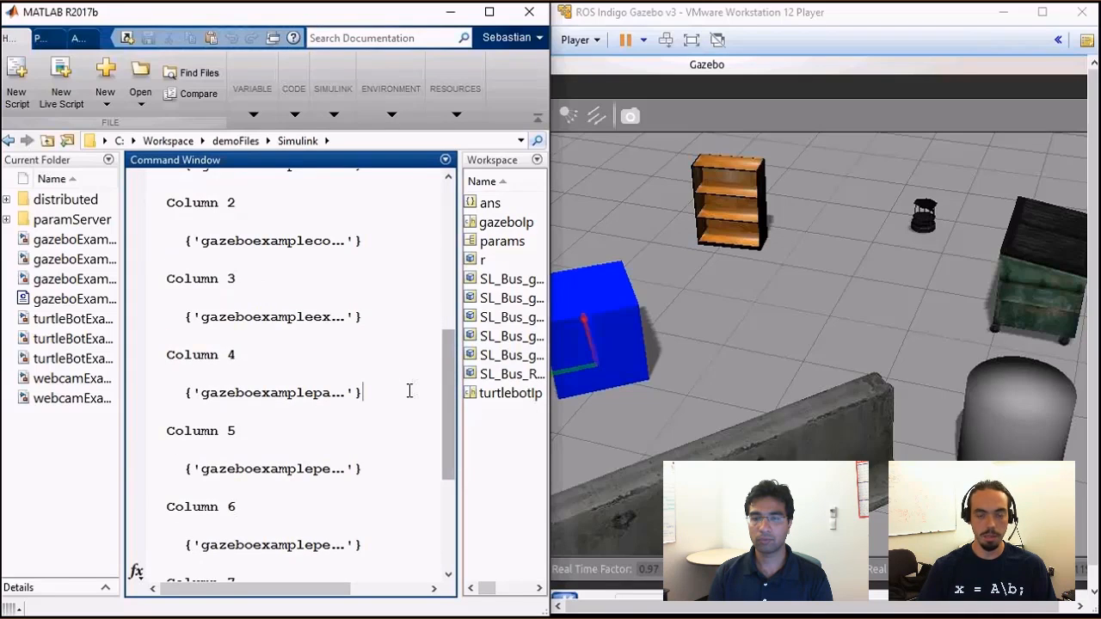
text(isNode)
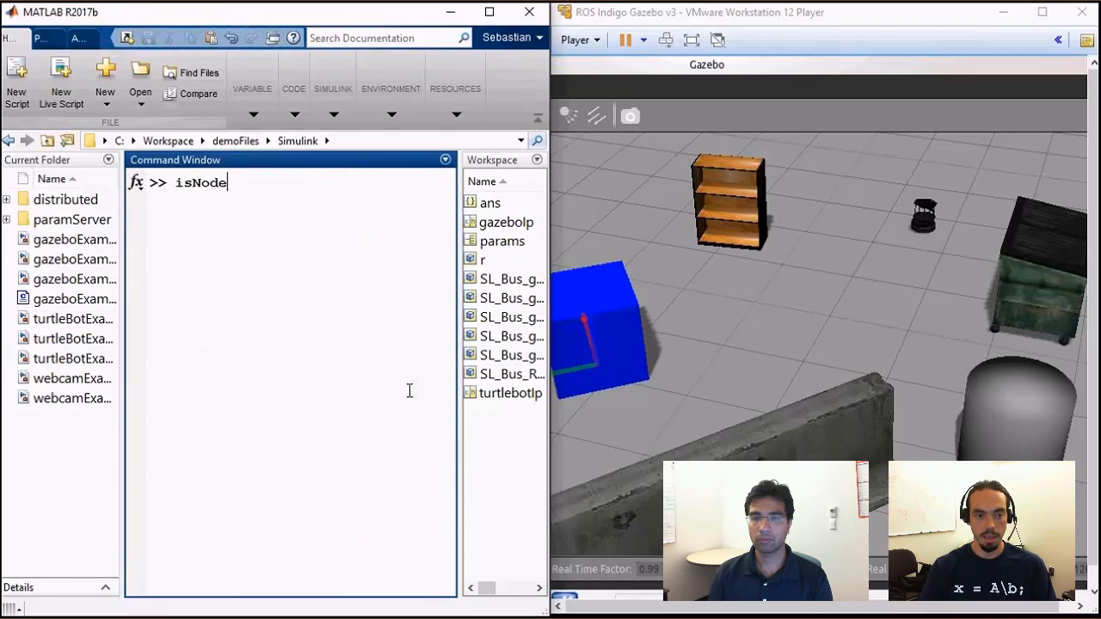
text(Running(')
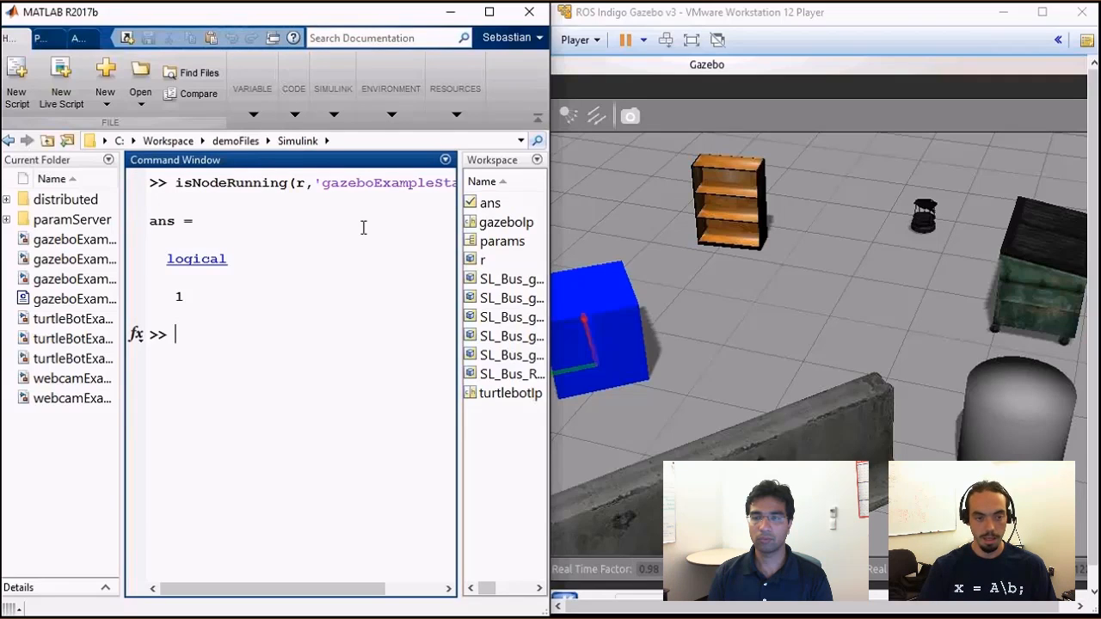
Step: Stop the Stateflow node, move the cube in Gazebo, and open gazeboExampleExternal.slx
text(stopNode(r,'gazeboExampleStatefl)
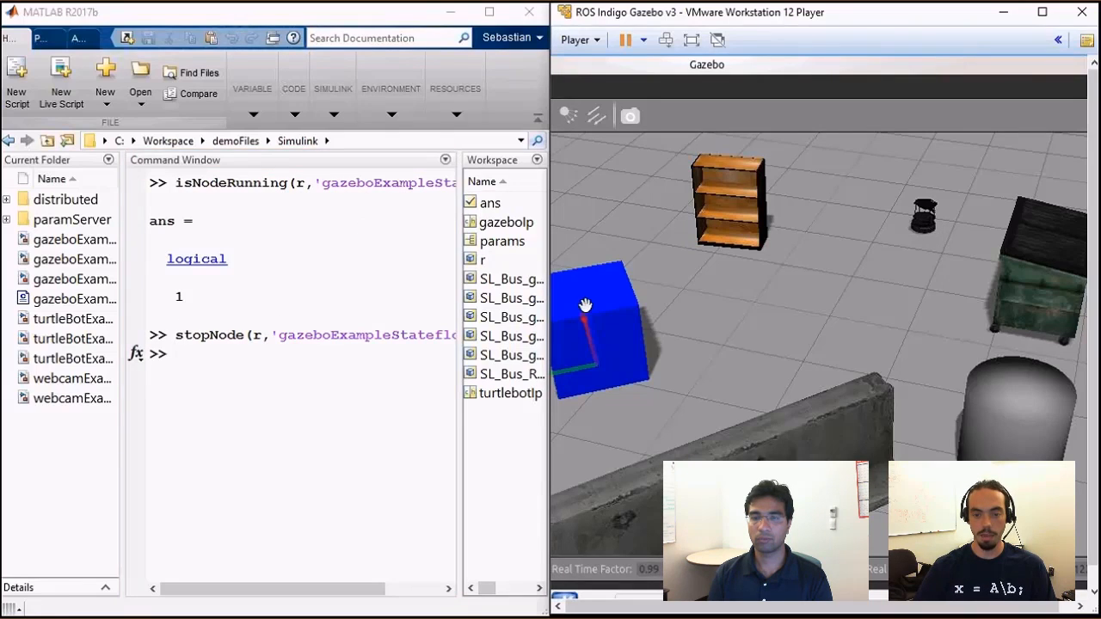
drag(585, 306, 856, 241)
text(isNodeRunning(r,'gazeboEx)
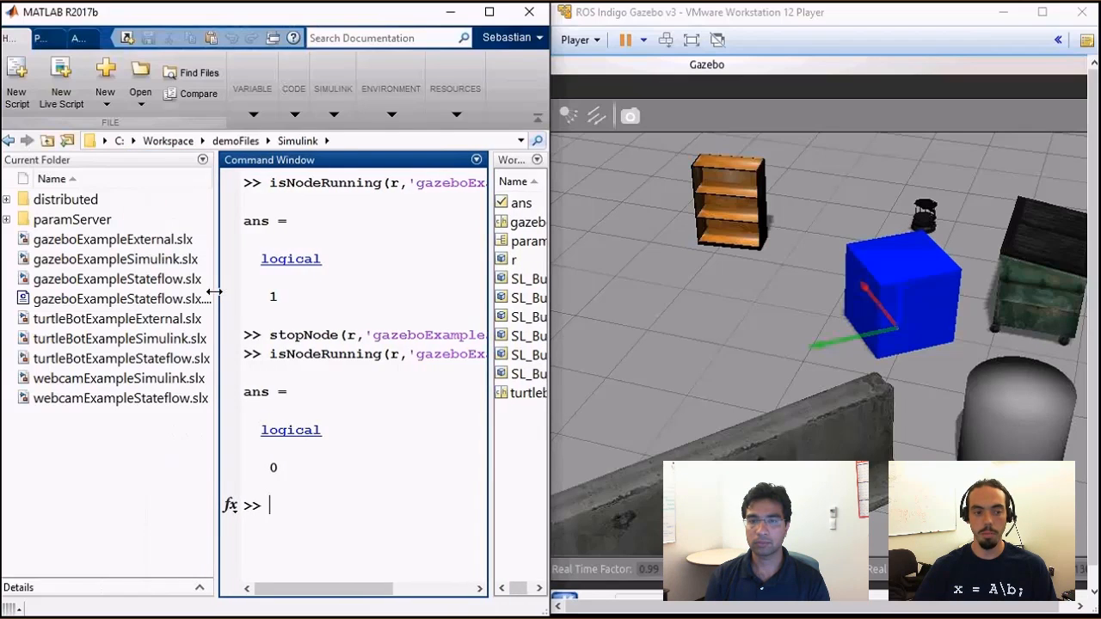
click(112, 239)
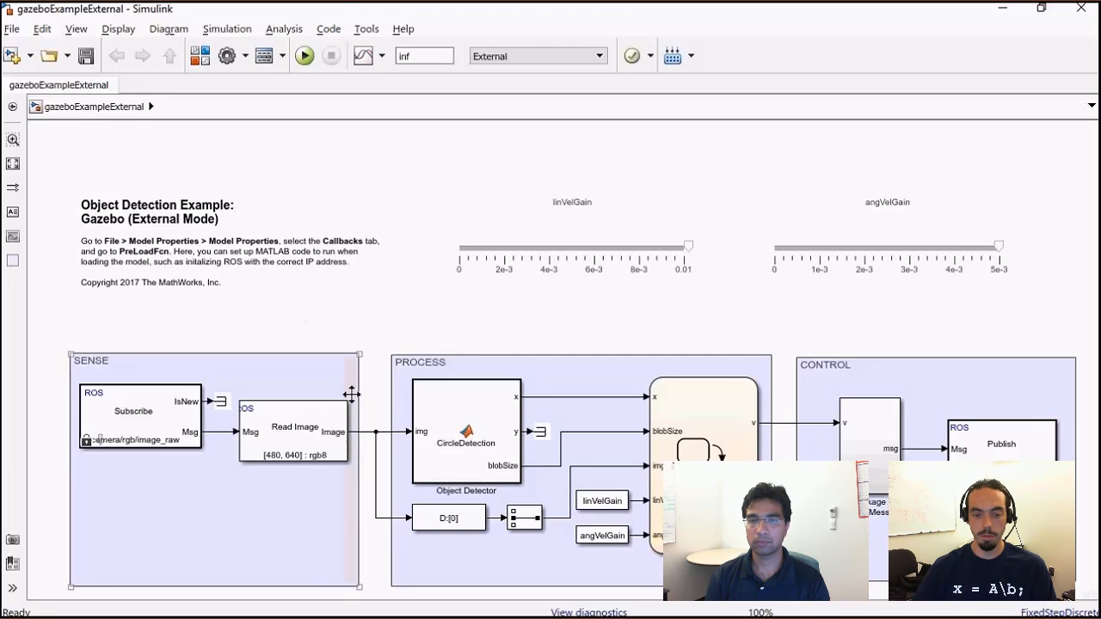
Step: Lower the gain sliders and run the model in External mode on the ROS device
click(888, 249)
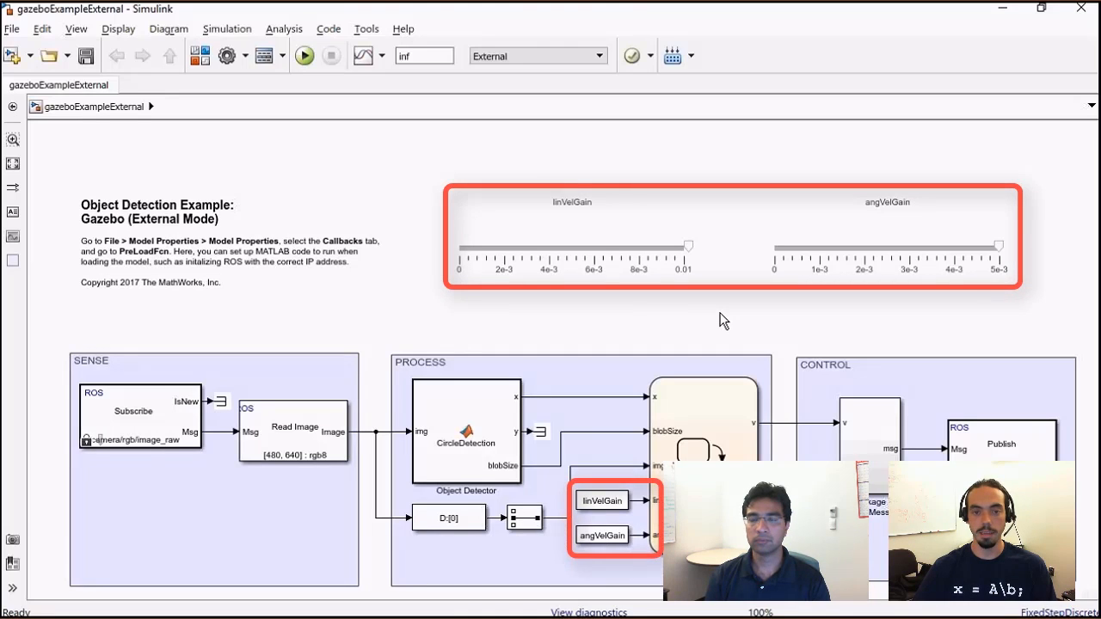
mouse_move(643, 323)
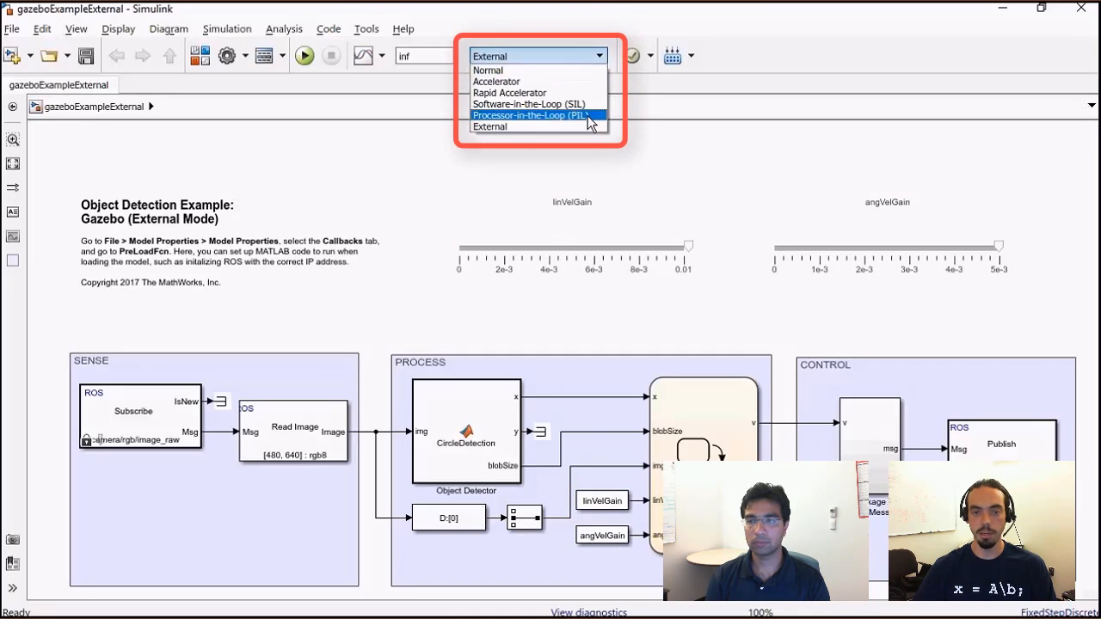
mouse_move(548, 84)
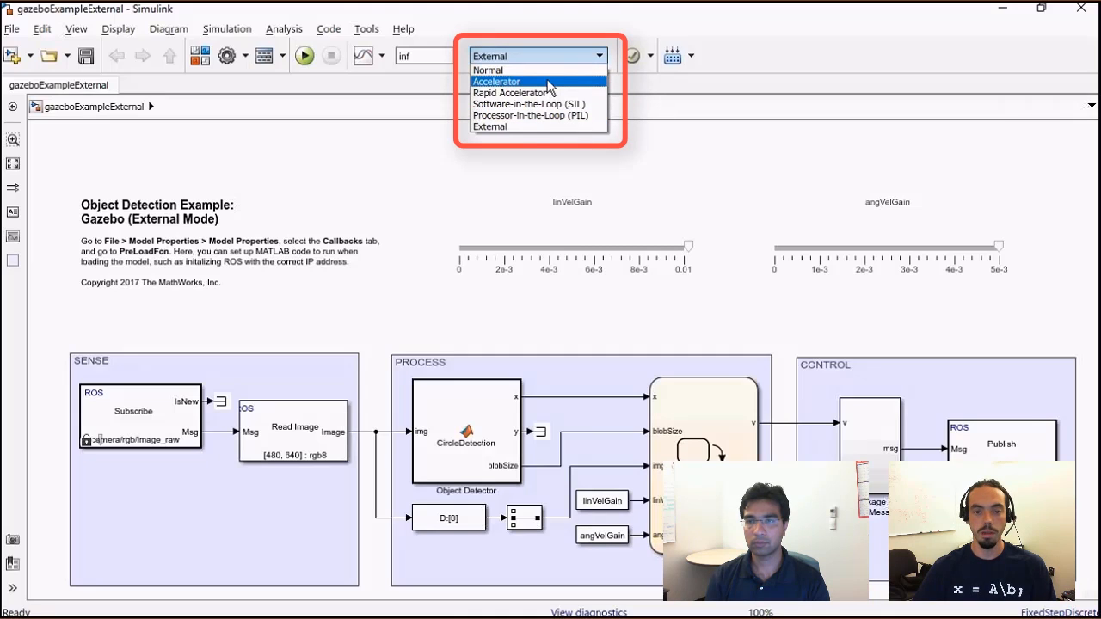
click(490, 127)
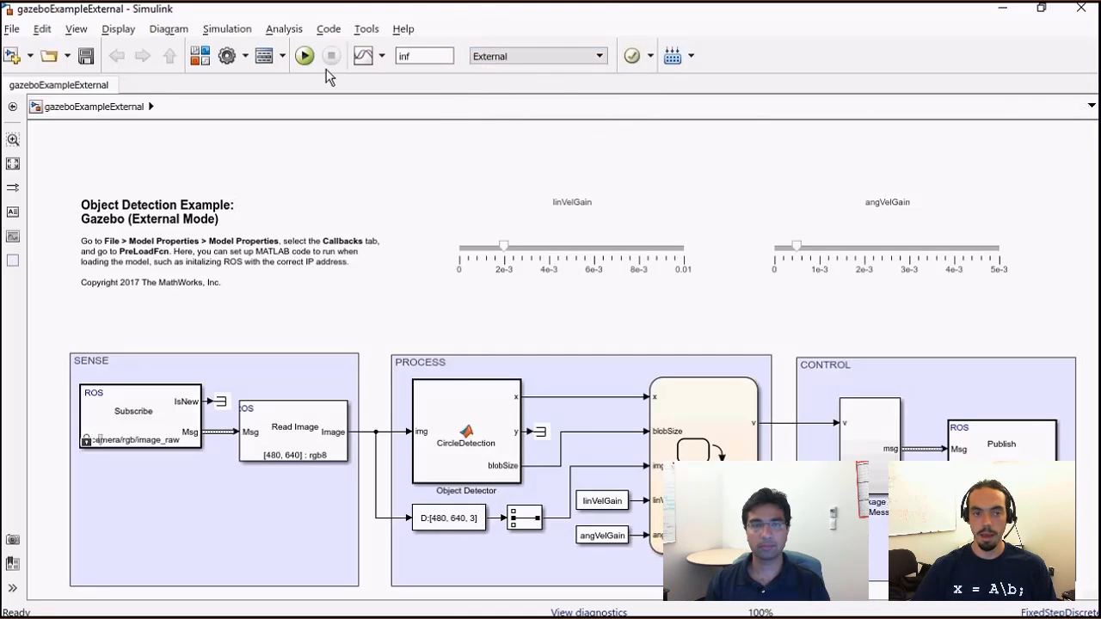
click(305, 55)
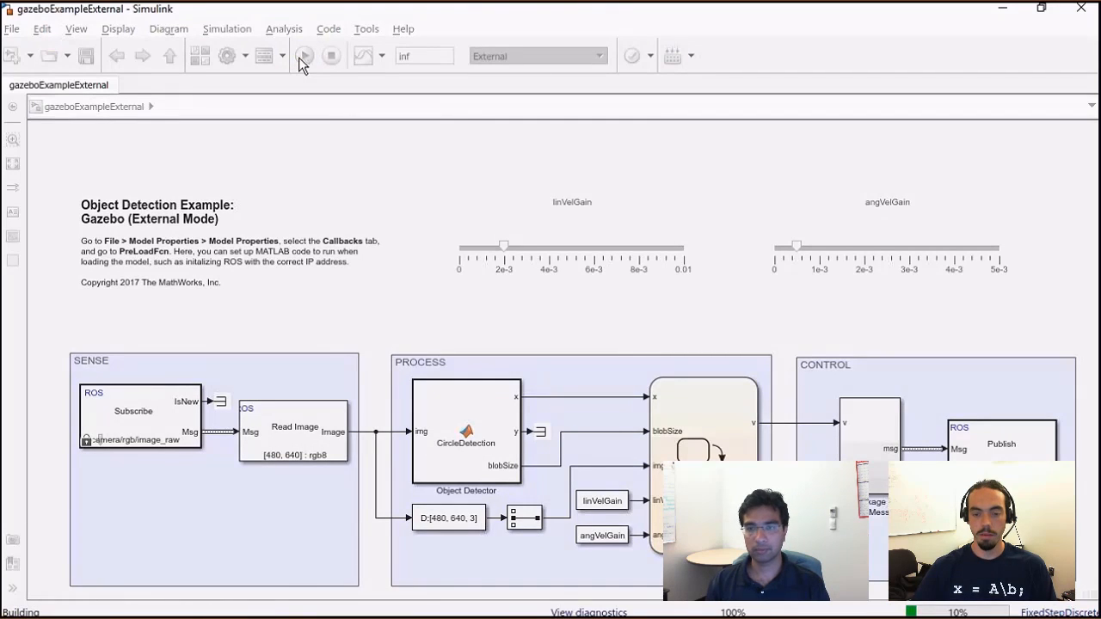
Step: Follow the Diagnostic Viewer build log until the node builds and connects in External mode
click(304, 56)
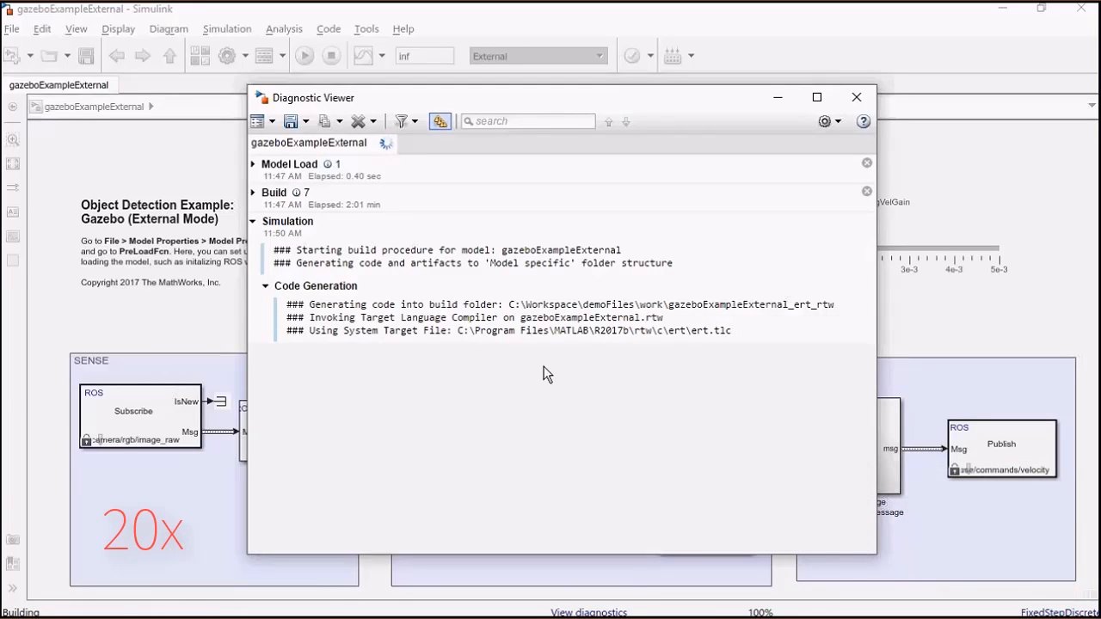
scroll(down, 3)
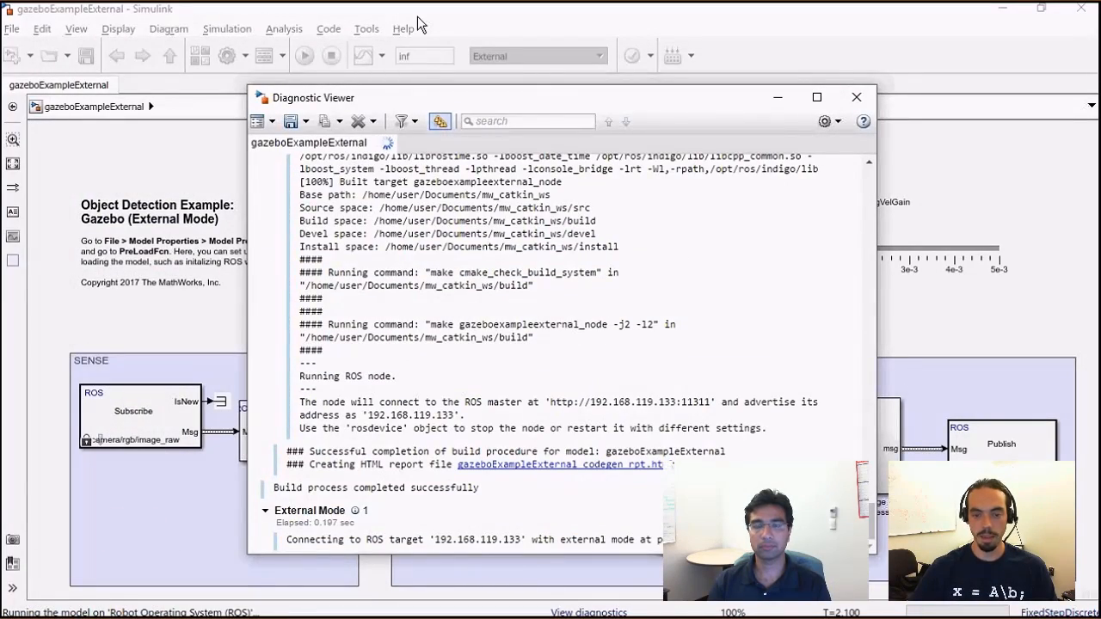
click(856, 95)
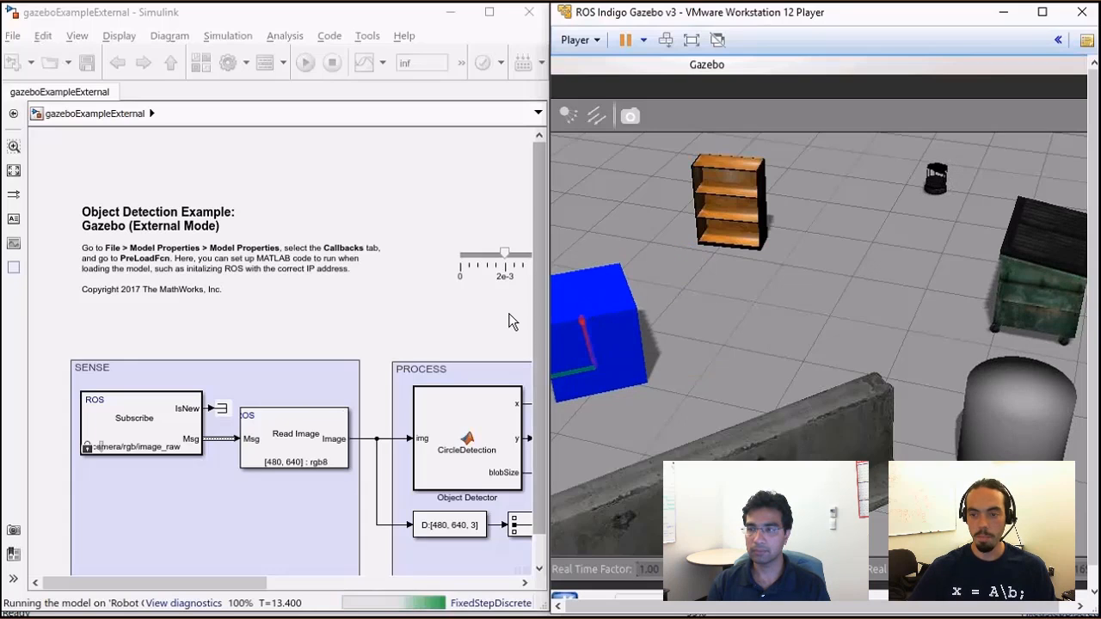
mouse_move(454, 330)
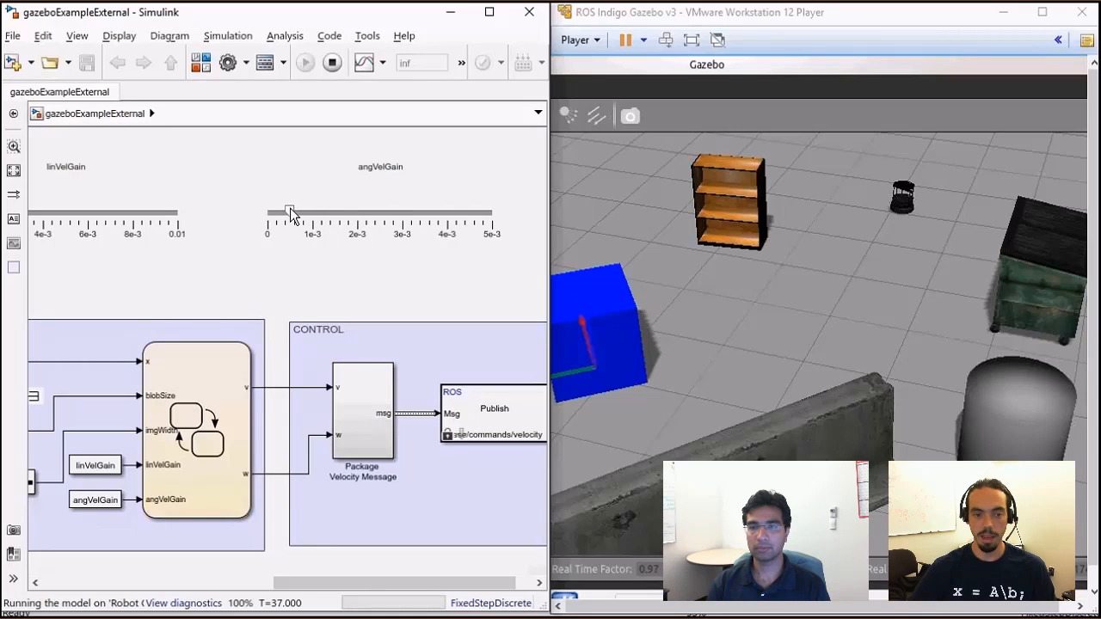
Step: Raise angVelGain to its 5e-3 maximum, then lower it back while the robot runs
drag(290, 212, 492, 212)
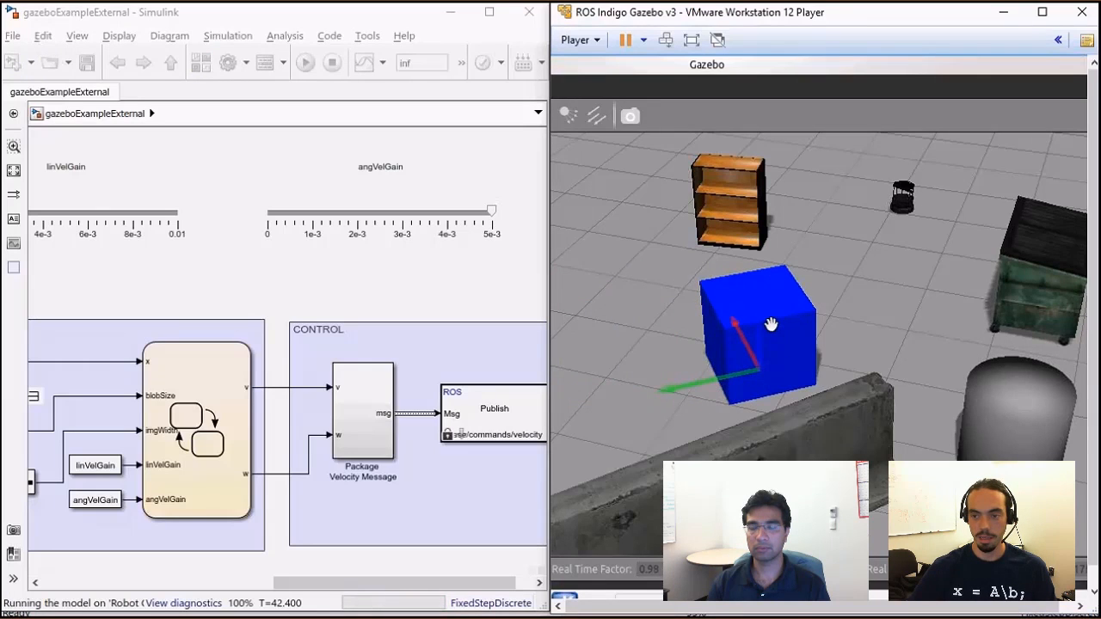
mouse_move(768, 330)
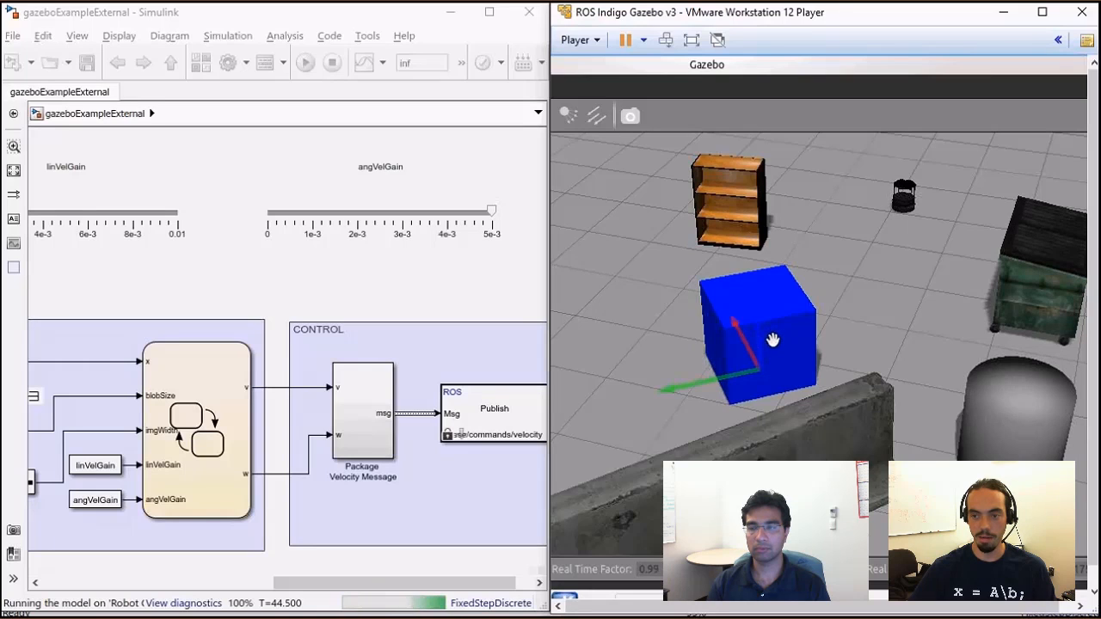
mouse_move(906, 196)
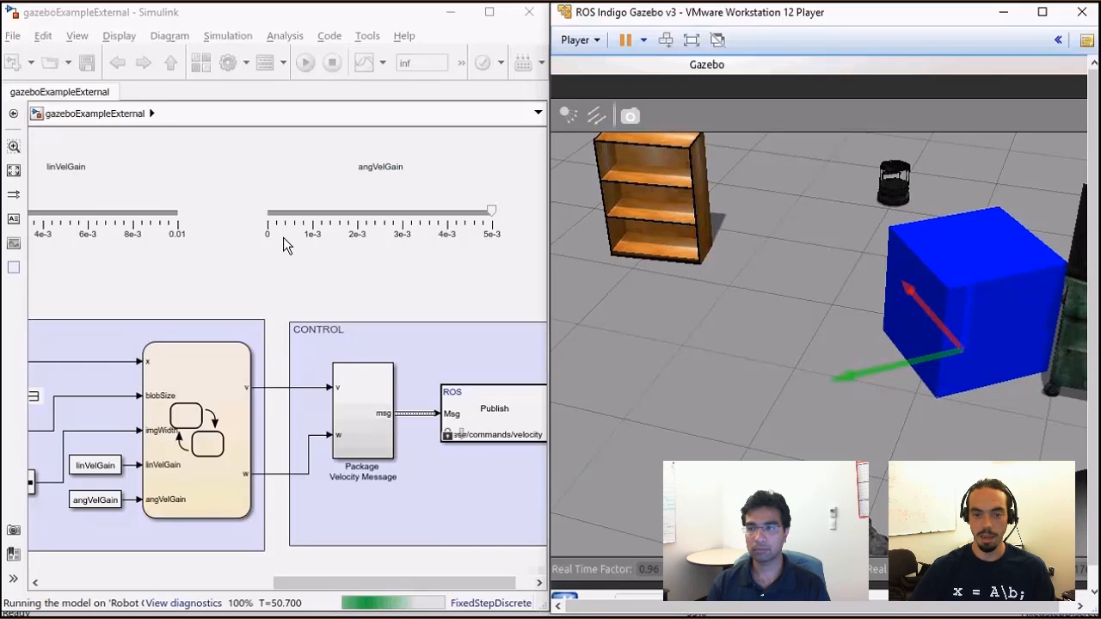
drag(490, 210, 315, 210)
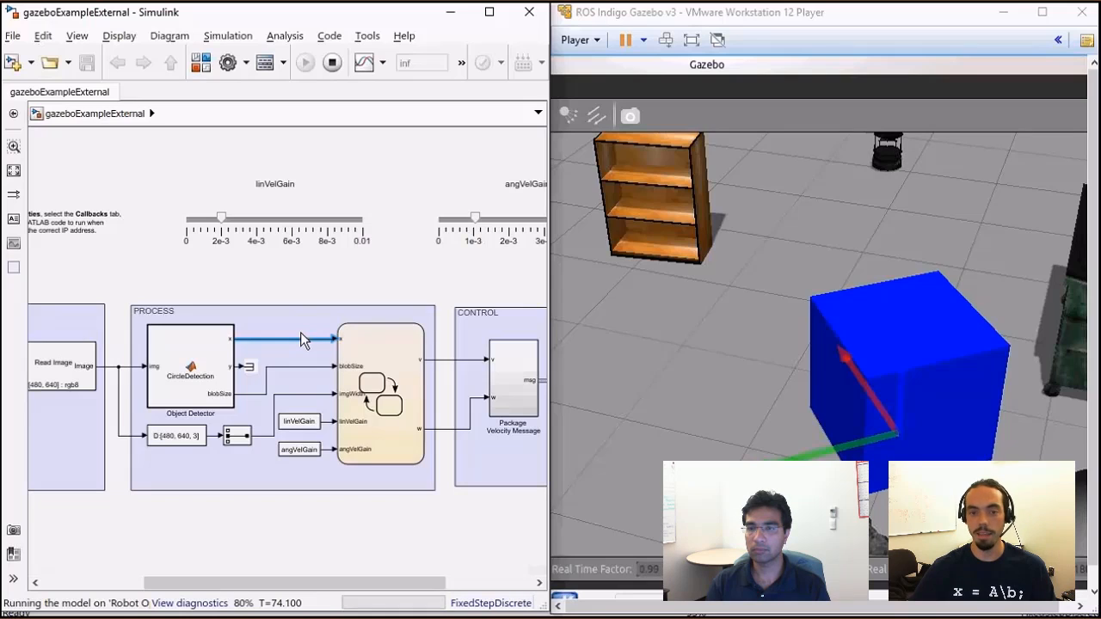
Step: Stop the External-mode model and close the example models, choosing No at the save prompt
click(331, 62)
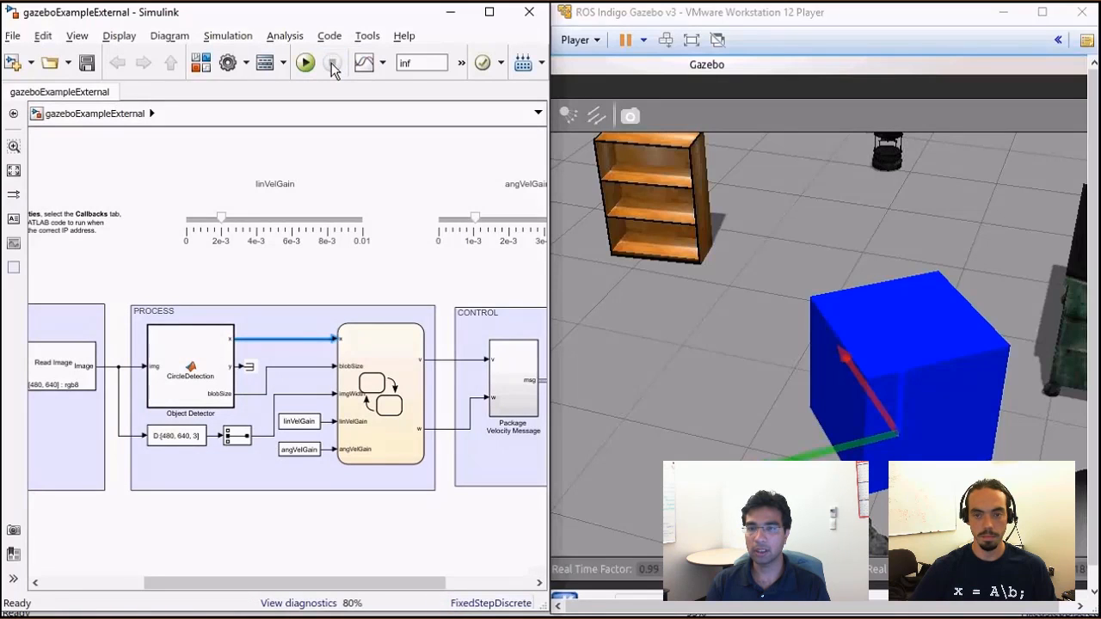
click(305, 62)
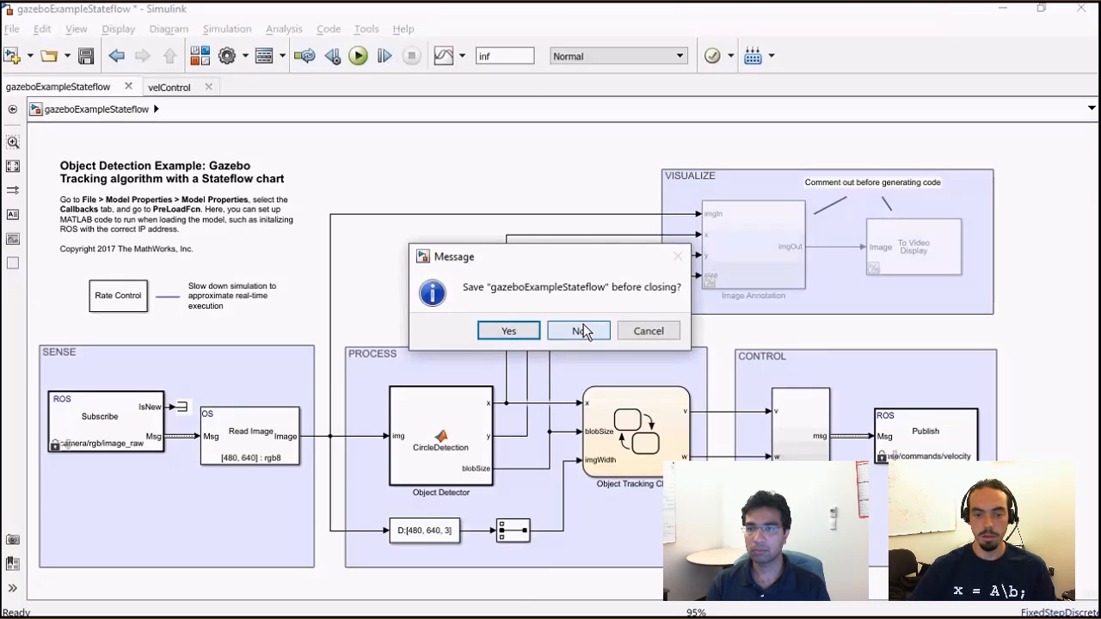
click(578, 330)
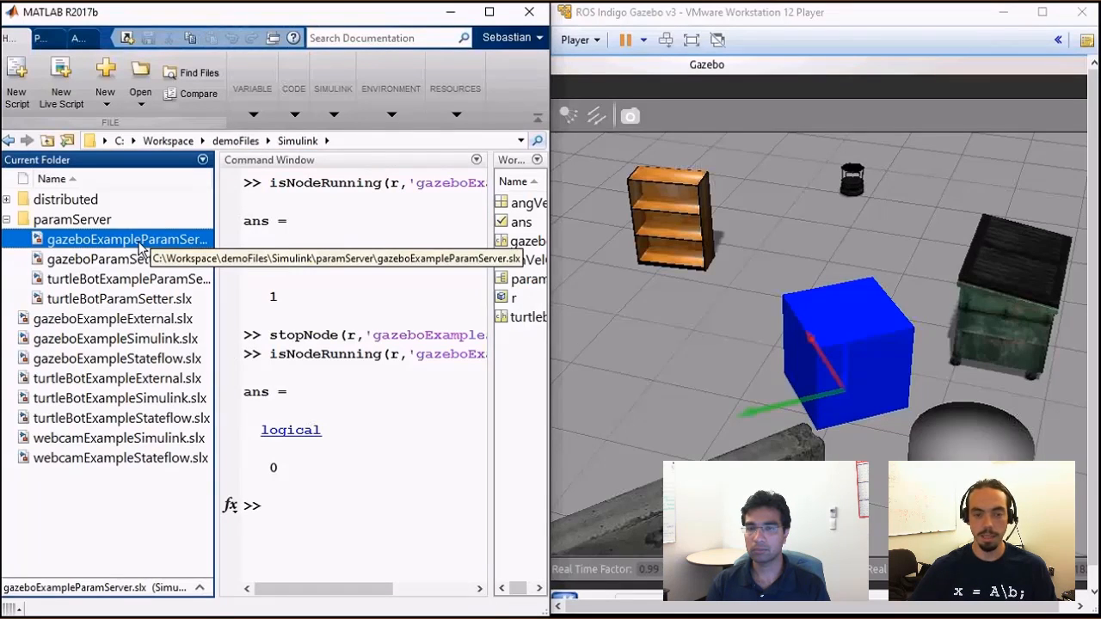
Step: Open gazeboExampleParamServer.slx from the paramServer folder
double_click(127, 239)
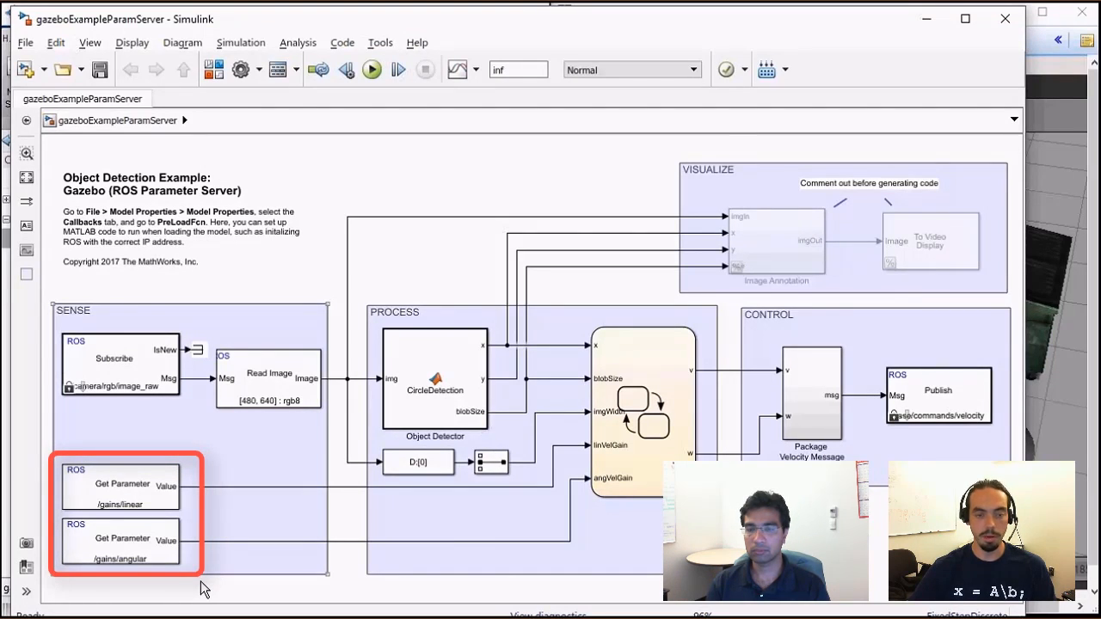
mouse_move(237, 347)
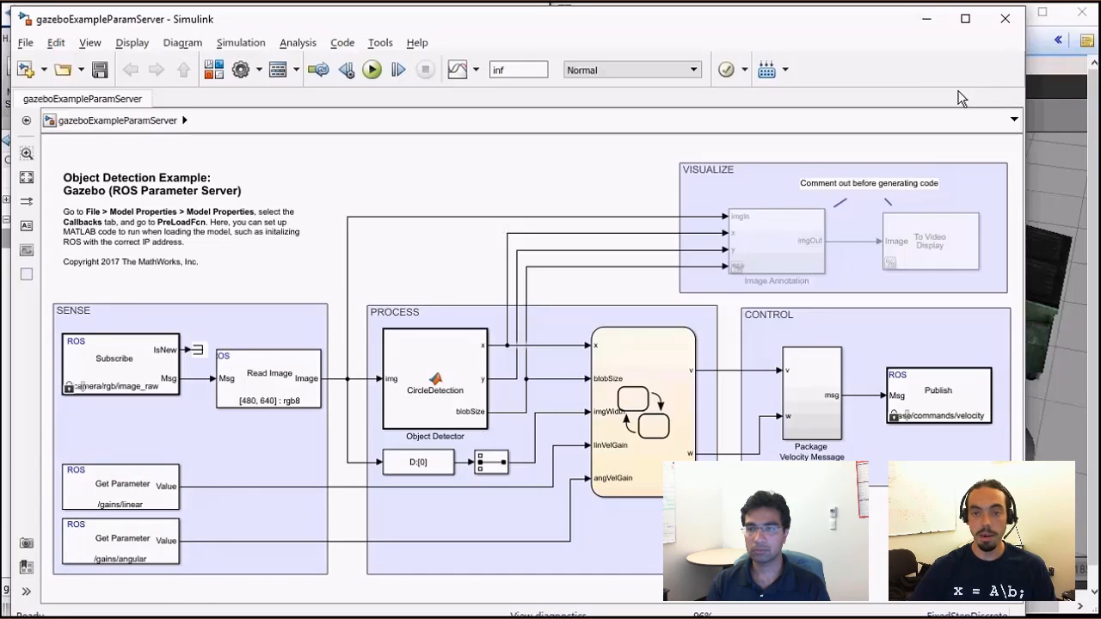
mouse_move(929, 19)
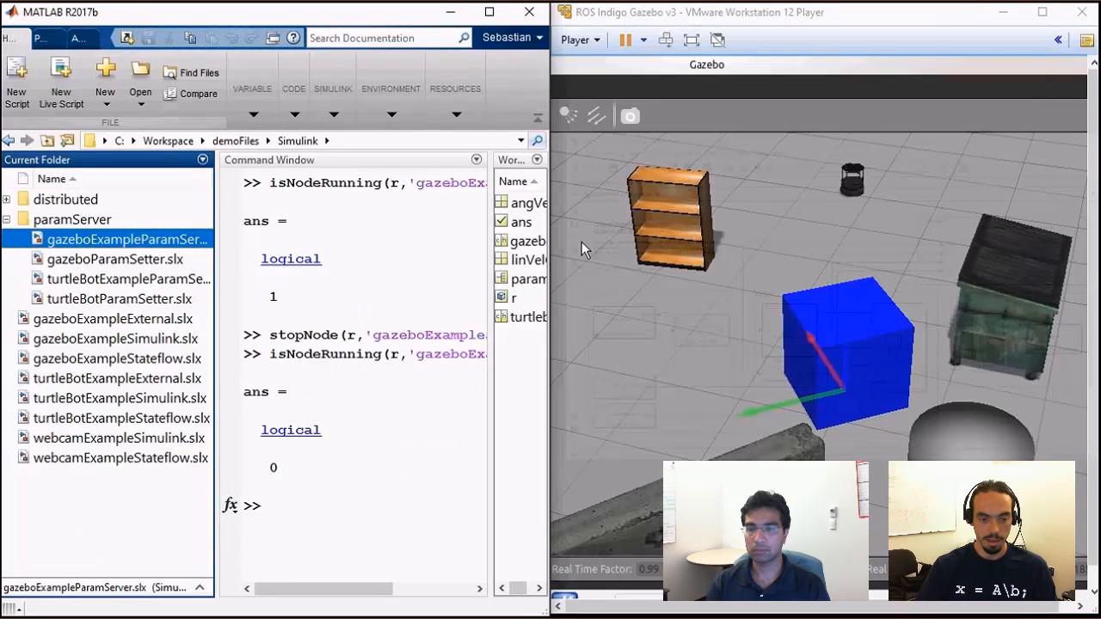
Step: Start the gazeboExampleParamServer node with runNode(r,'gazeboExampleParamServer')
text(runN)
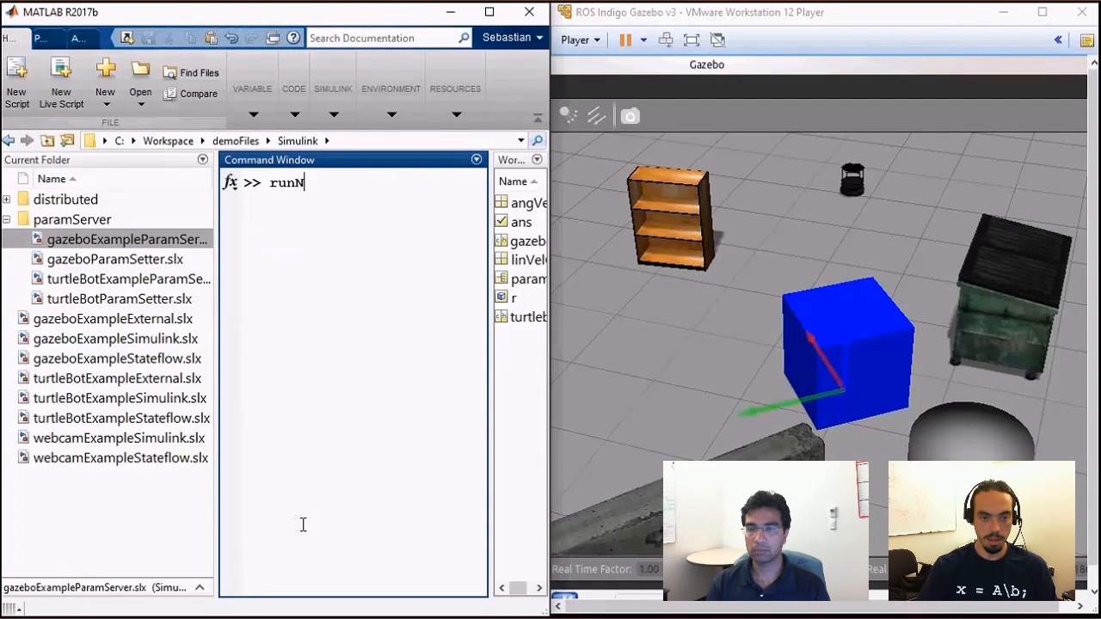
text(Node(r,'gazeboExampleParamServer'))
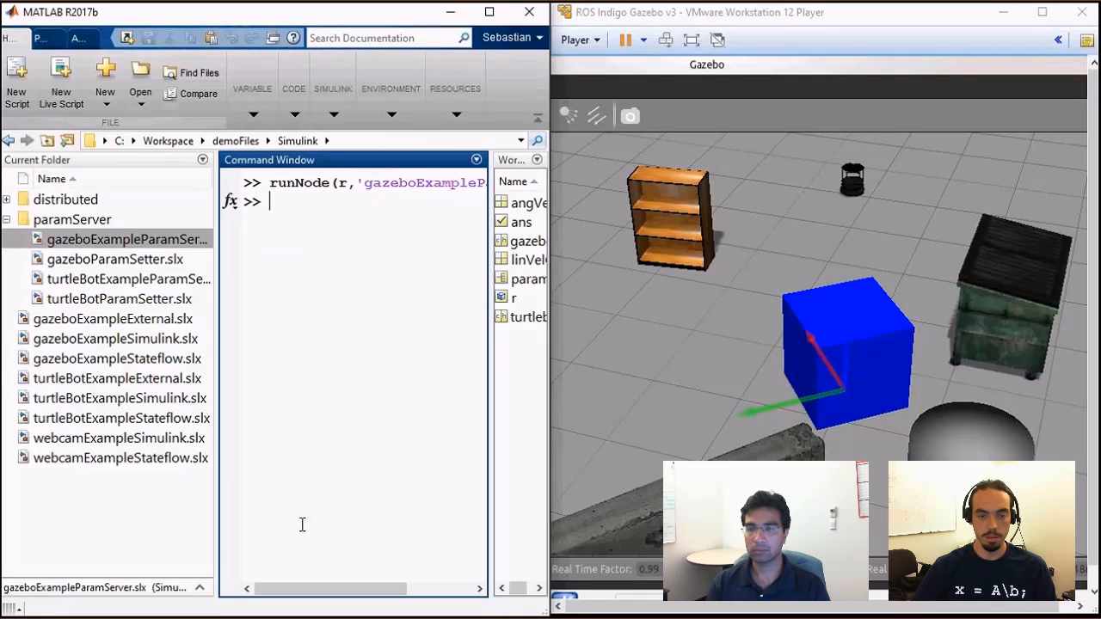
mouse_move(875, 312)
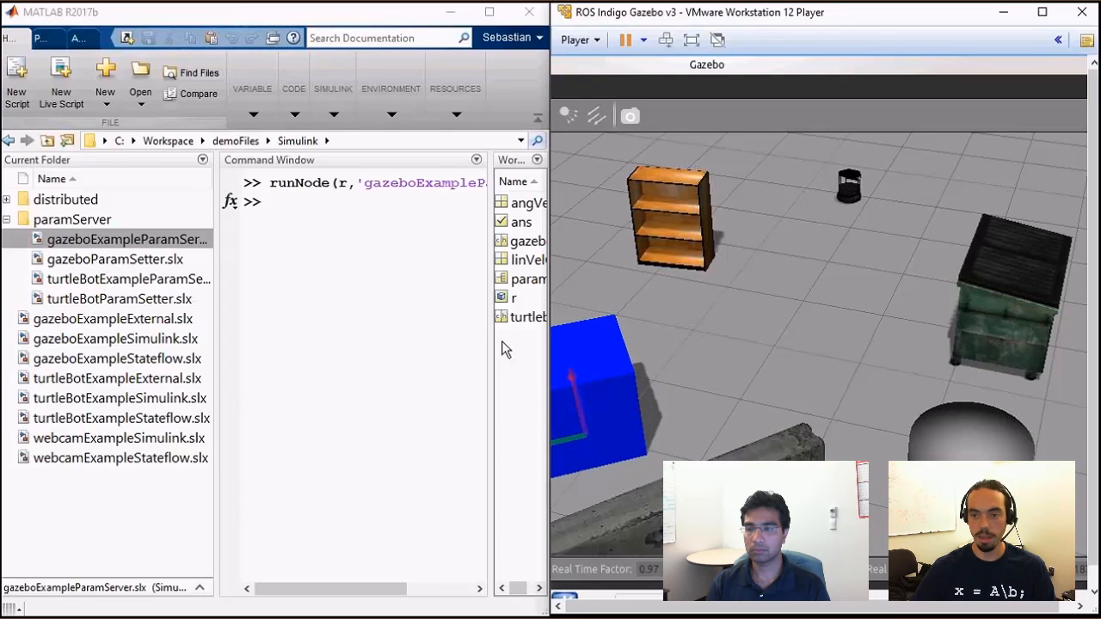
drag(585, 387, 736, 374)
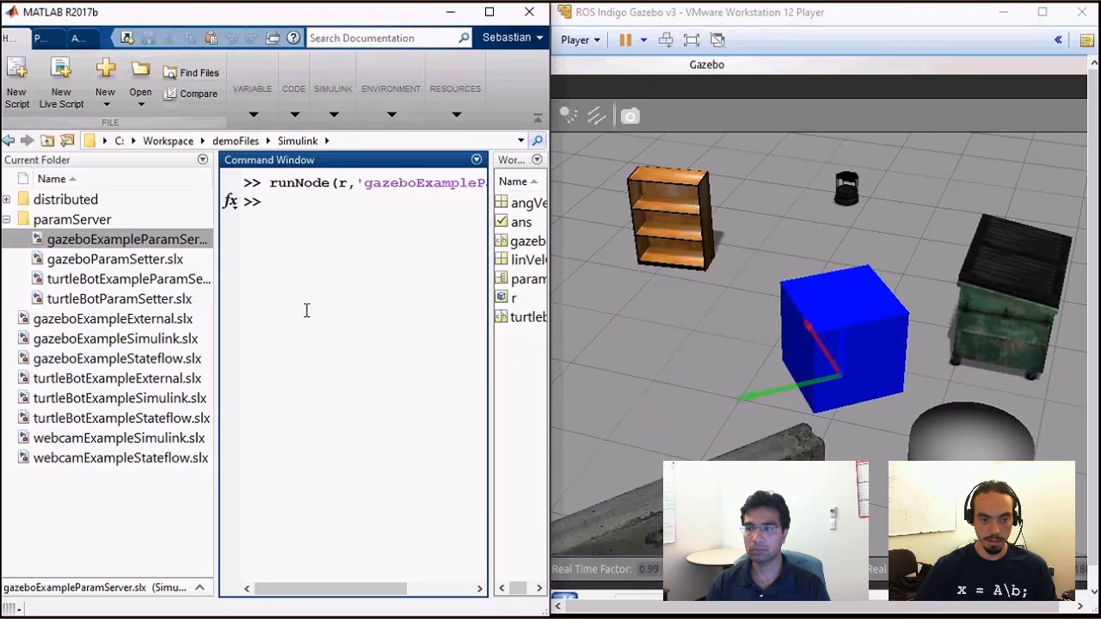
Step: Set /gains/angular to 0.1 with rosparam and read it back to confirm 0.1
text(rosparam set /)
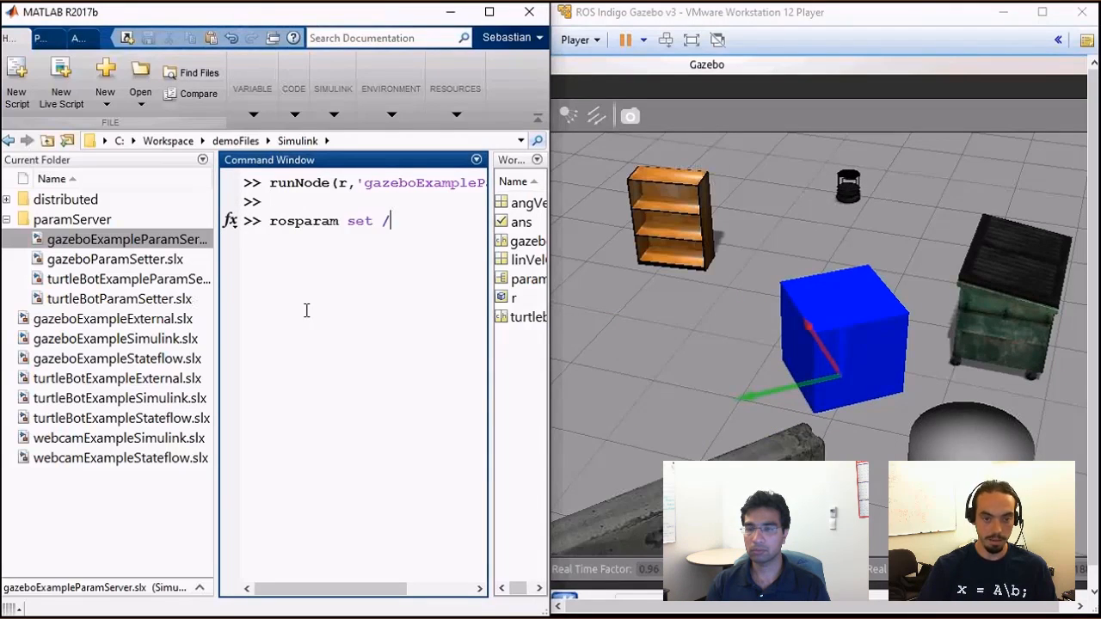
text(gains/a)
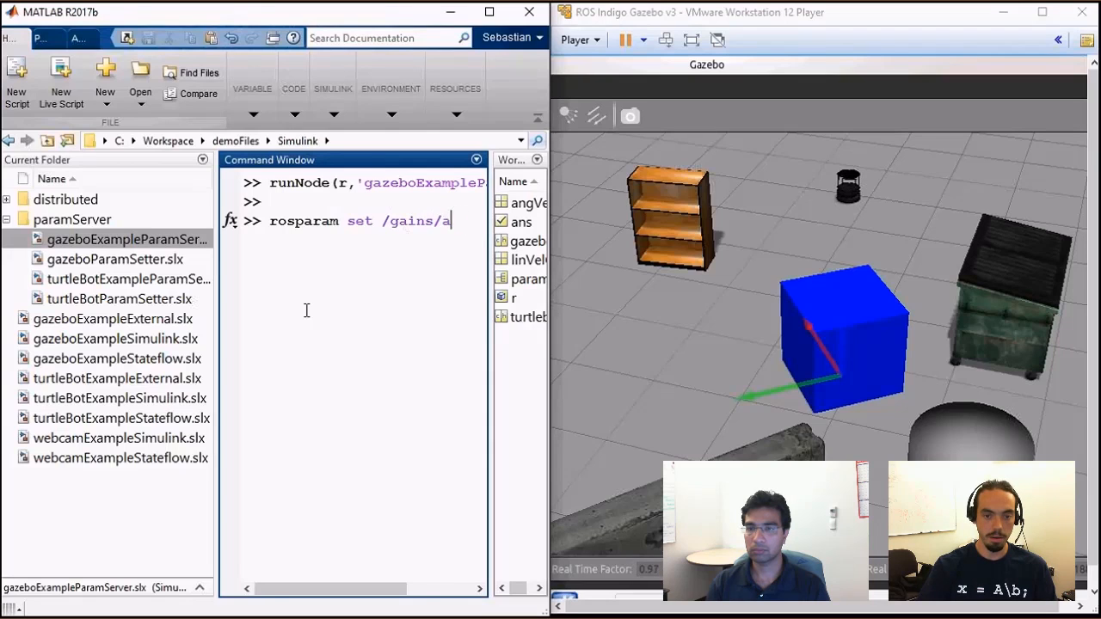
text(ngular 0.1)
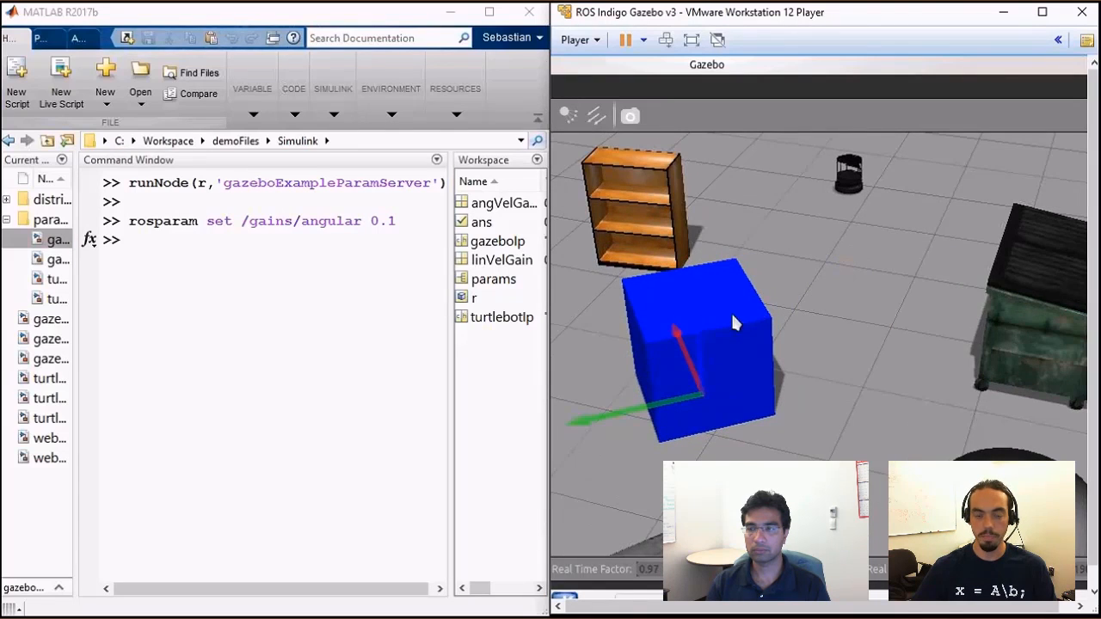
text(rosparam)
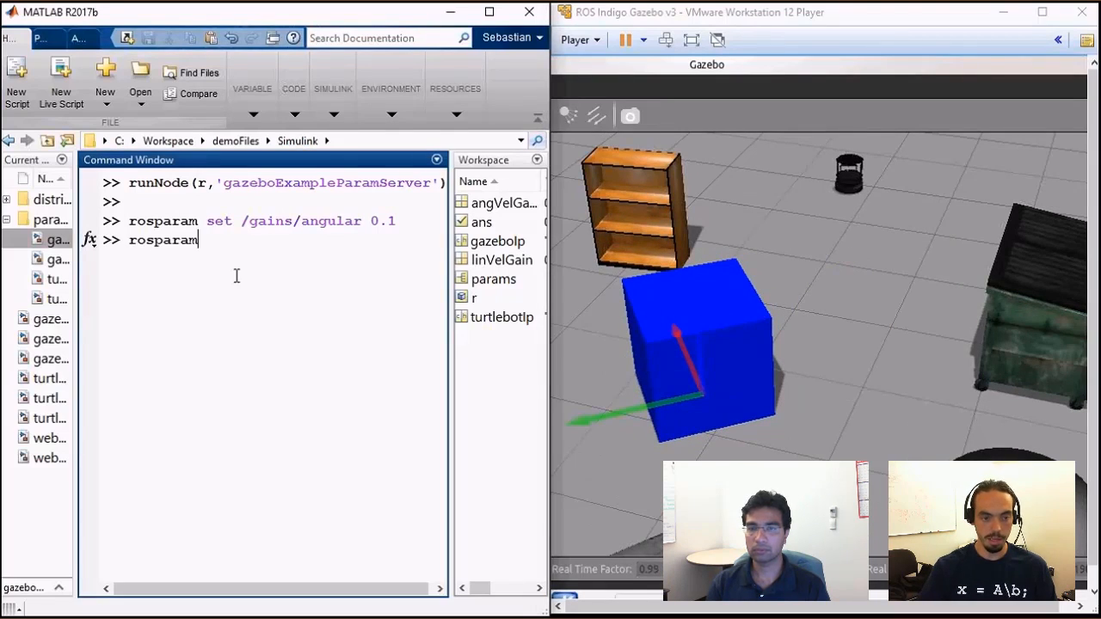
text(get /gains/angula)
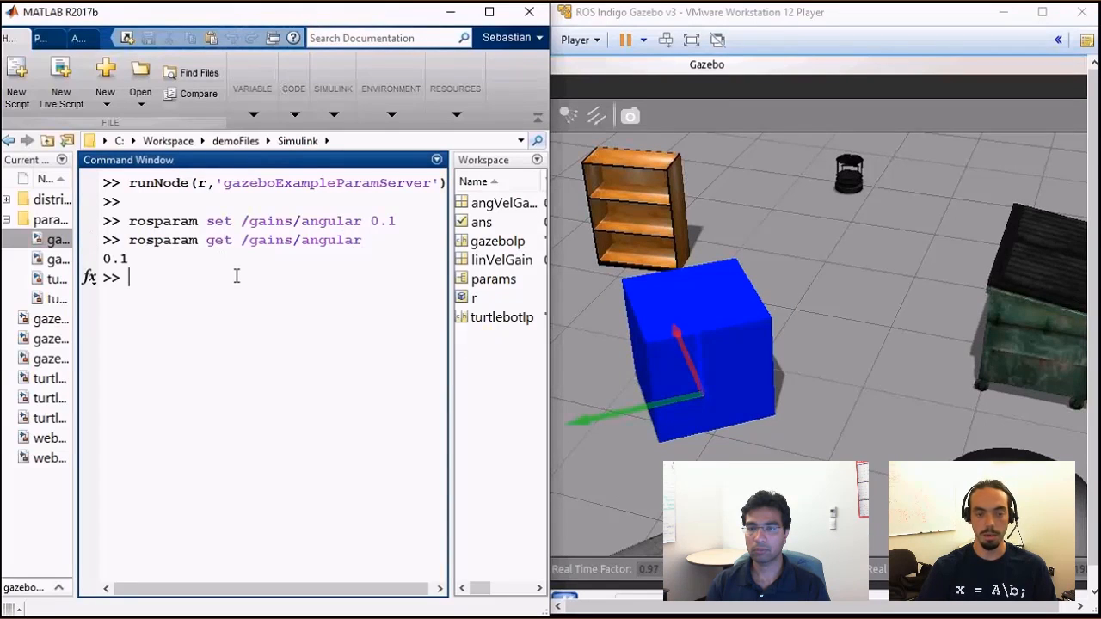
text(rosparam set /gains/angular 0.1)
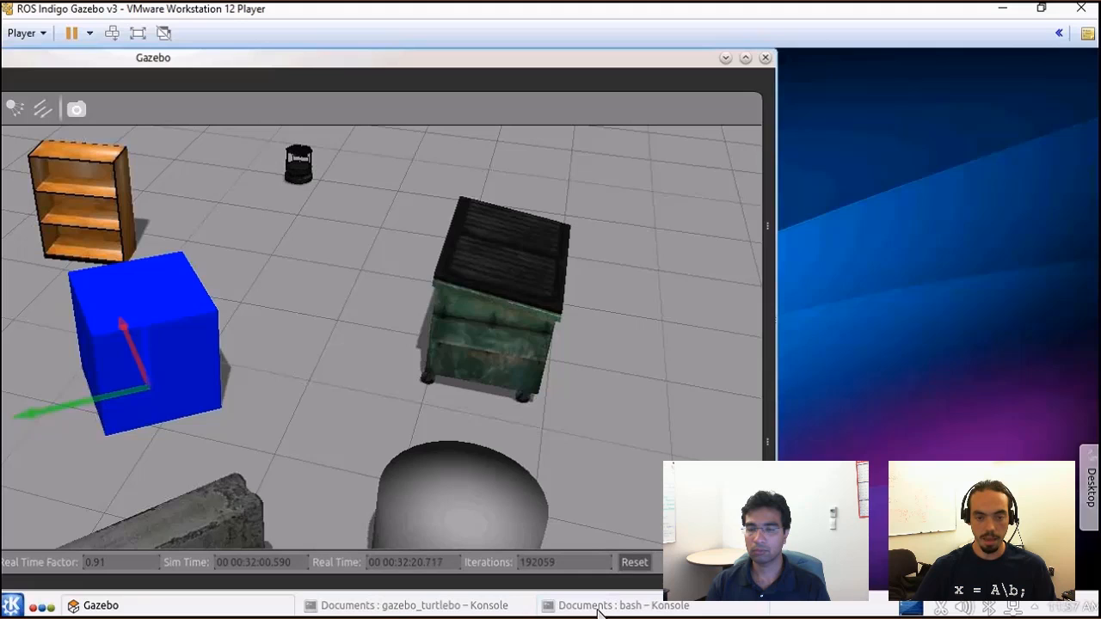
Step: In the bash Konsole read /gains/angular and set it to 1e-3
click(610, 606)
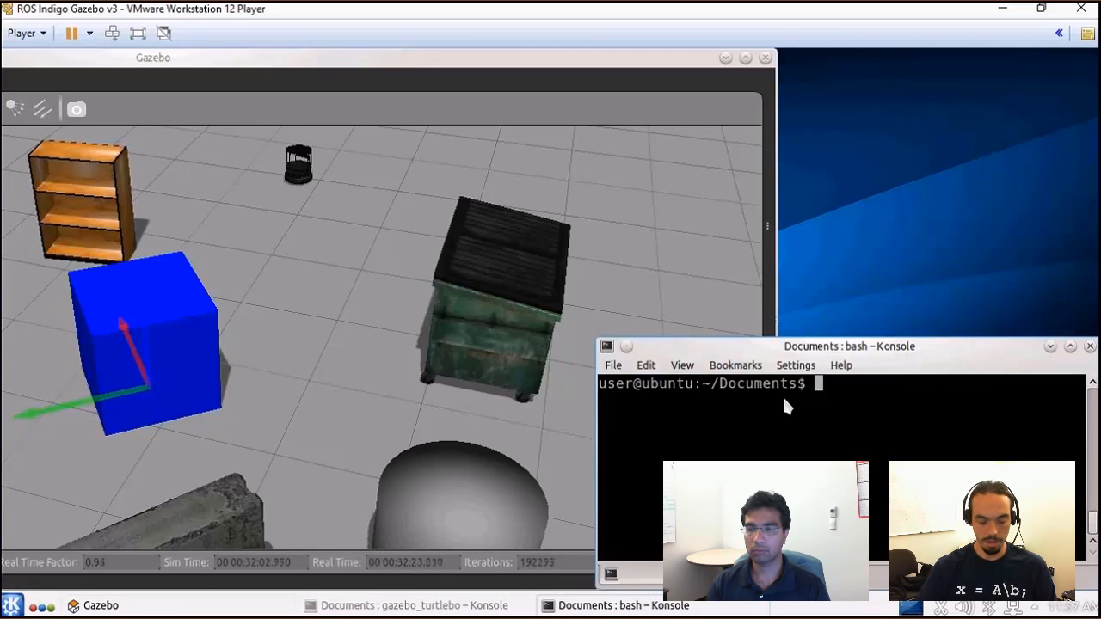
text(rosparam)
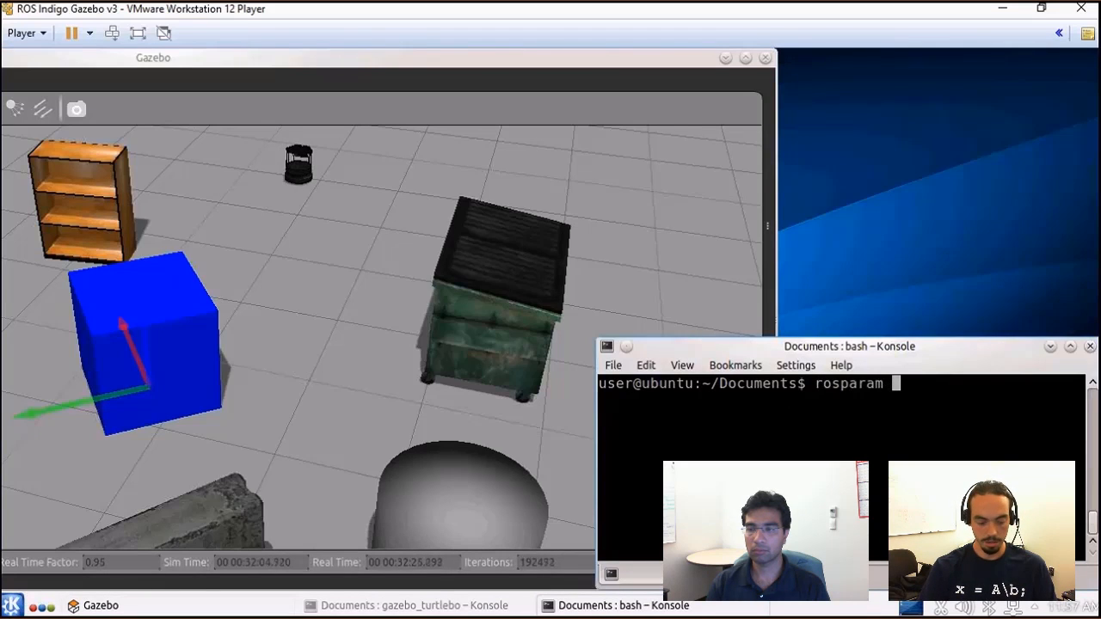
text(get)
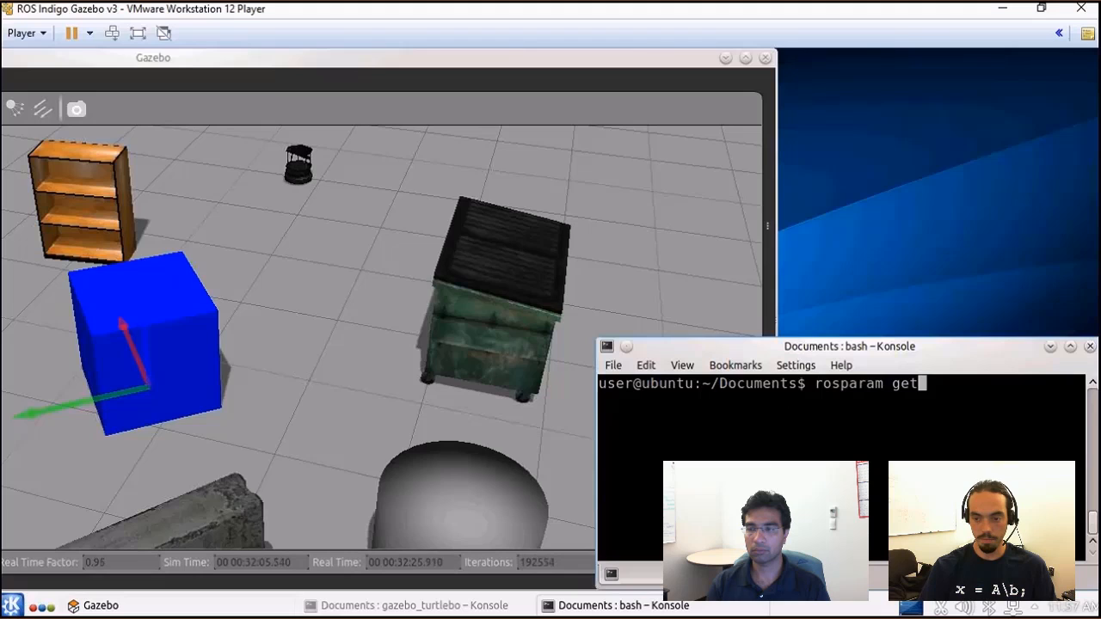
text(/gains/angular)
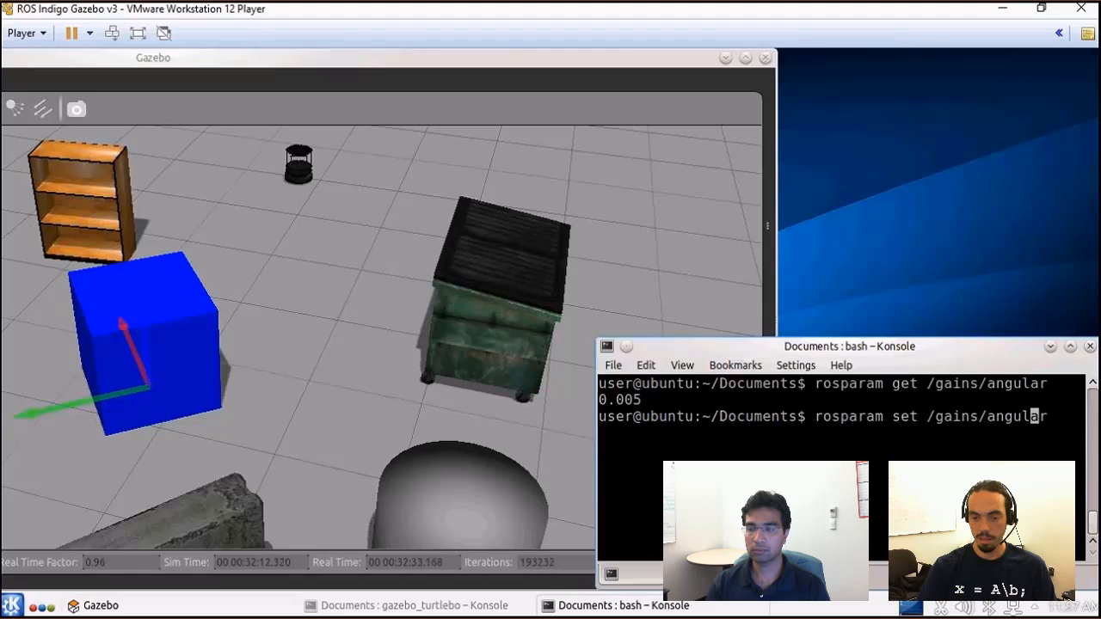
text(1e-3)
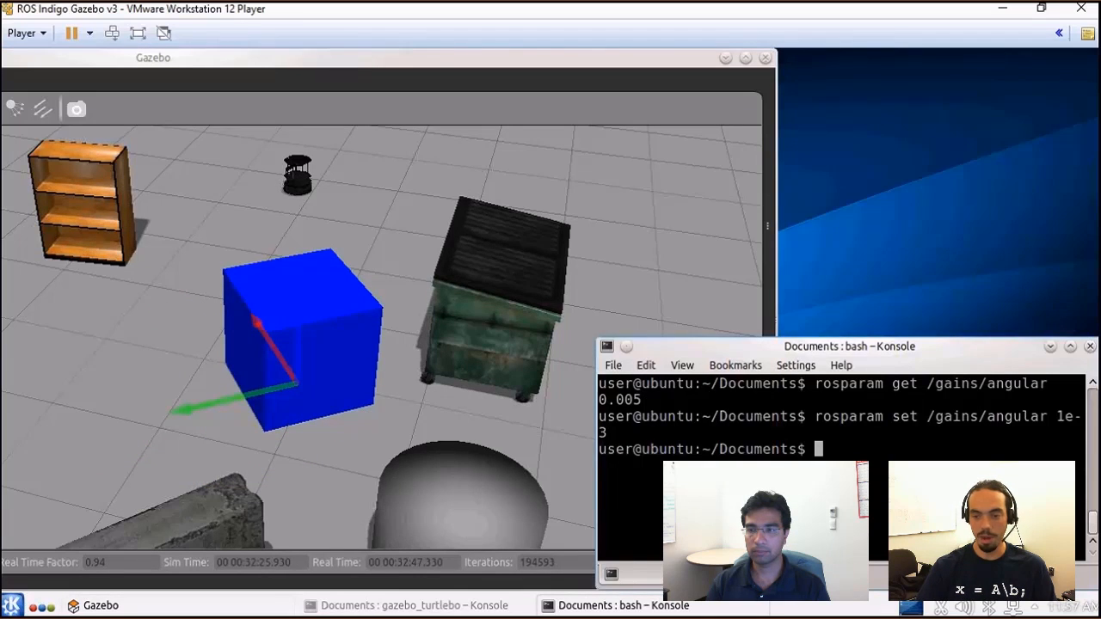
Step: Set /gains/angular to 0.001 with rosparam and move the terminal aside
text(rosparam set /gains/angular 0)
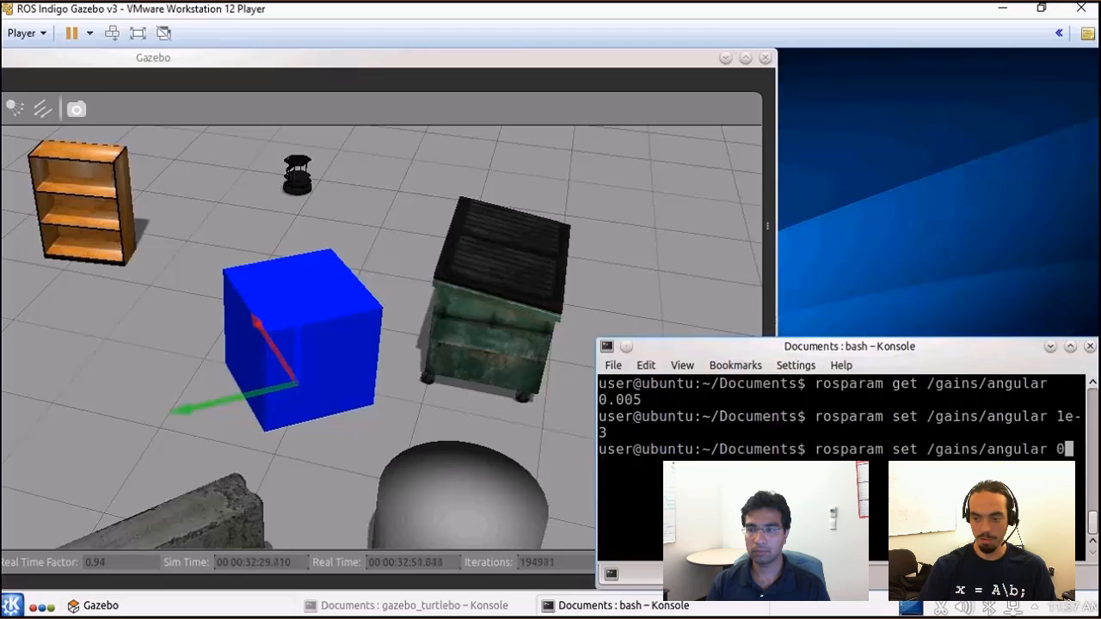
text(.01)
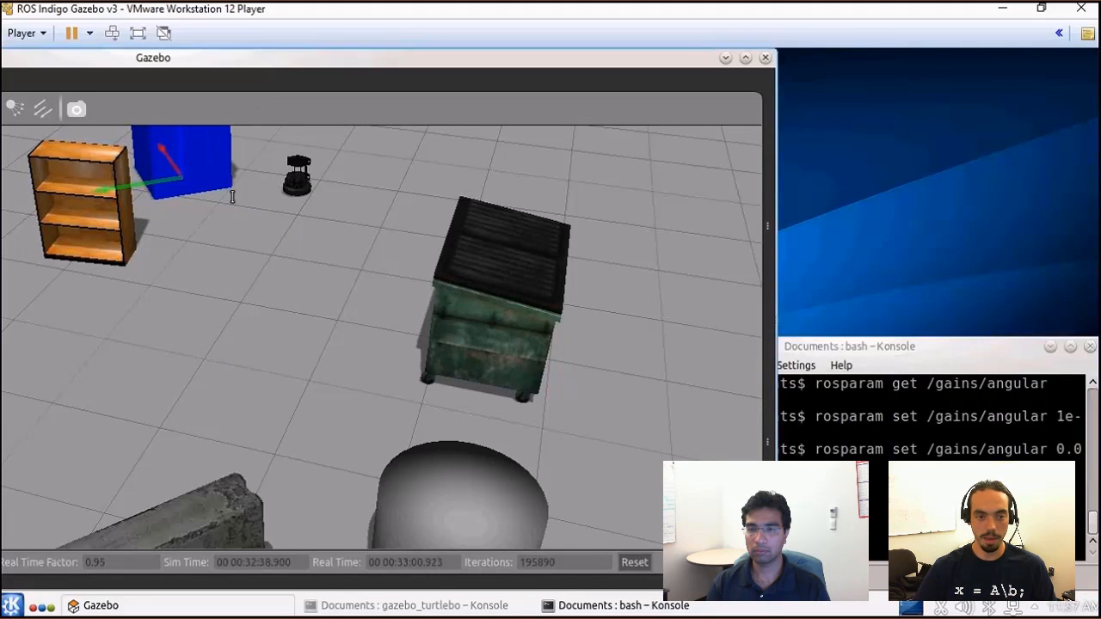
drag(180, 163, 199, 224)
text(rqt_graph)
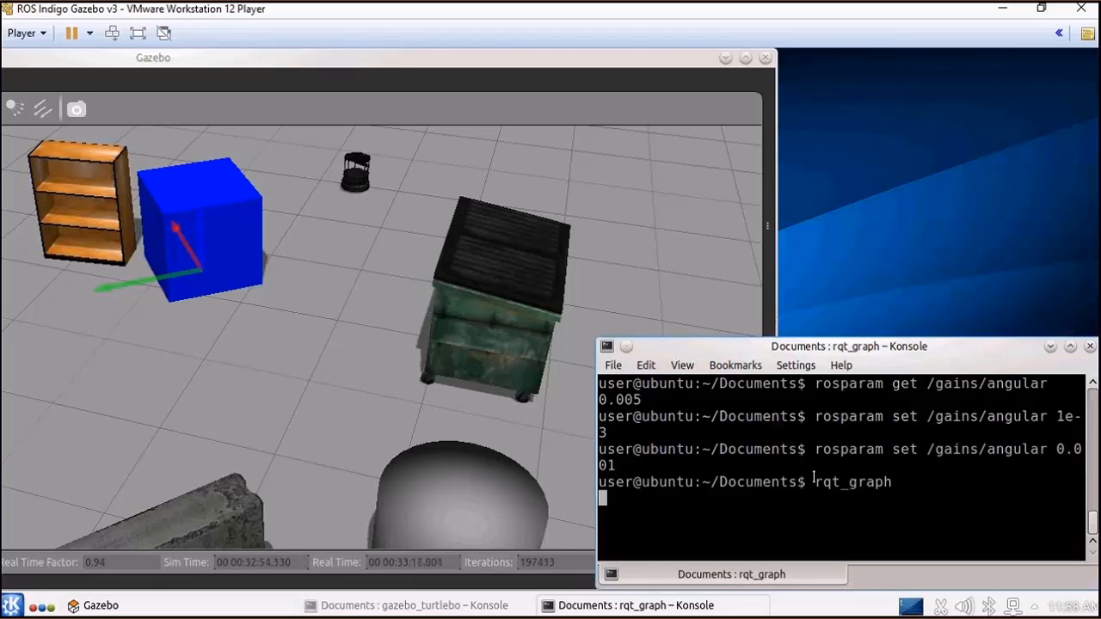
Step: Launch rqt_graph and highlight the gazeboExampleParamServer node's links to /gazebo
key(Return)
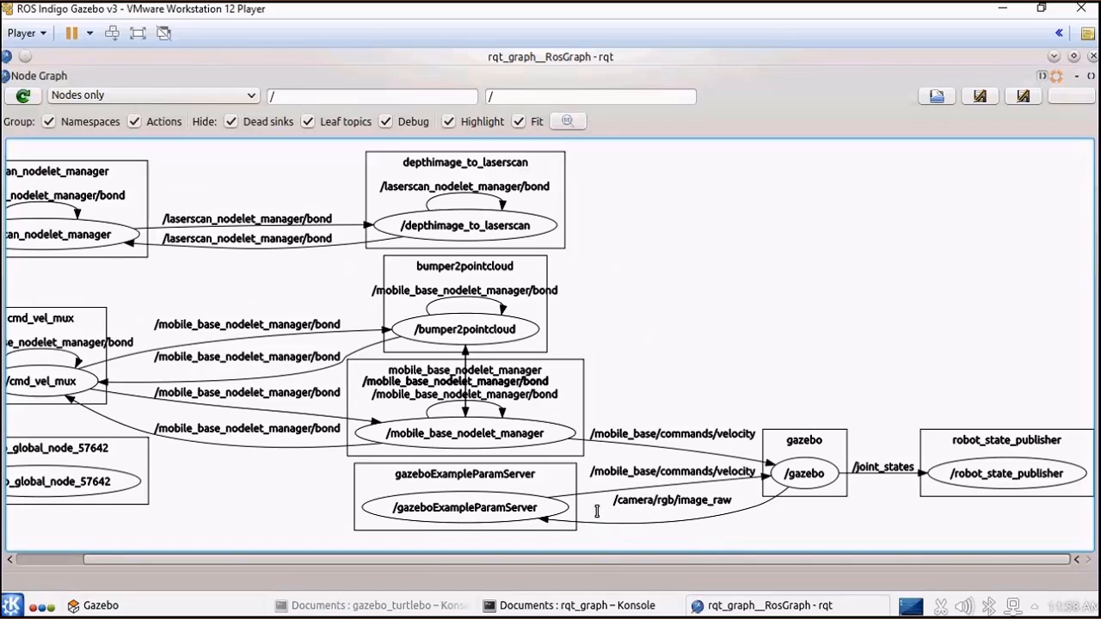
click(461, 507)
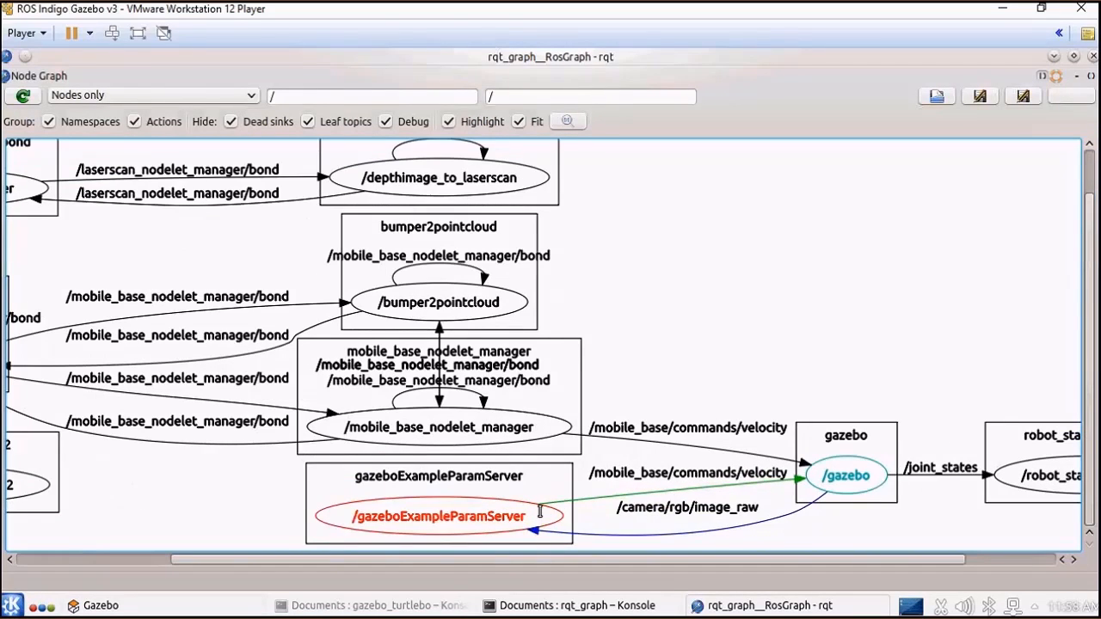
mouse_move(473, 504)
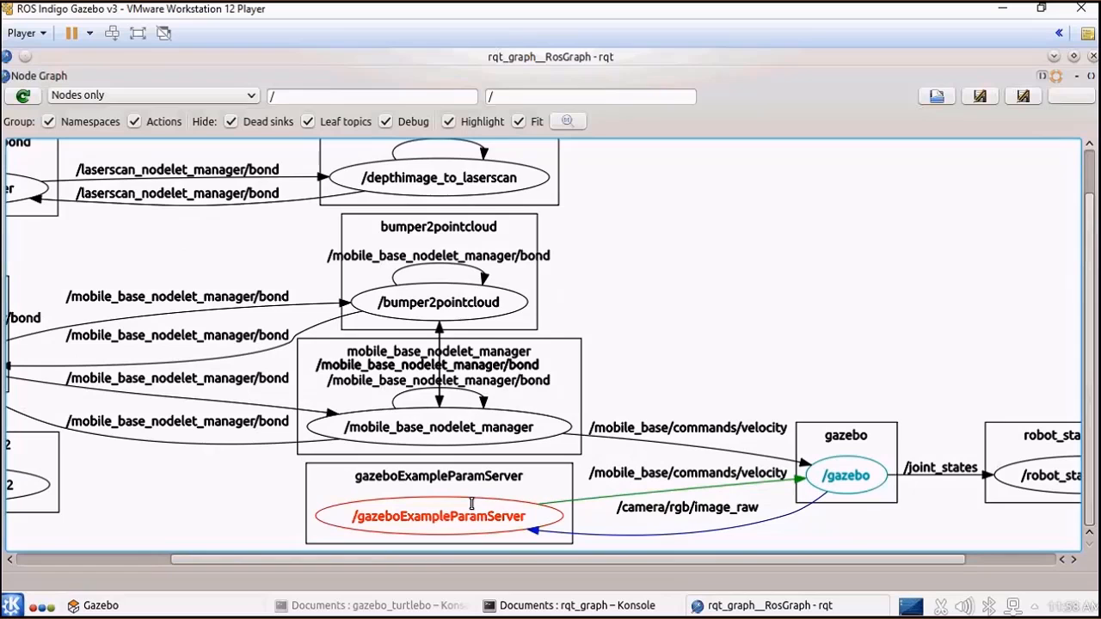
mouse_move(468, 481)
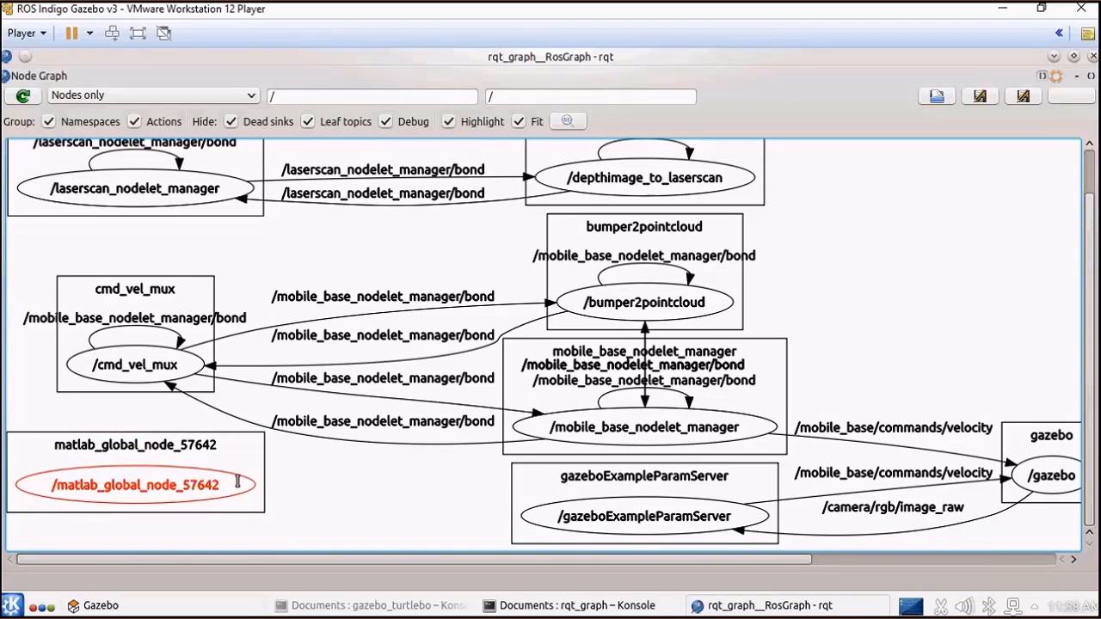
mouse_move(225, 476)
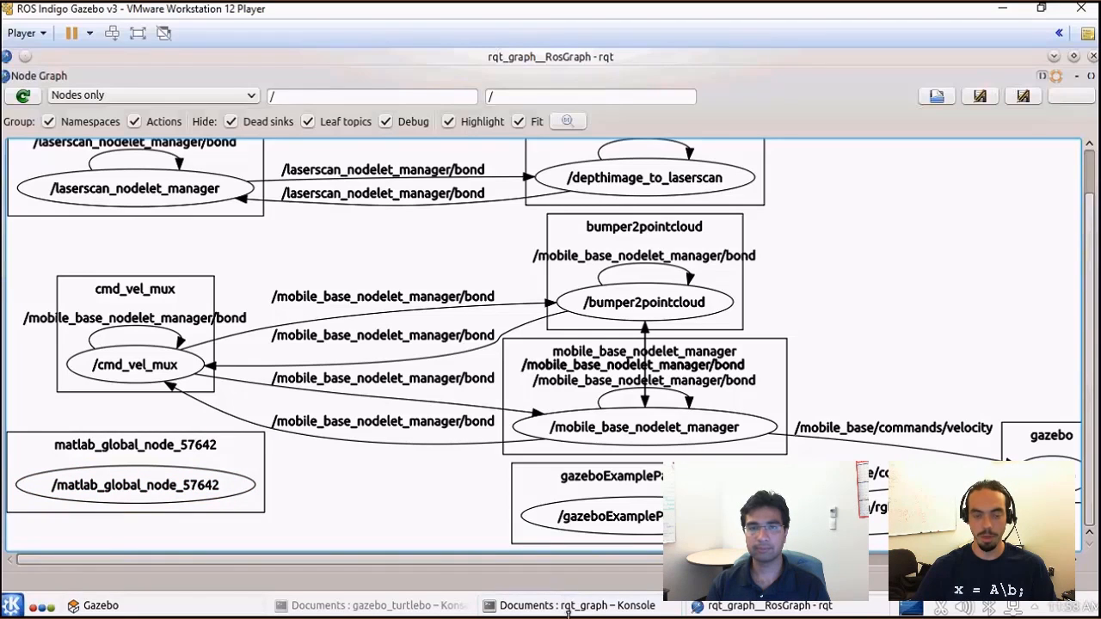
mouse_move(568, 604)
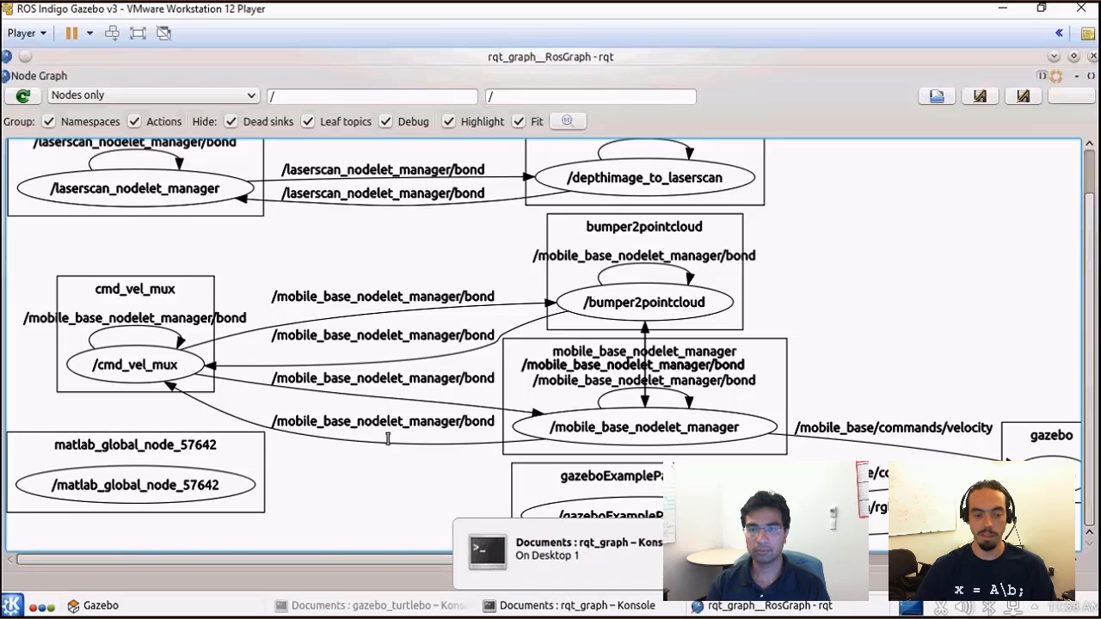